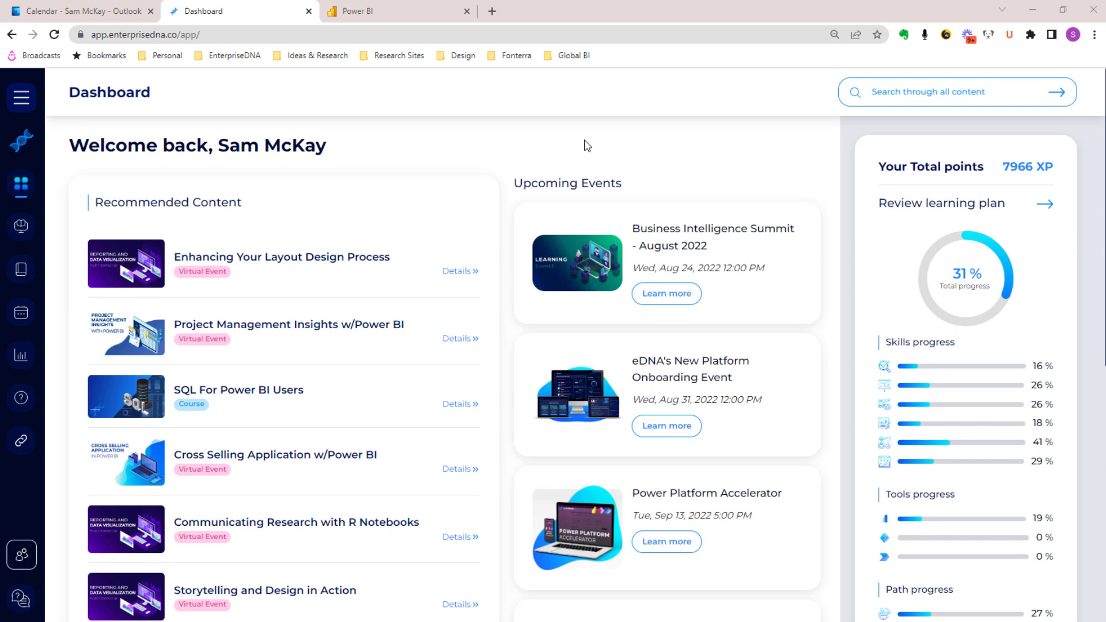
mouse_move(615, 155)
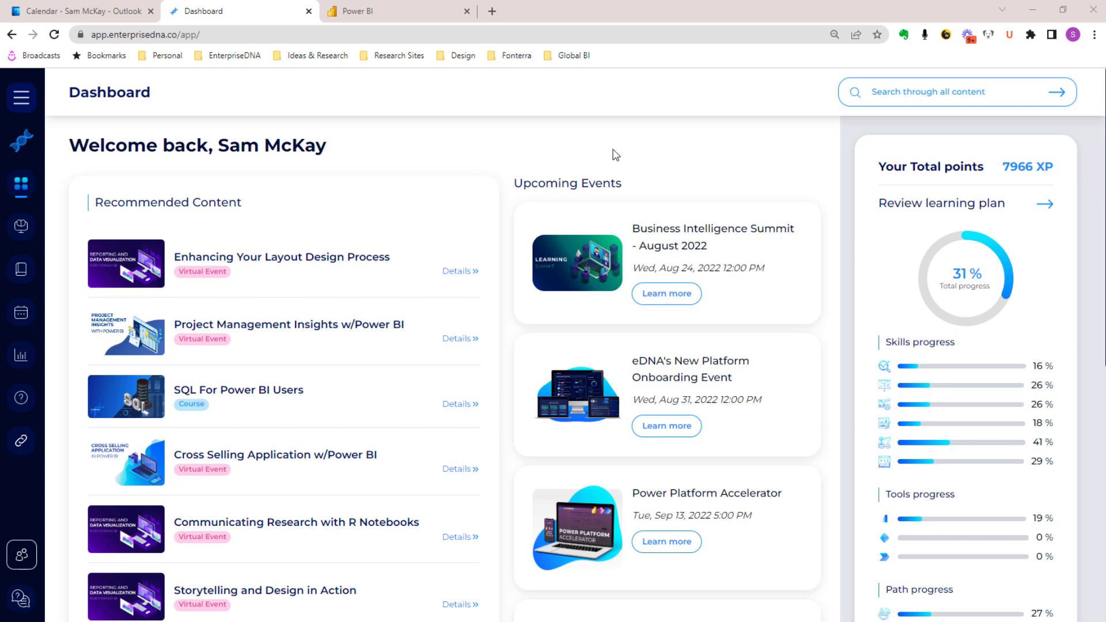
Scroll down the dashboard and open the site navigation menu.
scroll("down", 3)
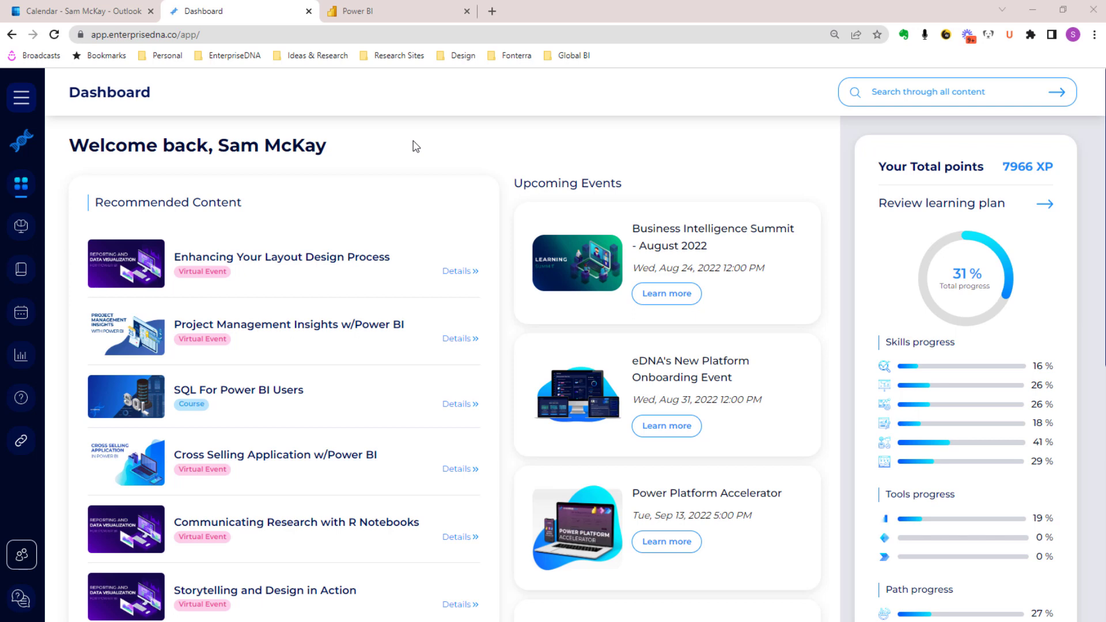
mouse_move(421, 153)
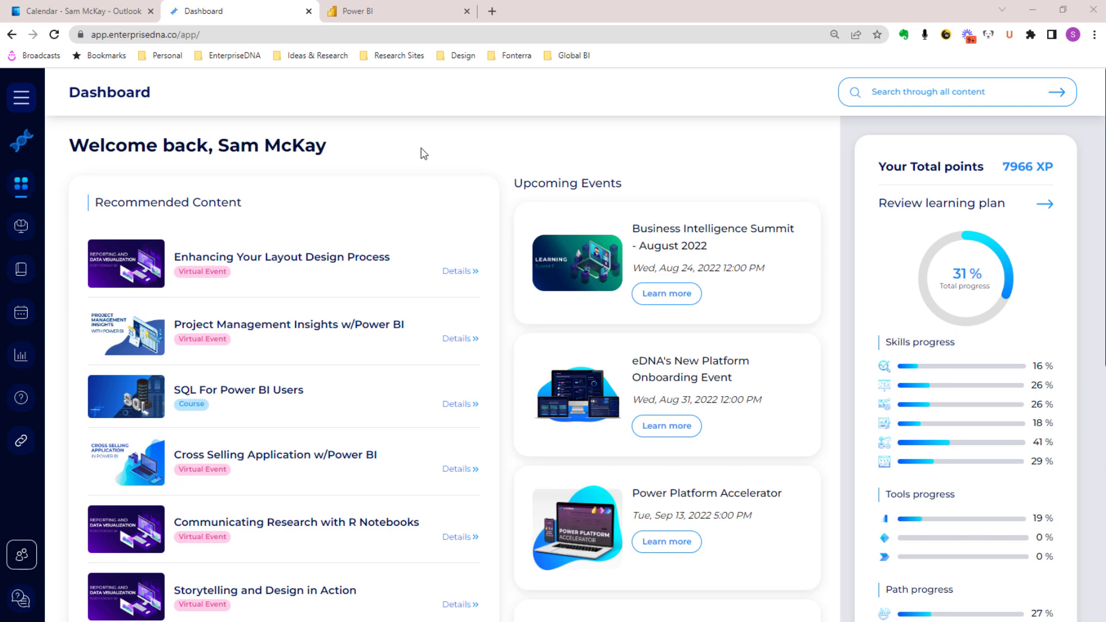
mouse_move(557, 173)
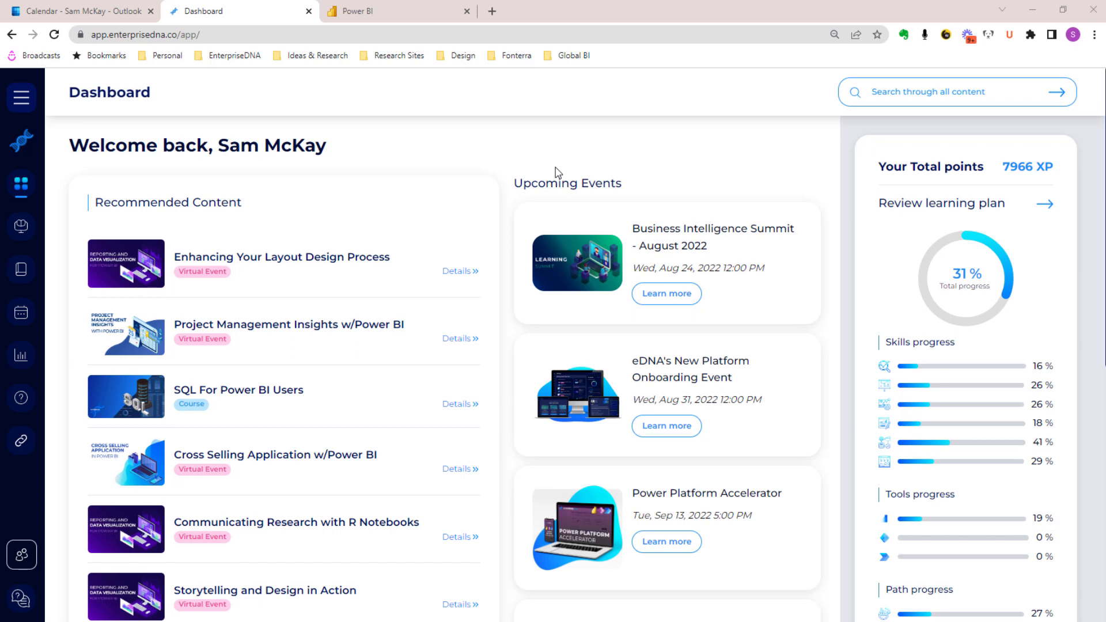
mouse_move(592, 162)
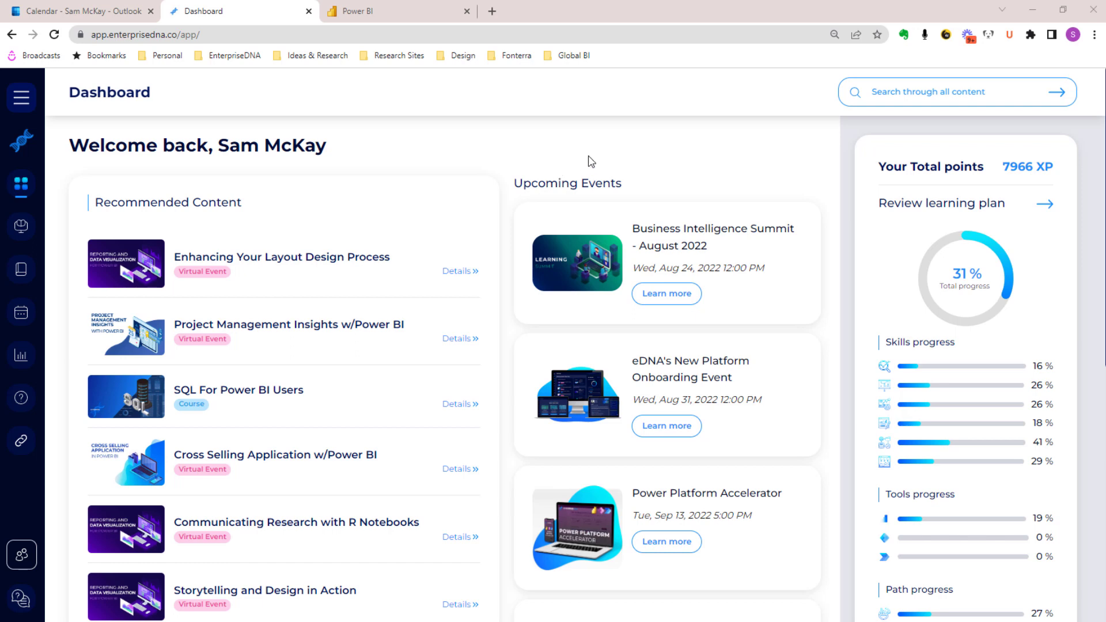
scroll("down", 3)
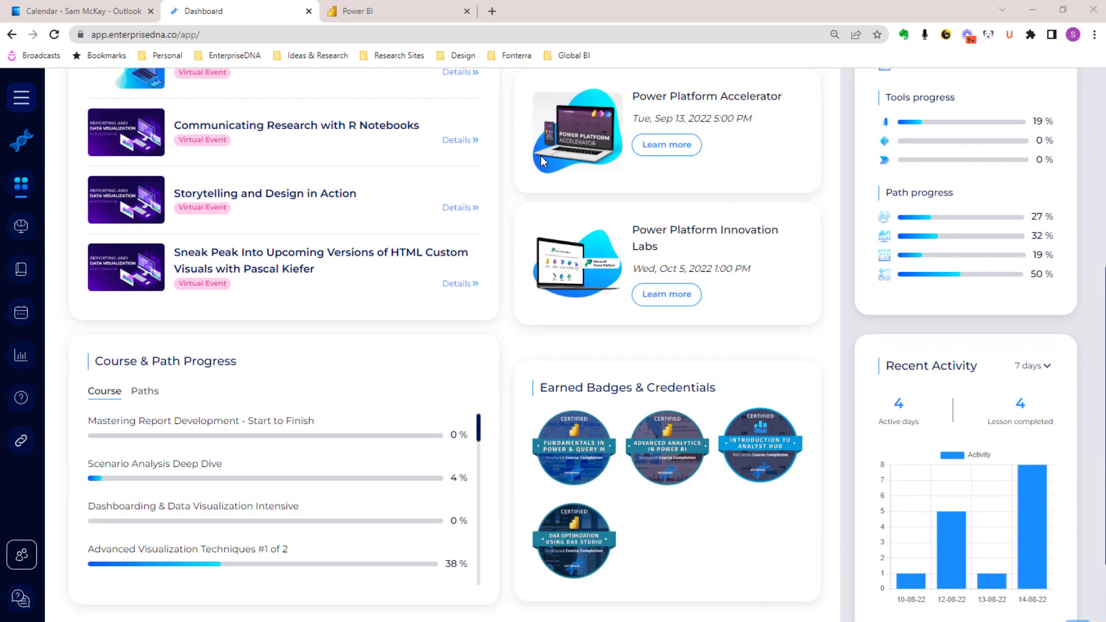
scroll("down", 3)
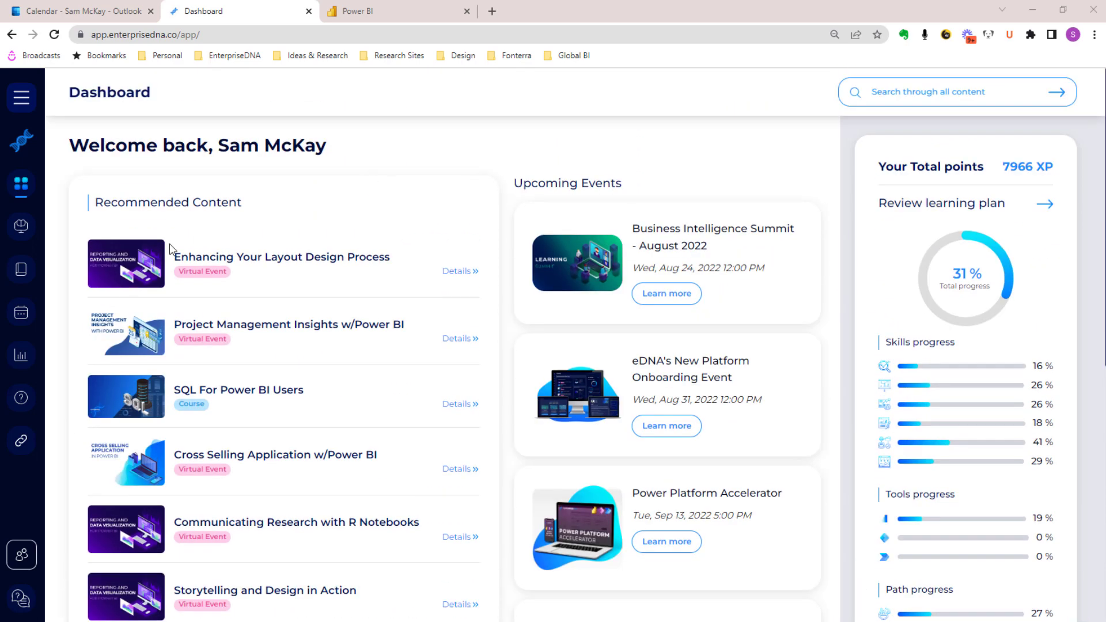
scroll("down", 3)
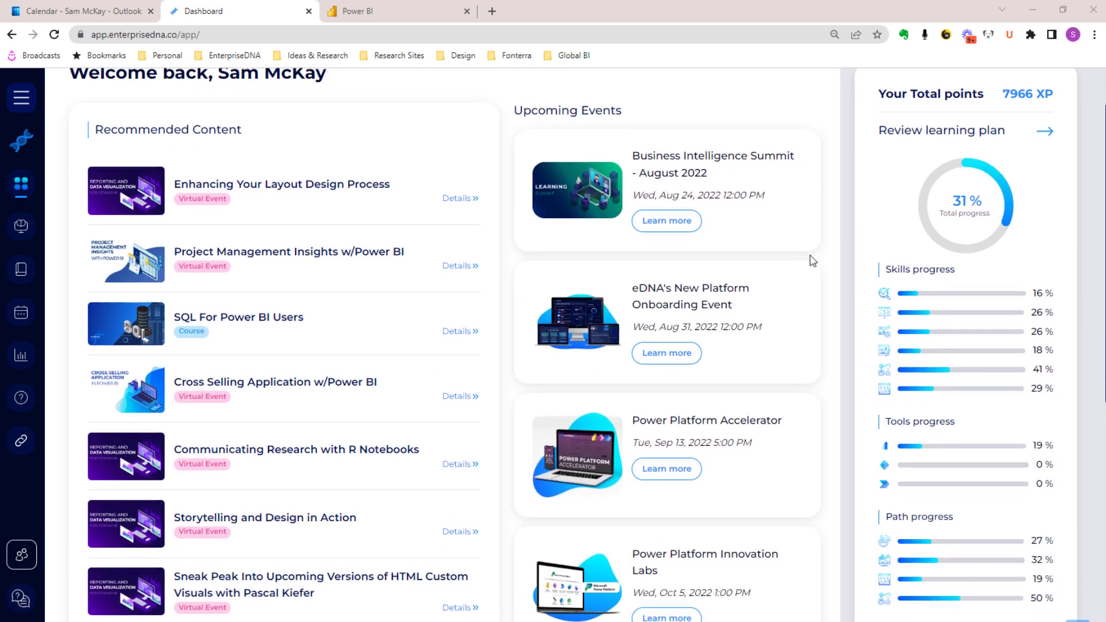
scroll("down", 3)
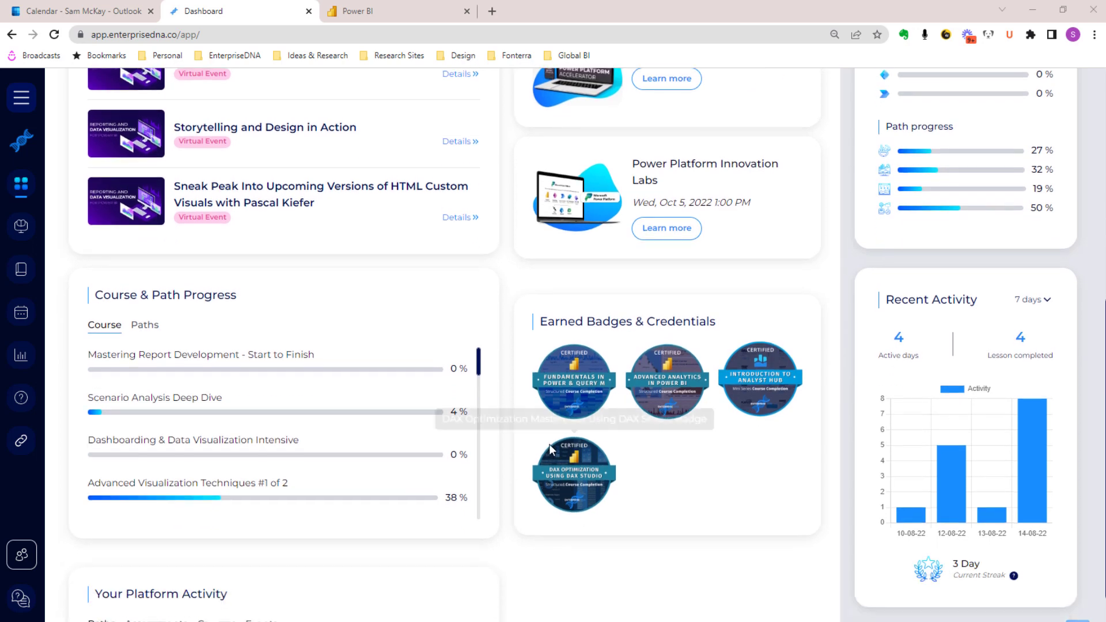
mouse_move(930, 382)
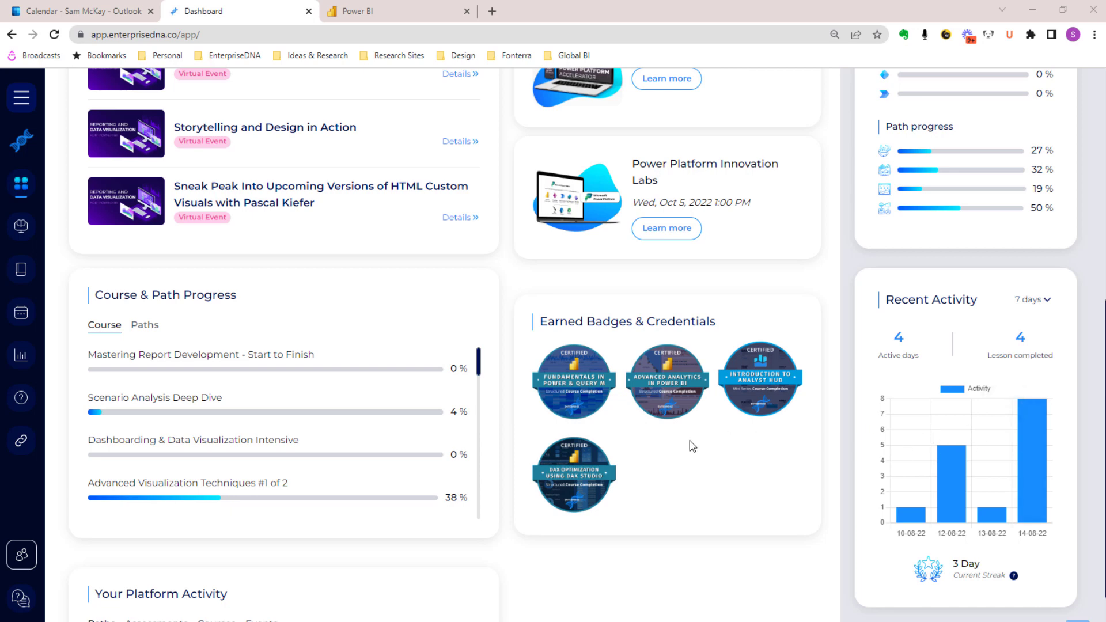
scroll("down", 3)
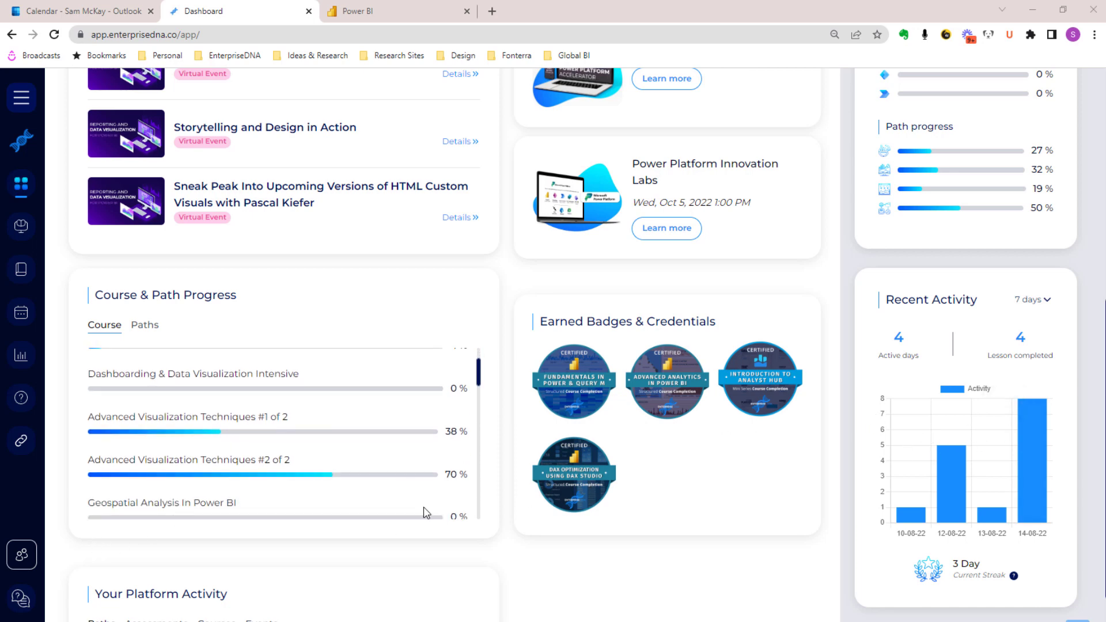
left_click(21, 97)
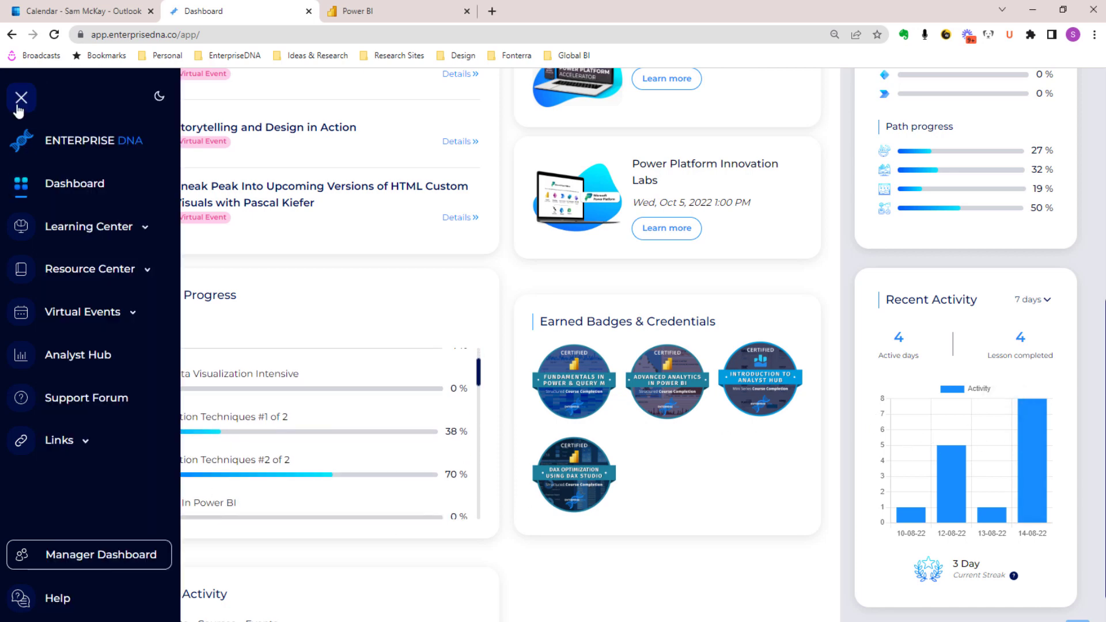
mouse_move(107, 192)
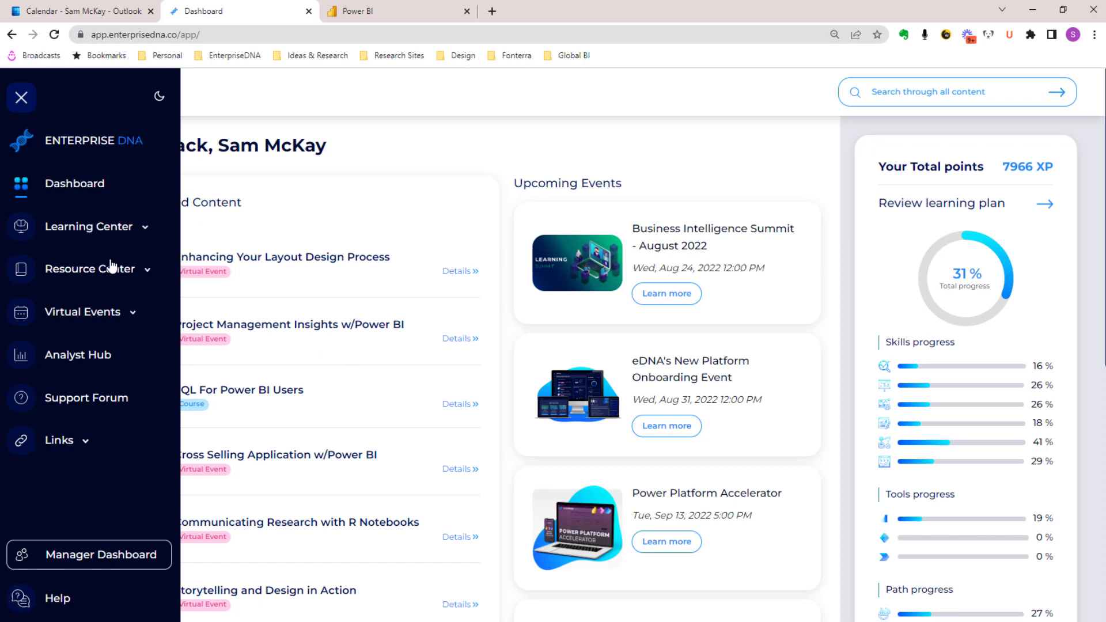
mouse_move(64, 367)
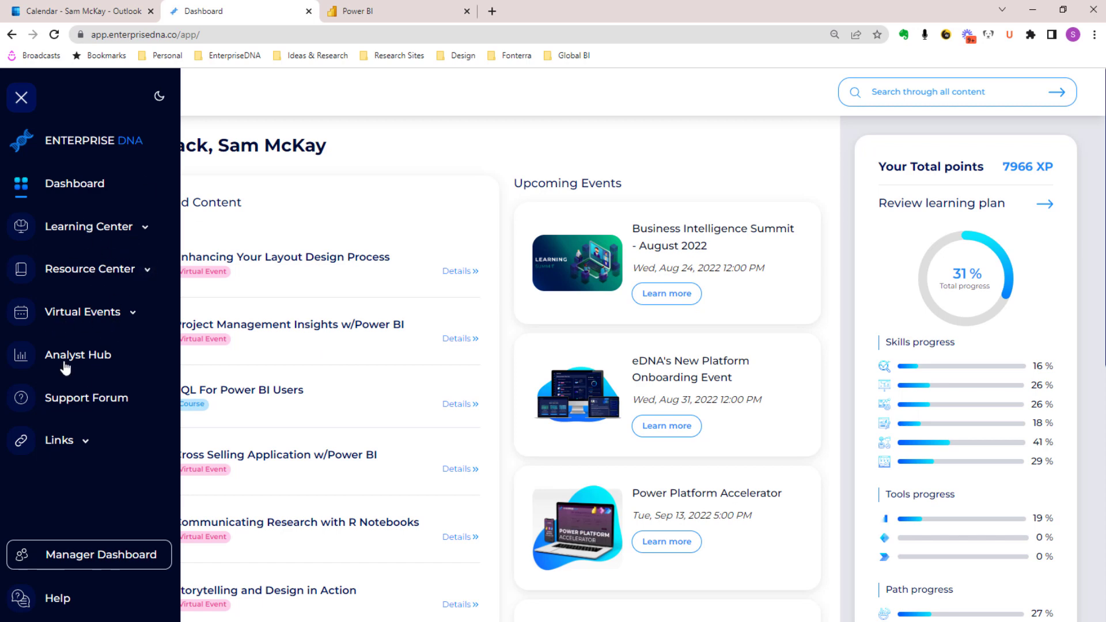
mouse_move(116, 400)
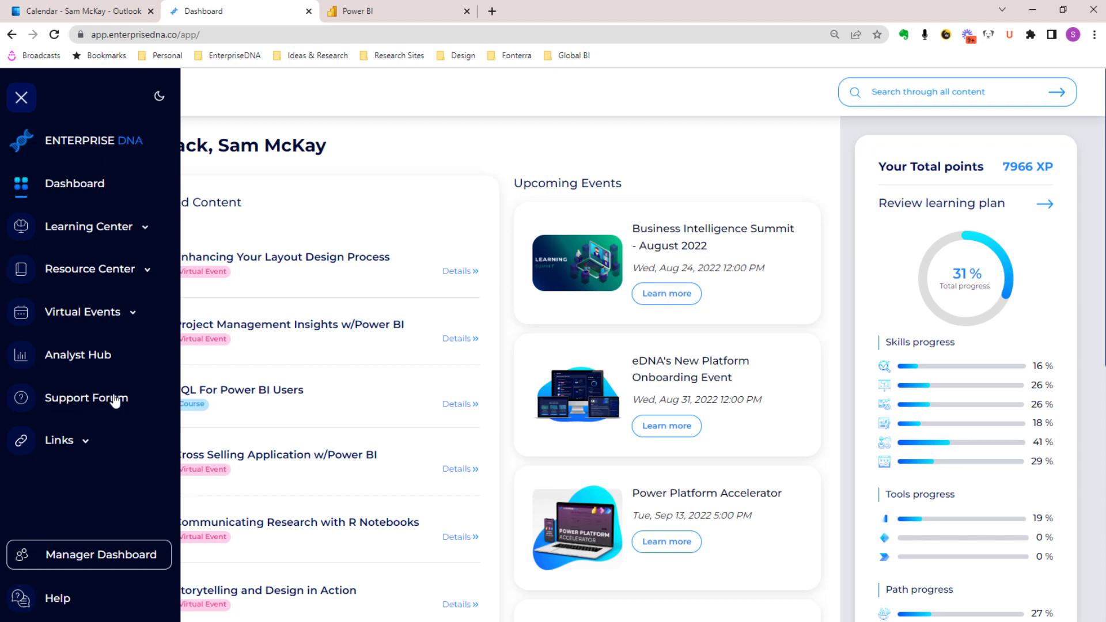
mouse_move(105, 386)
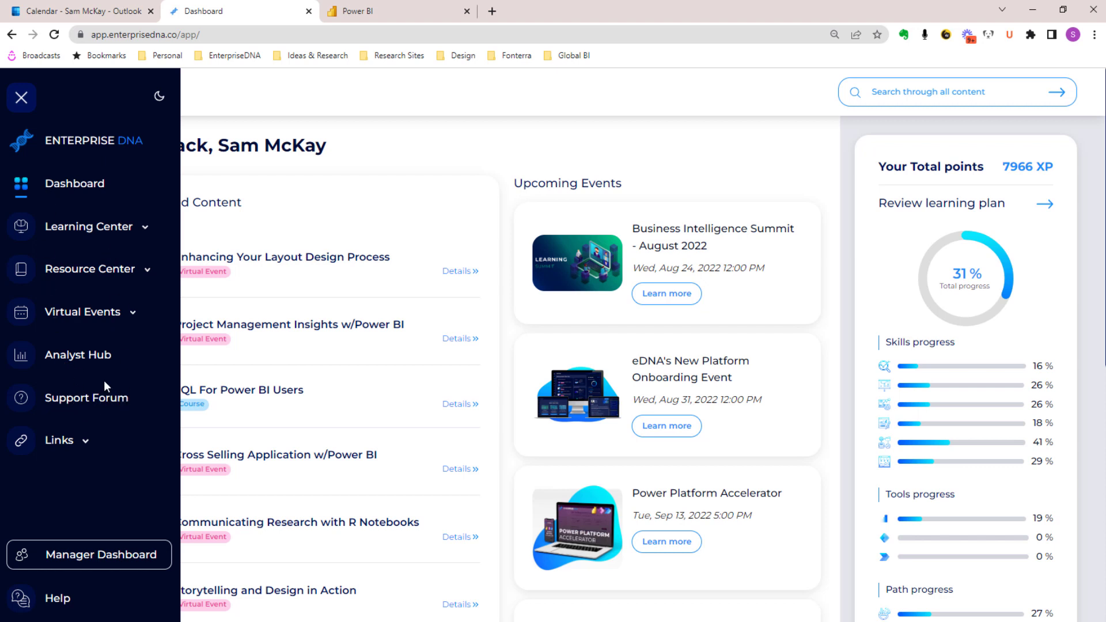
mouse_move(140, 227)
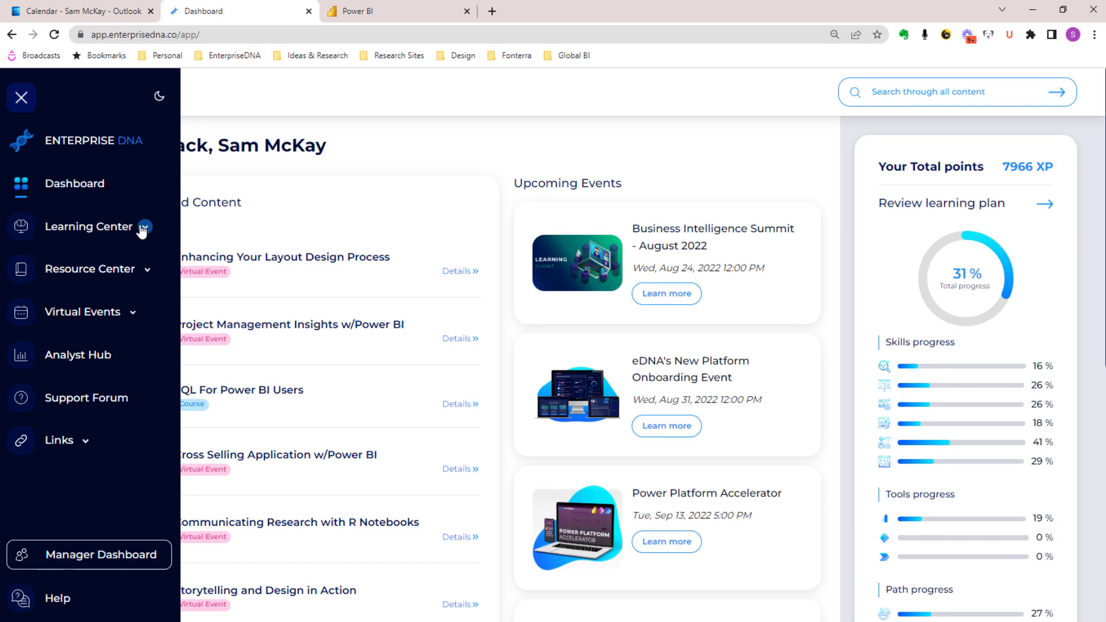
mouse_move(109, 300)
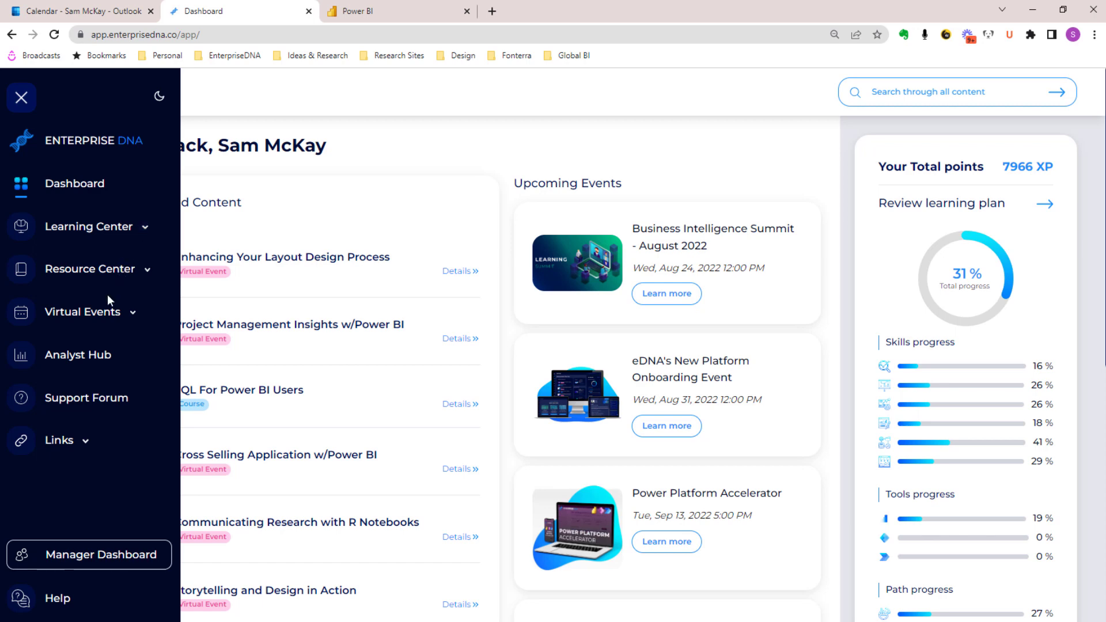
mouse_move(110, 339)
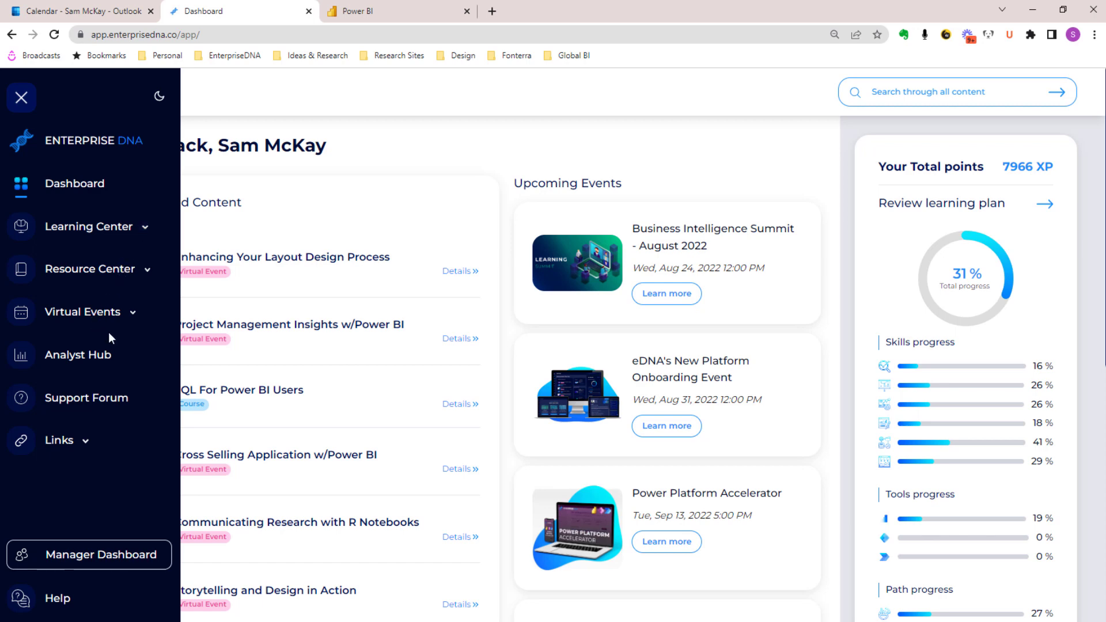
mouse_move(152, 217)
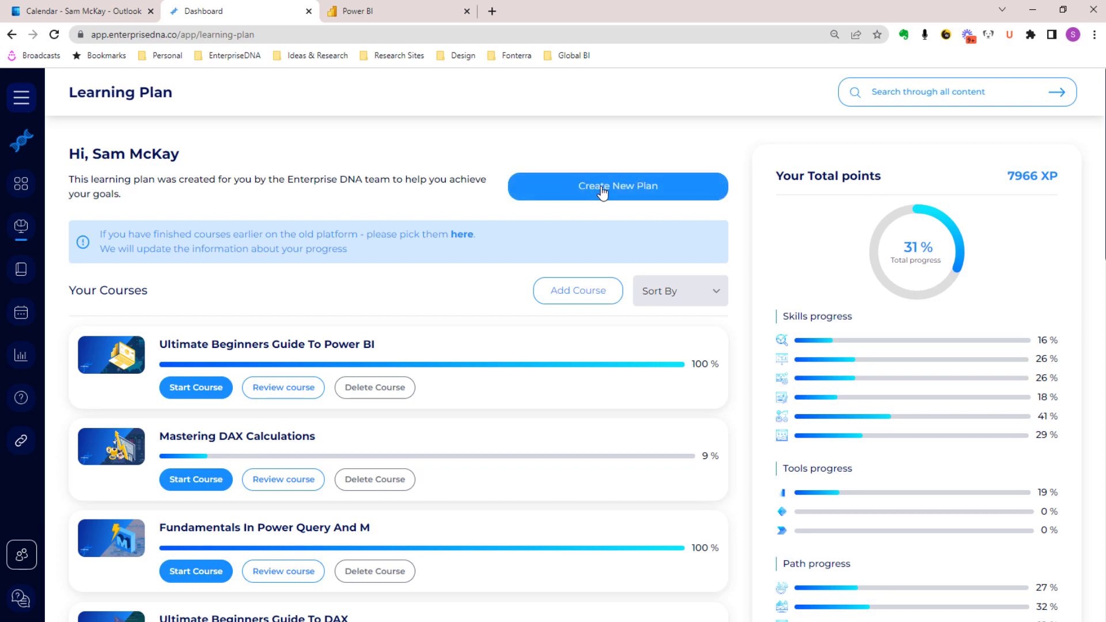
Start a new learning plan and choose the Power BI Data Analyst path.
left_click(616, 186)
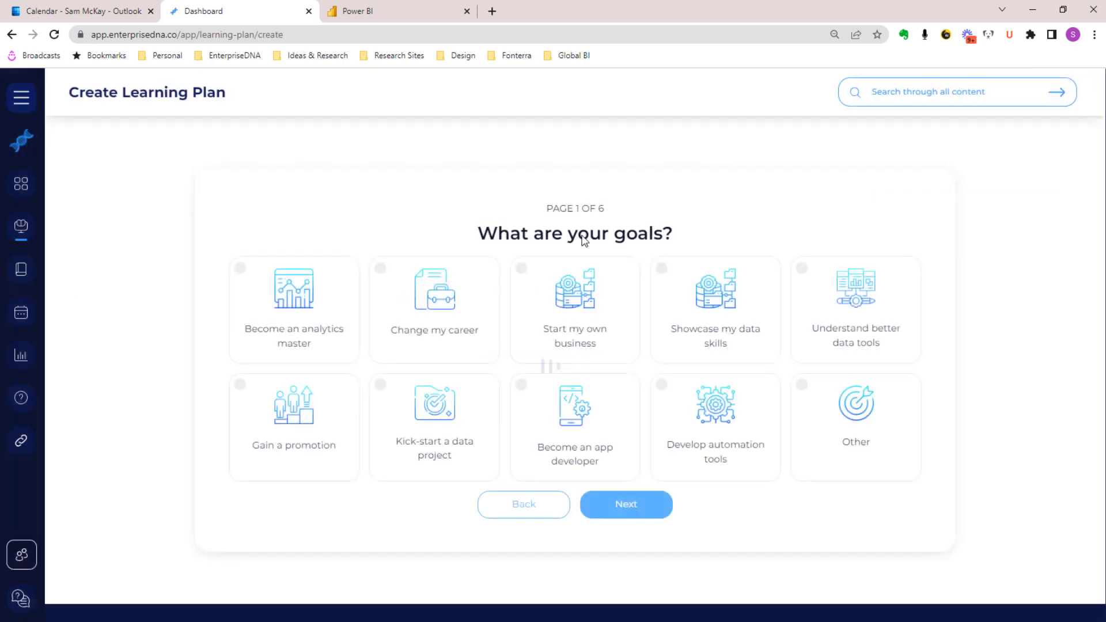
left_click(625, 504)
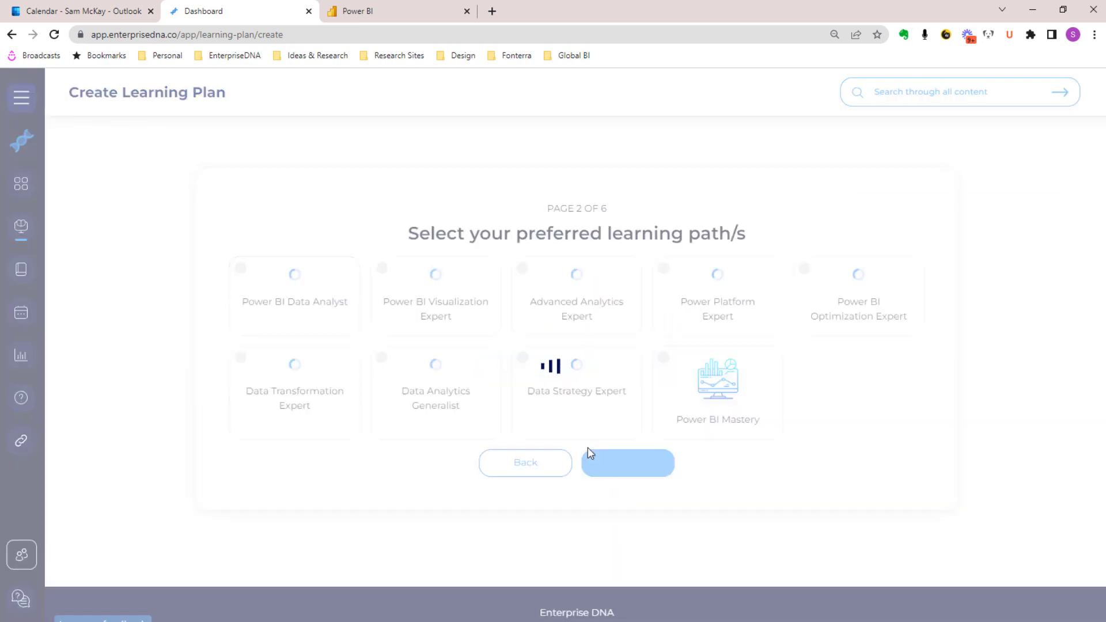
left_click(294, 304)
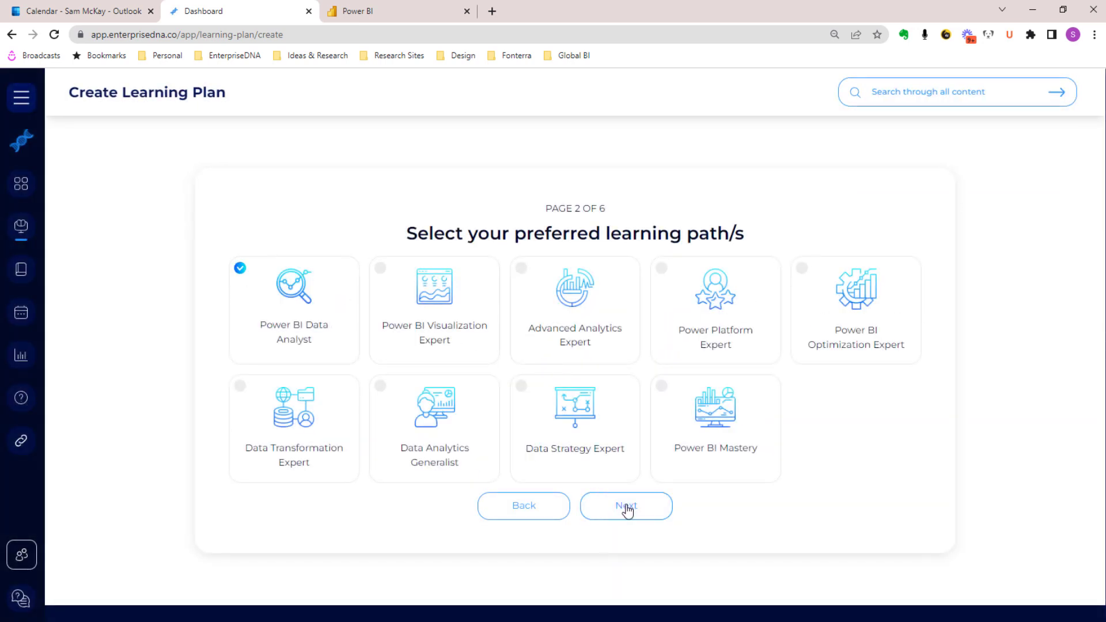
left_click(626, 506)
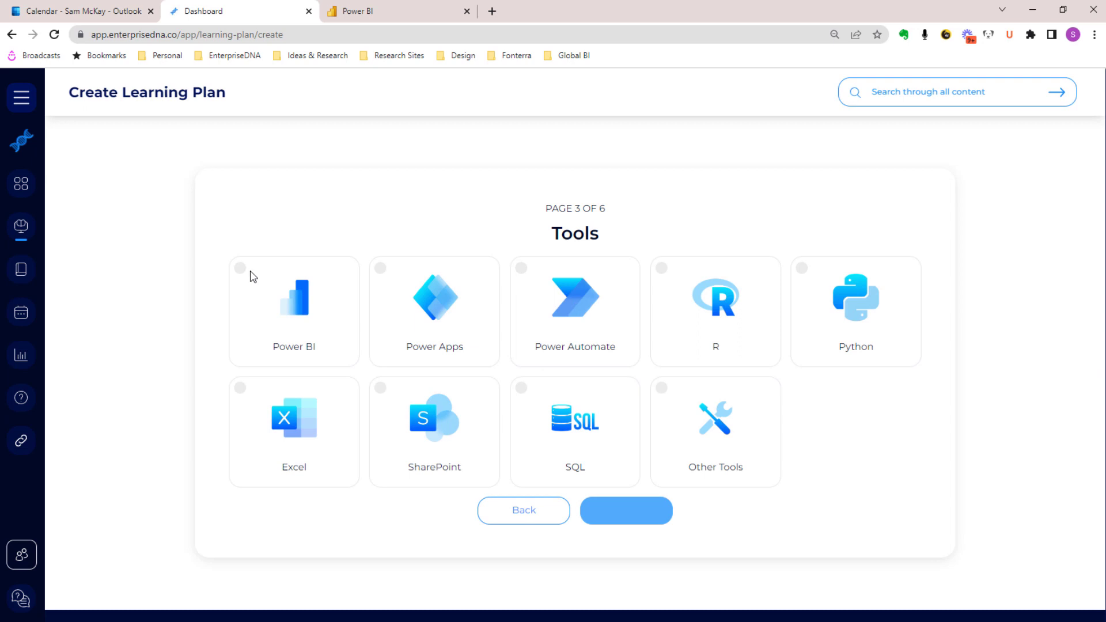
mouse_move(444, 305)
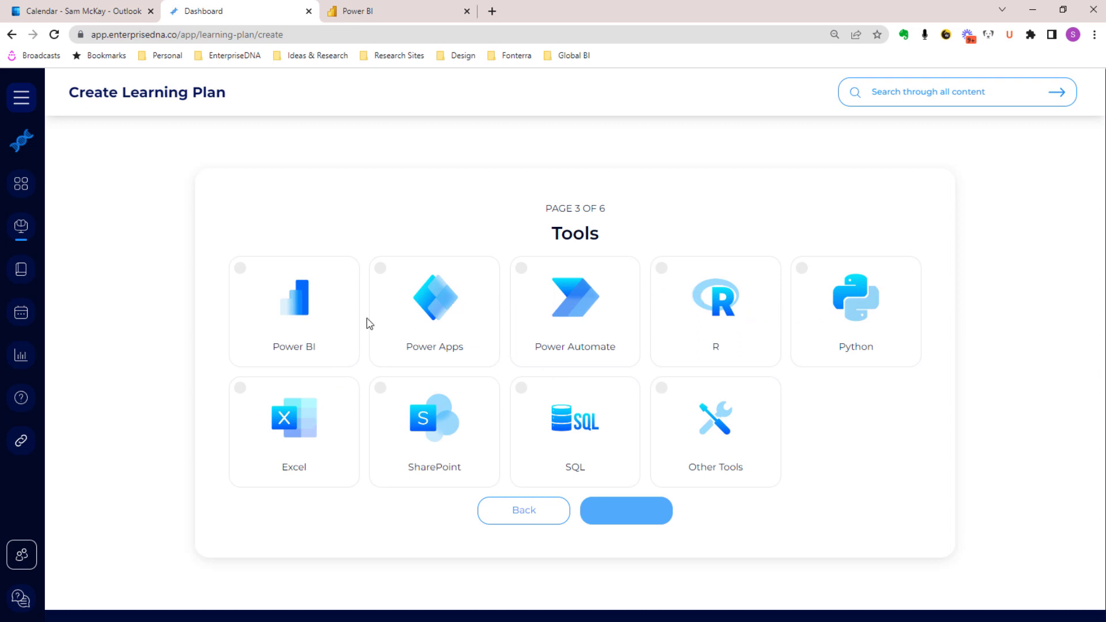
Pick Power Apps as a tool and advance the wizard to the Industries page.
left_click(435, 311)
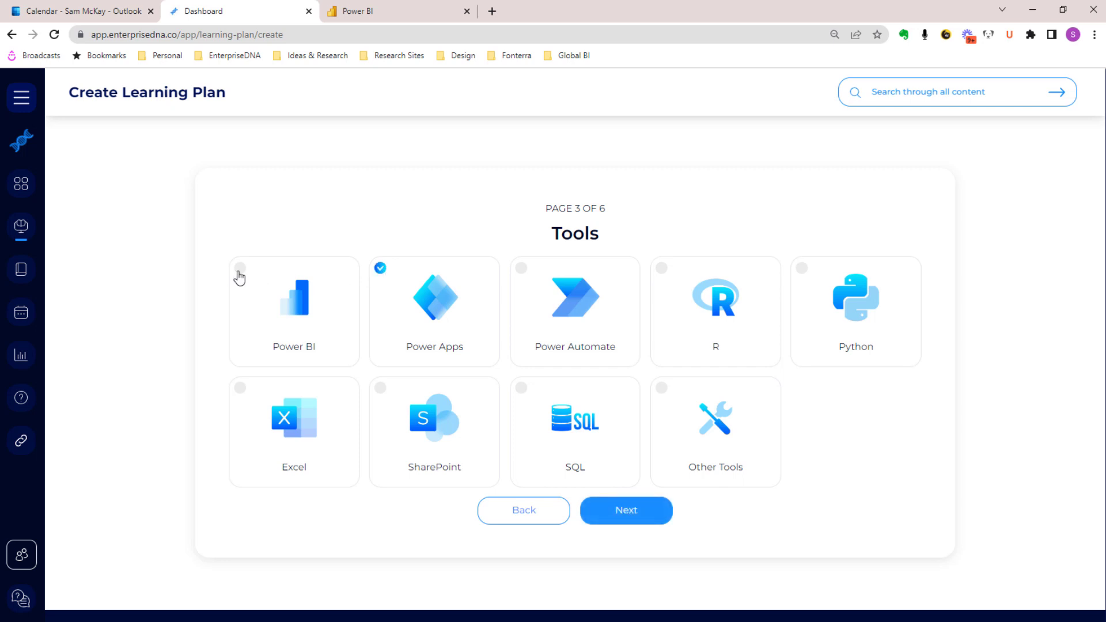
left_click(625, 510)
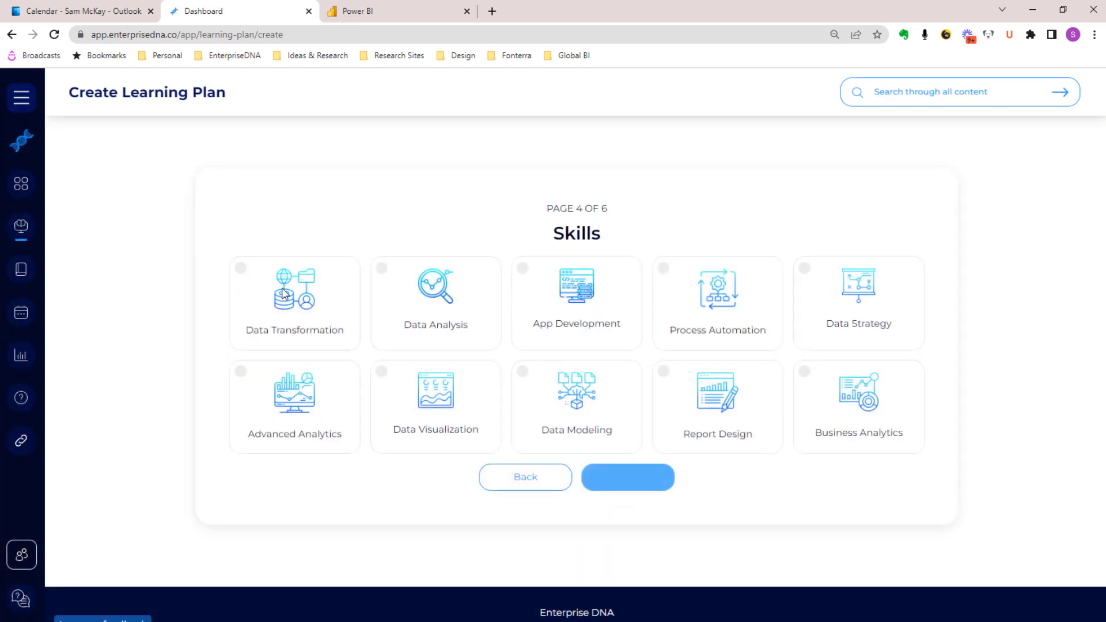
left_click(626, 477)
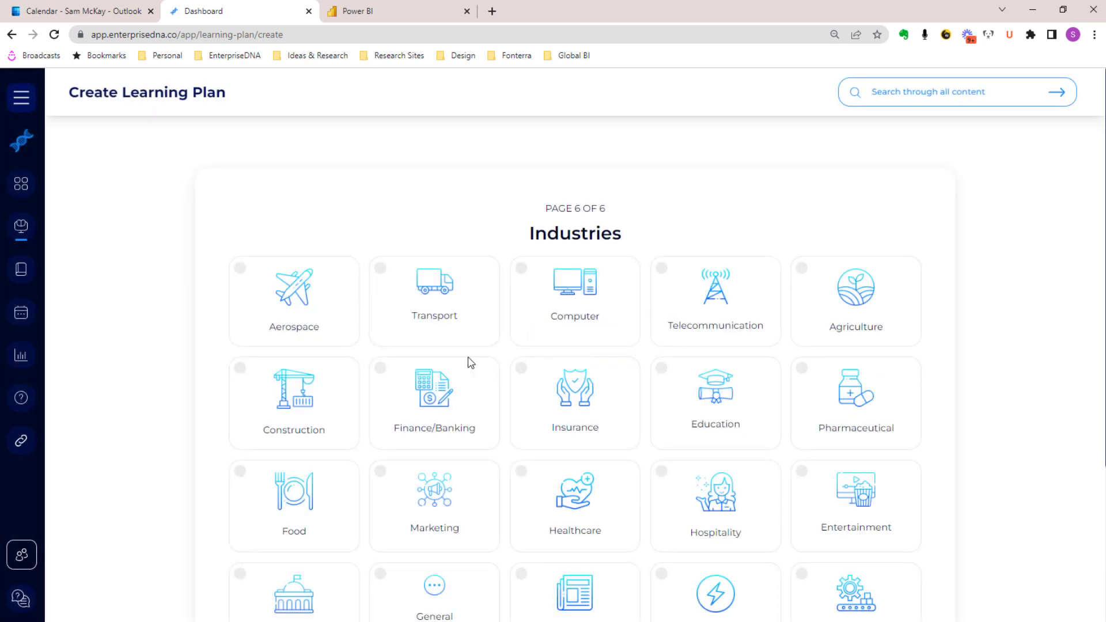
scroll("down", 3)
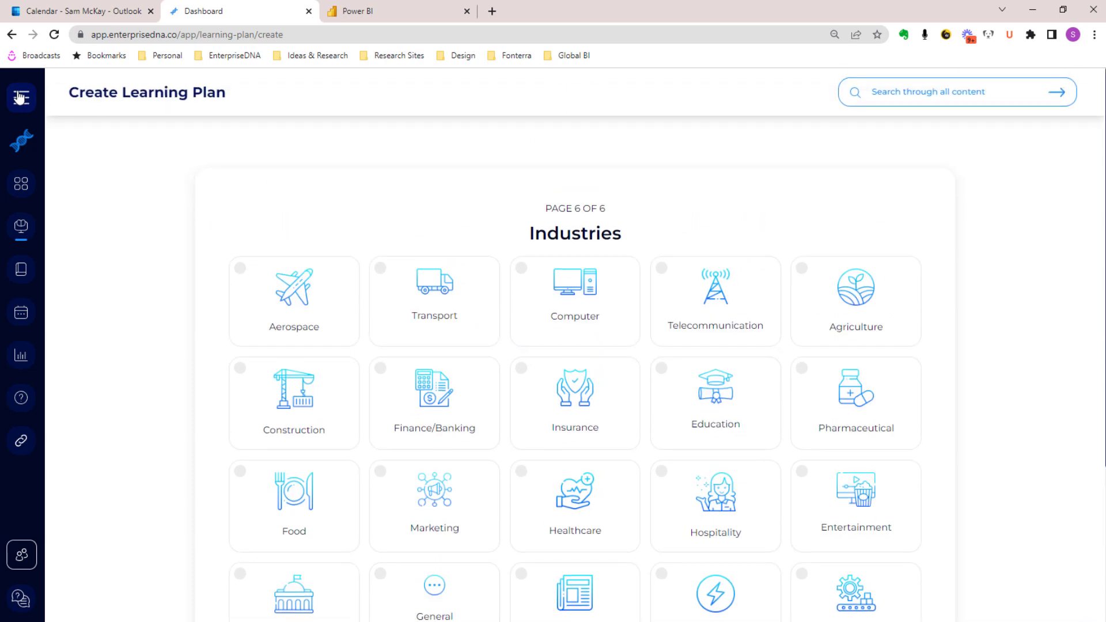
left_click(22, 97)
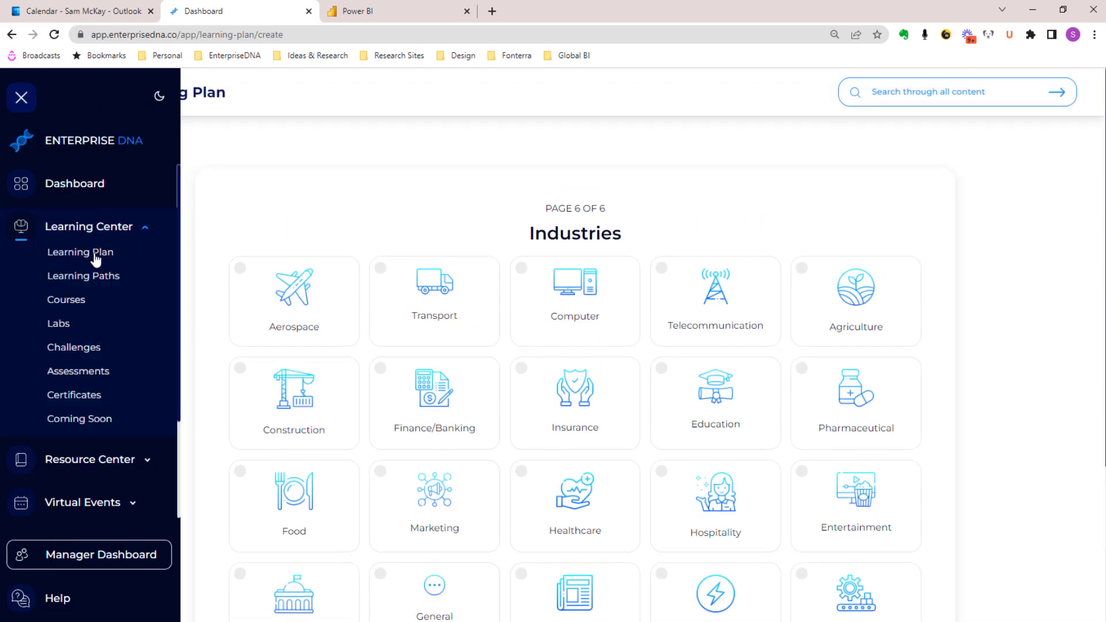
Scroll through the Learning Plan's enrolled courses, total points and skill progress.
left_click(80, 252)
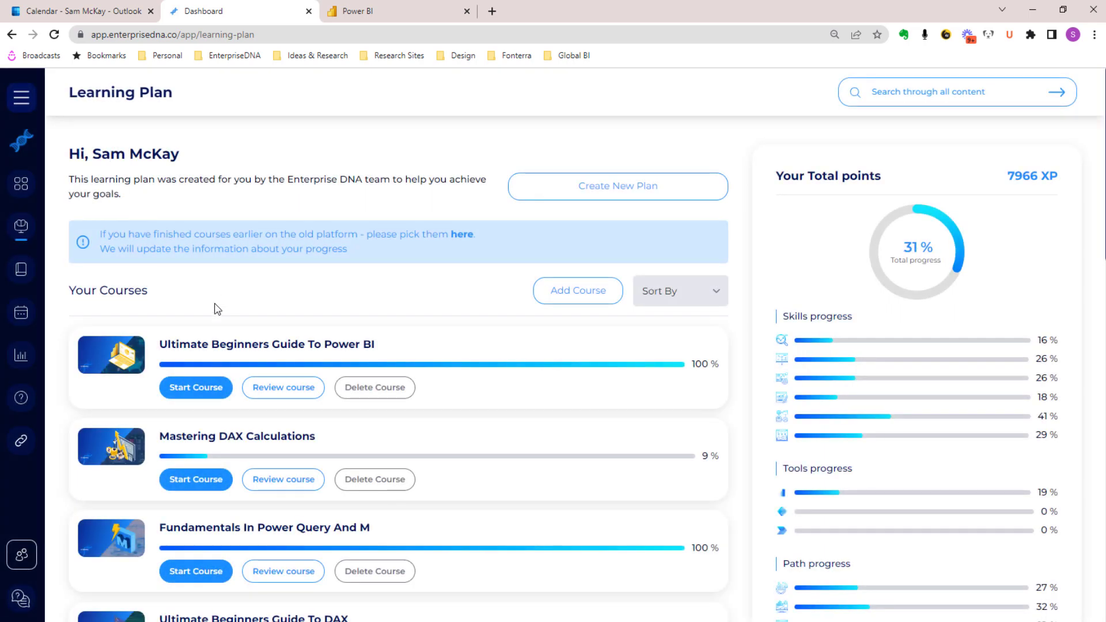
scroll("down", 3)
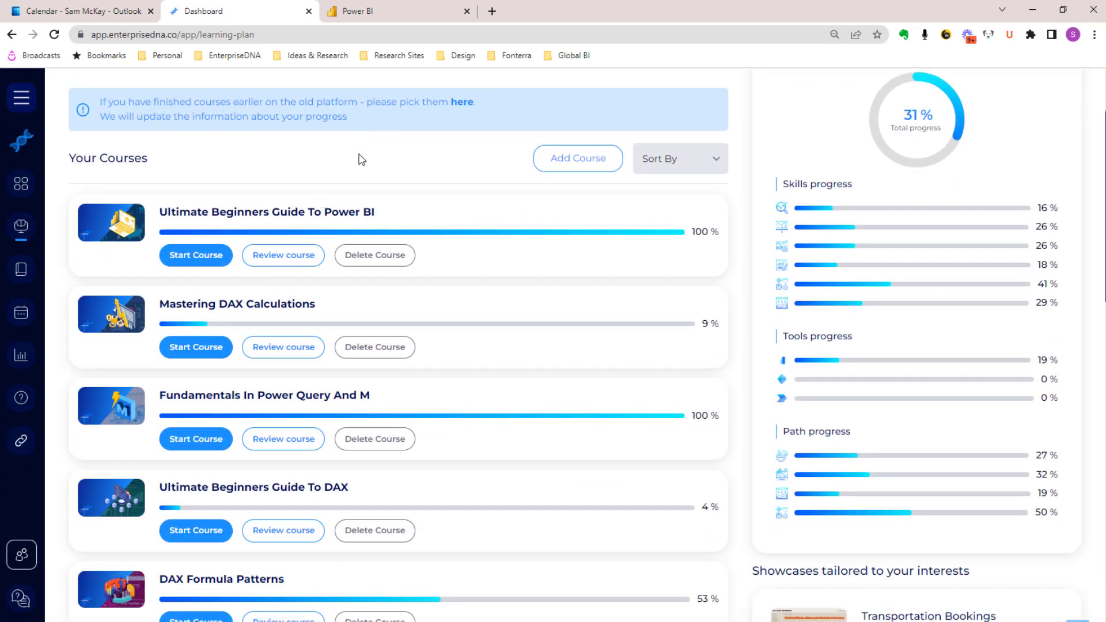
scroll("down", 3)
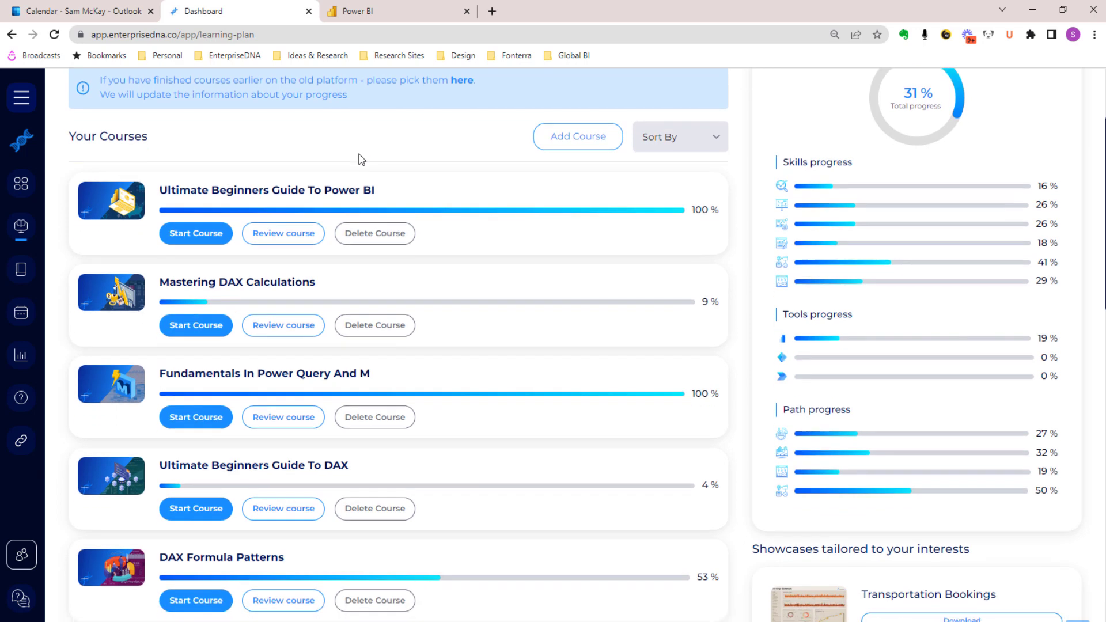
scroll("down", 3)
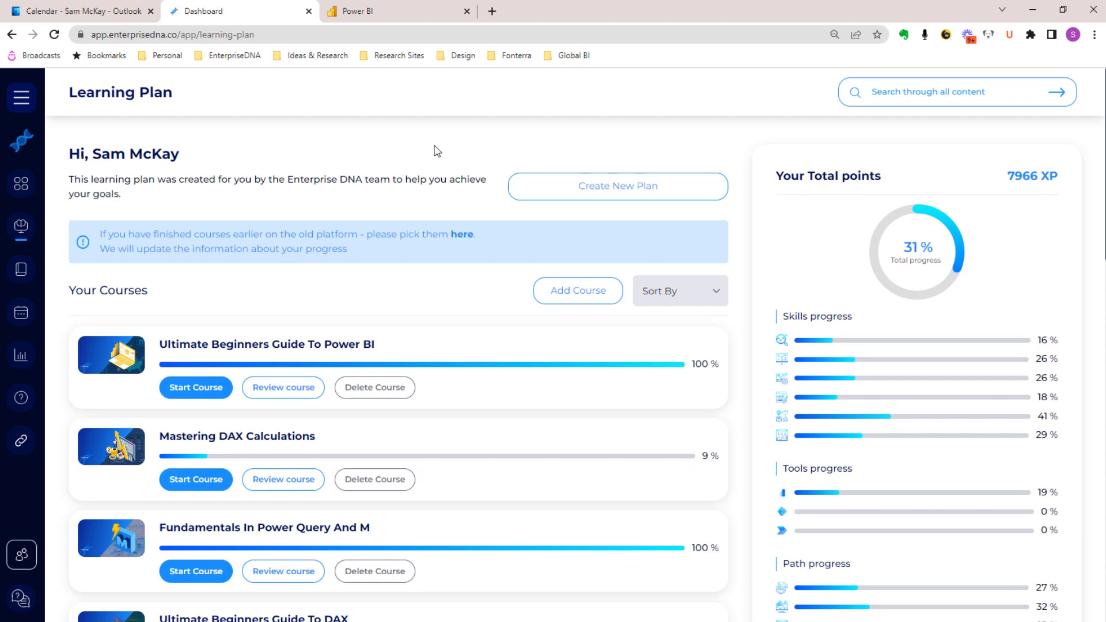
mouse_move(337, 287)
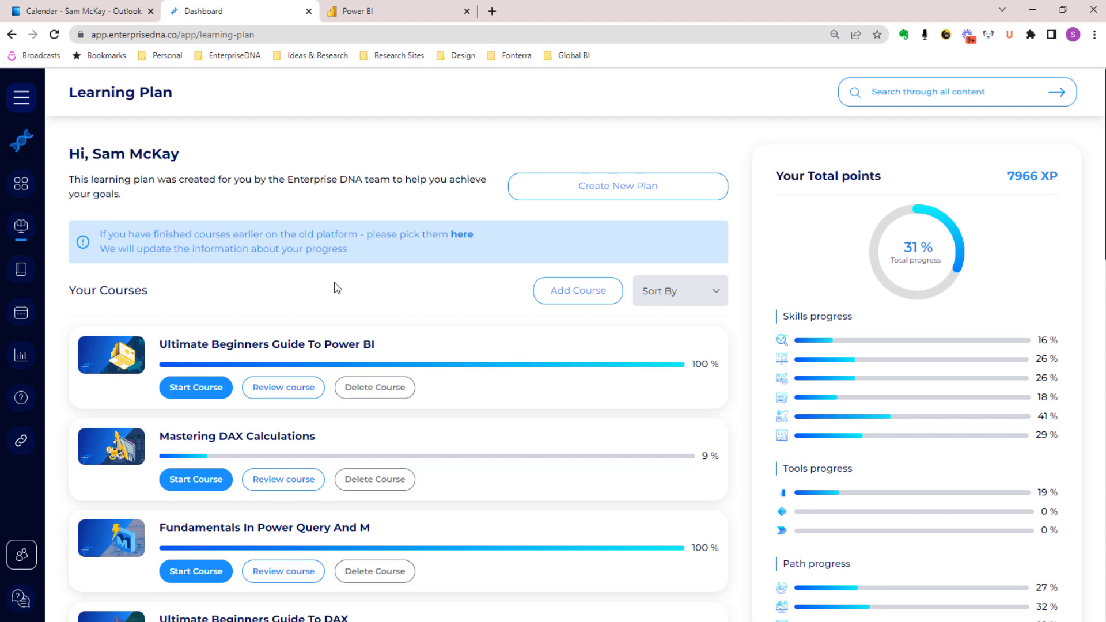
scroll("down", 3)
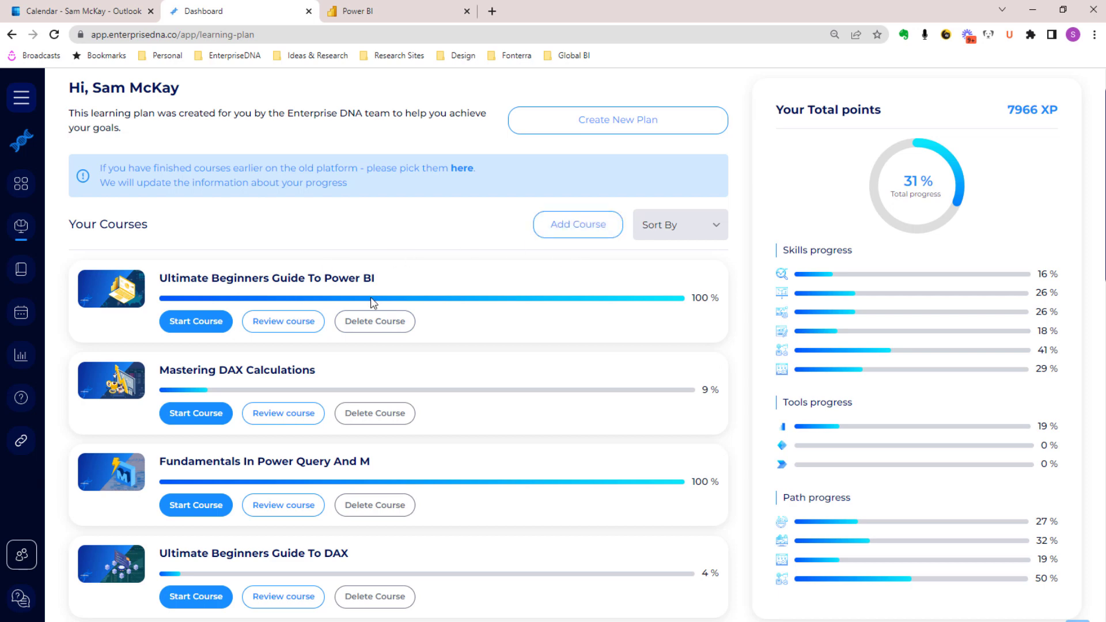
scroll("down", 3)
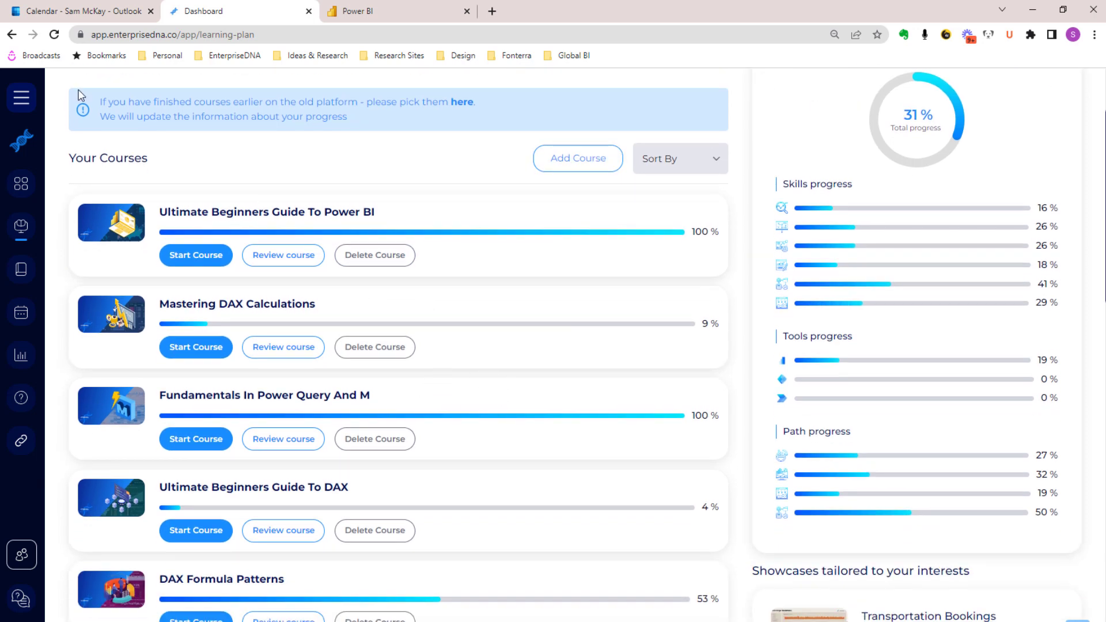
left_click(22, 97)
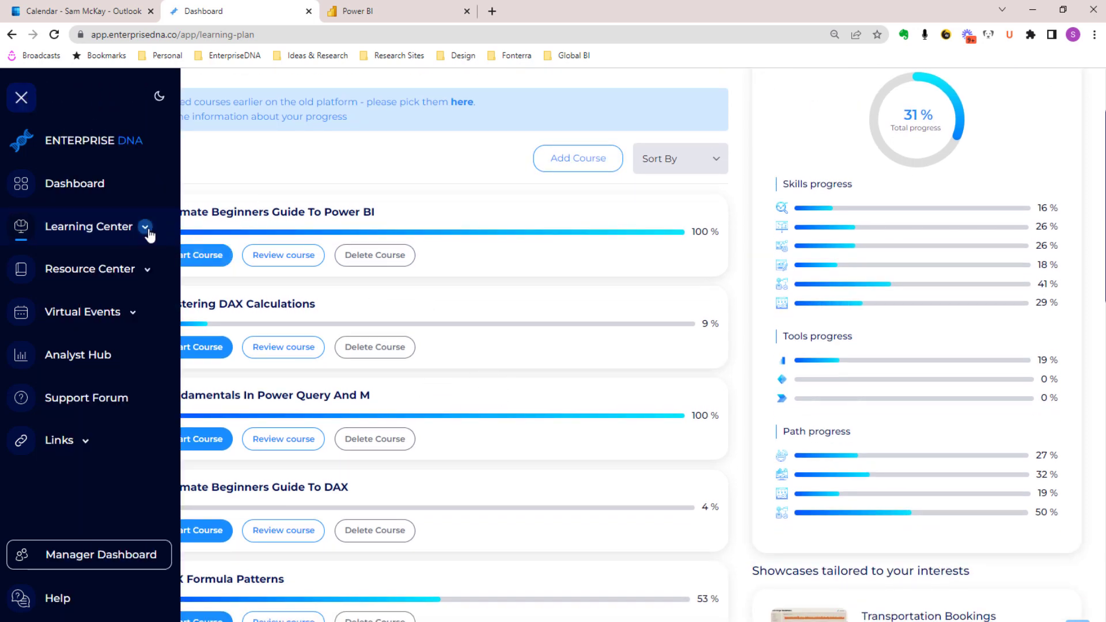
From Learning Paths, review the Advanced Analytics Expert details, then close them.
left_click(90, 227)
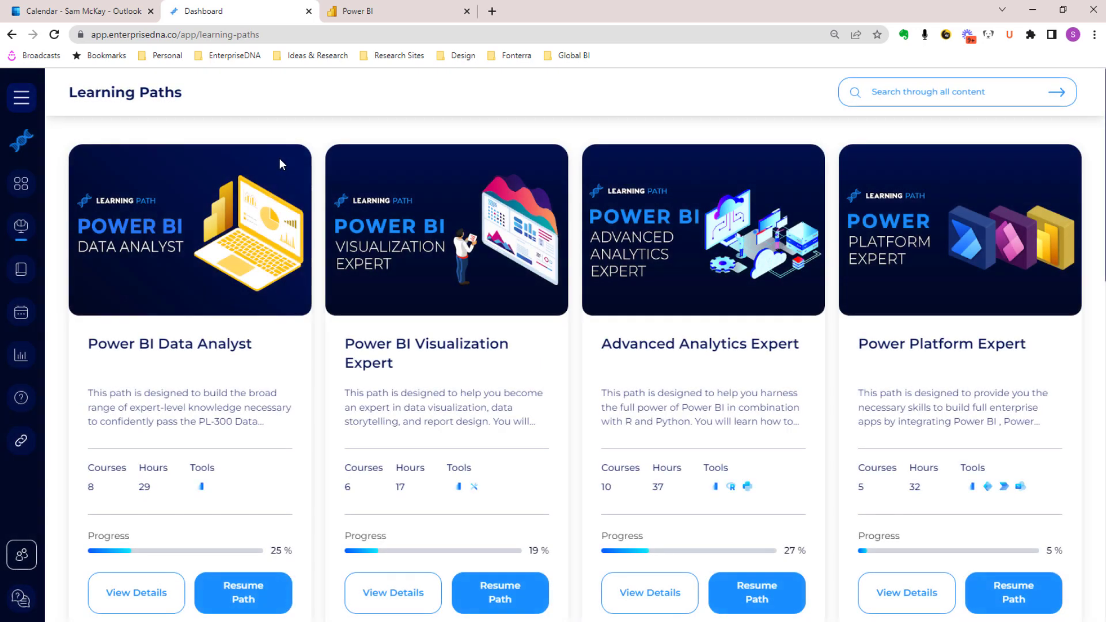
mouse_move(334, 132)
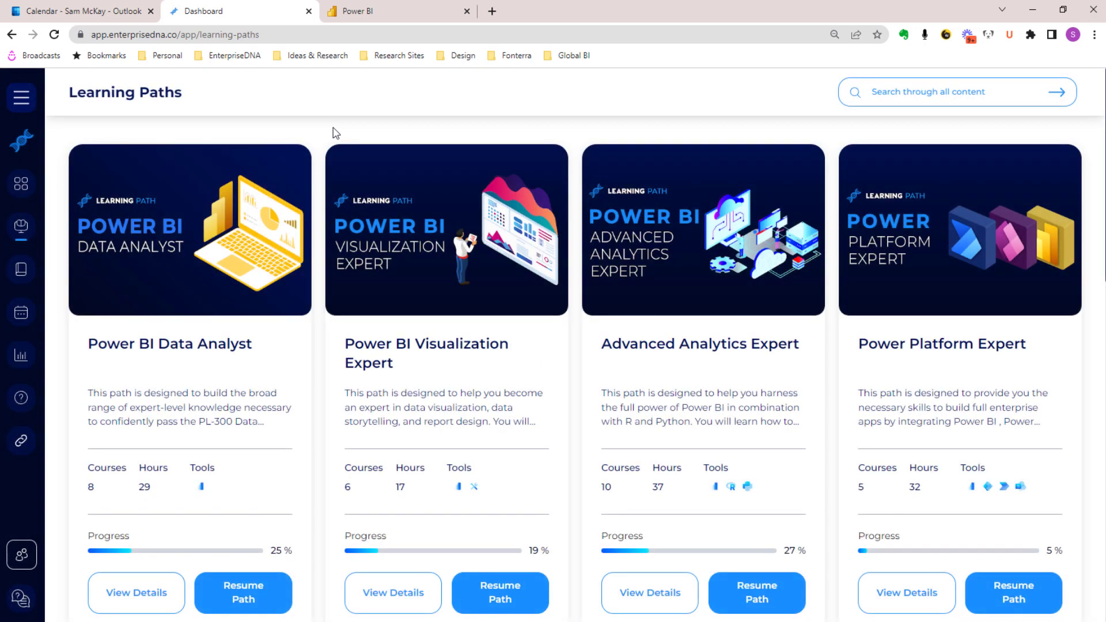
mouse_move(538, 166)
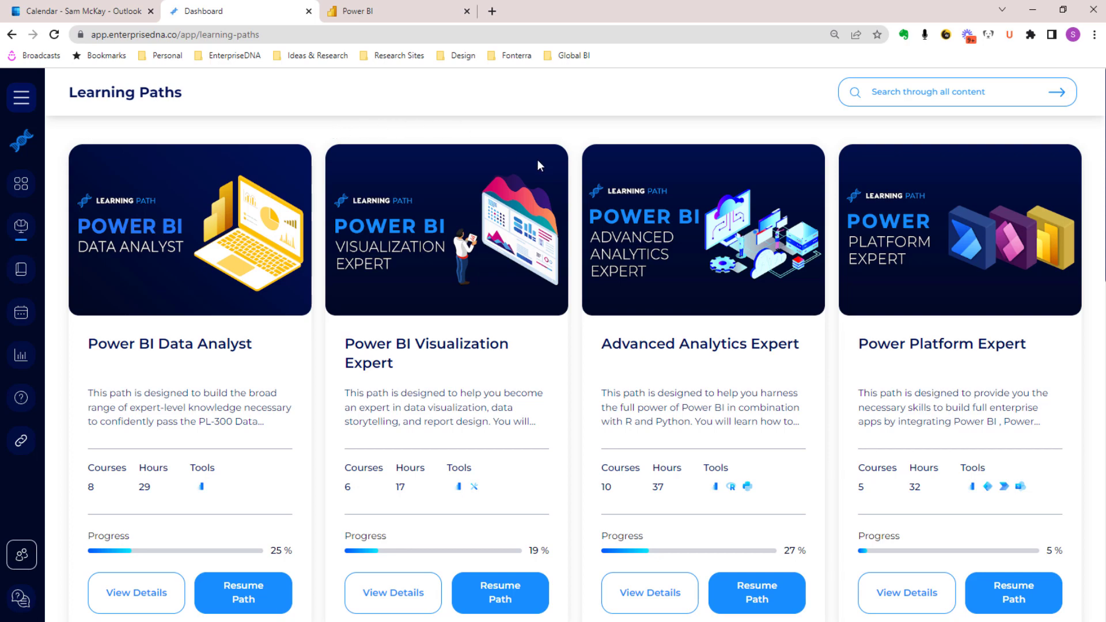
mouse_move(676, 460)
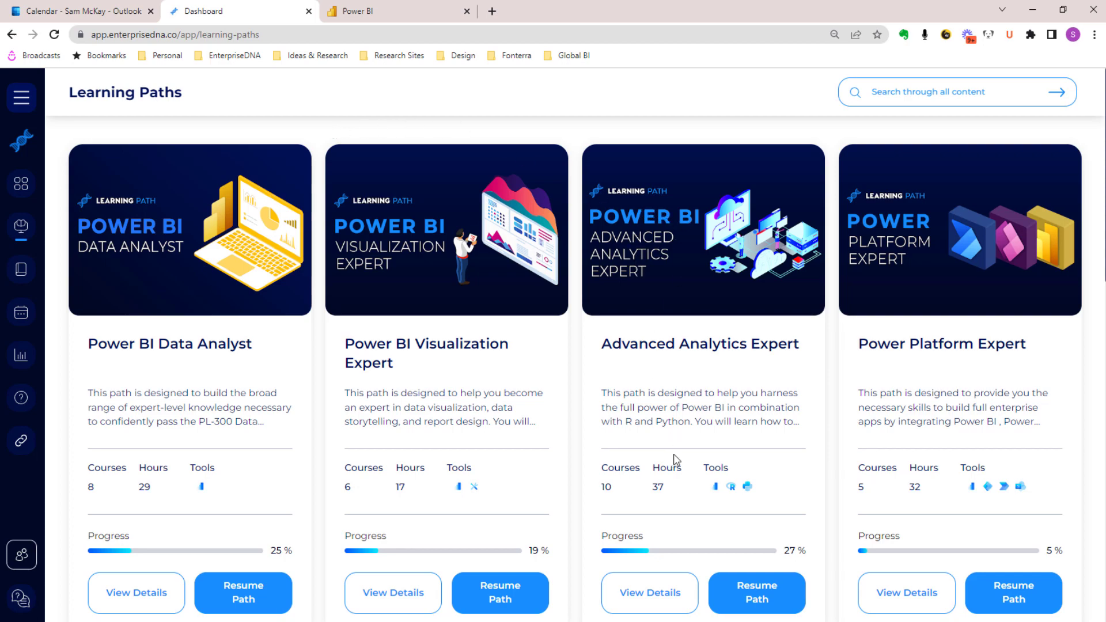
left_click(648, 593)
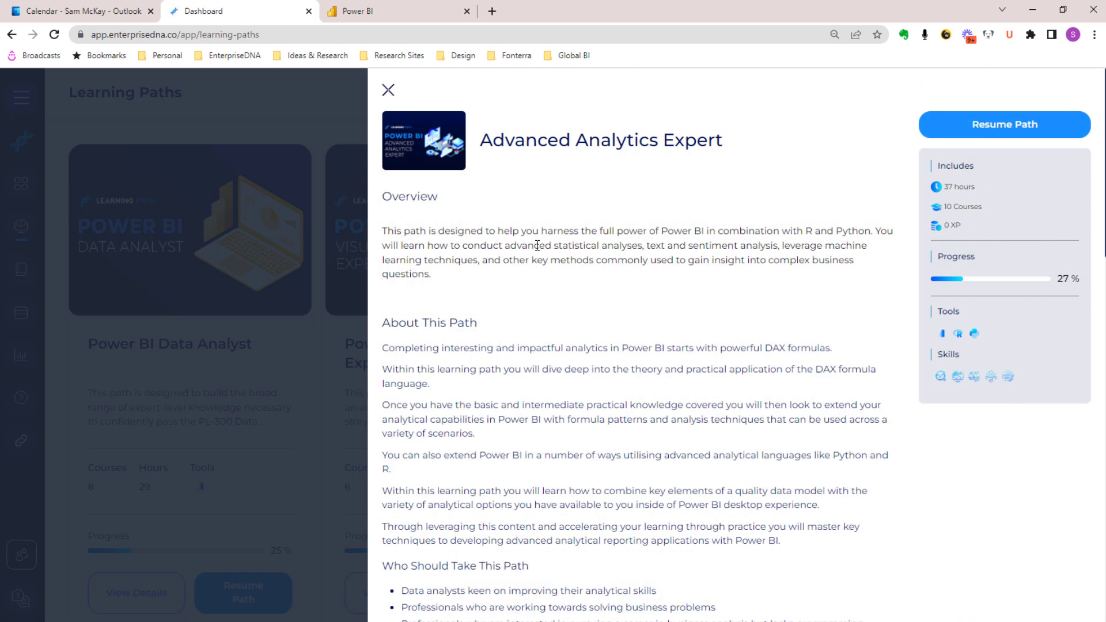
scroll("down", 3)
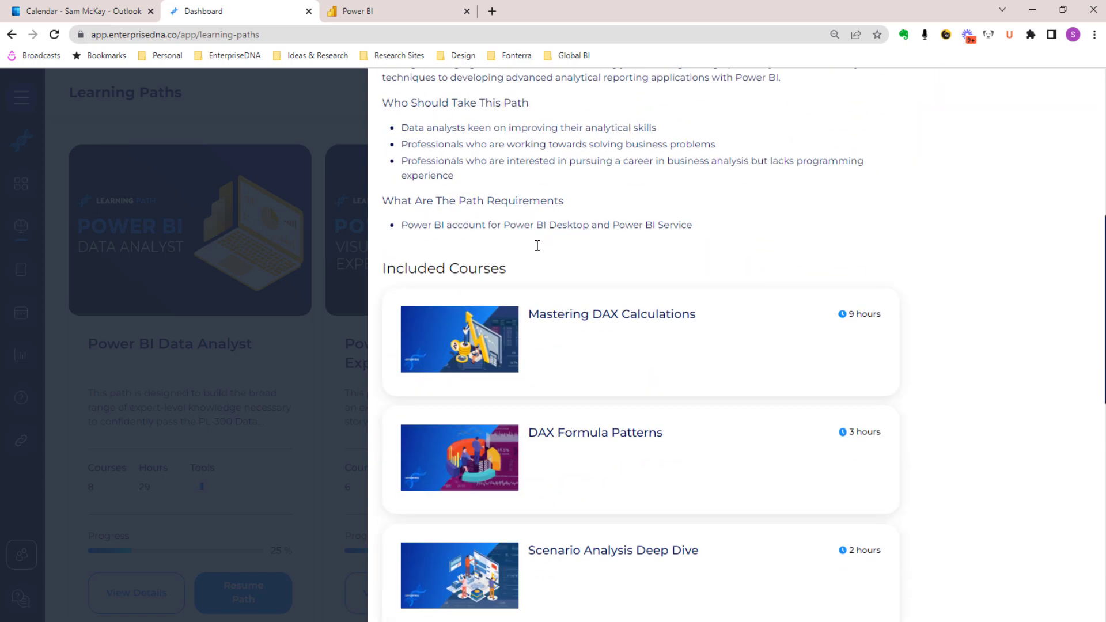
scroll("down", 3)
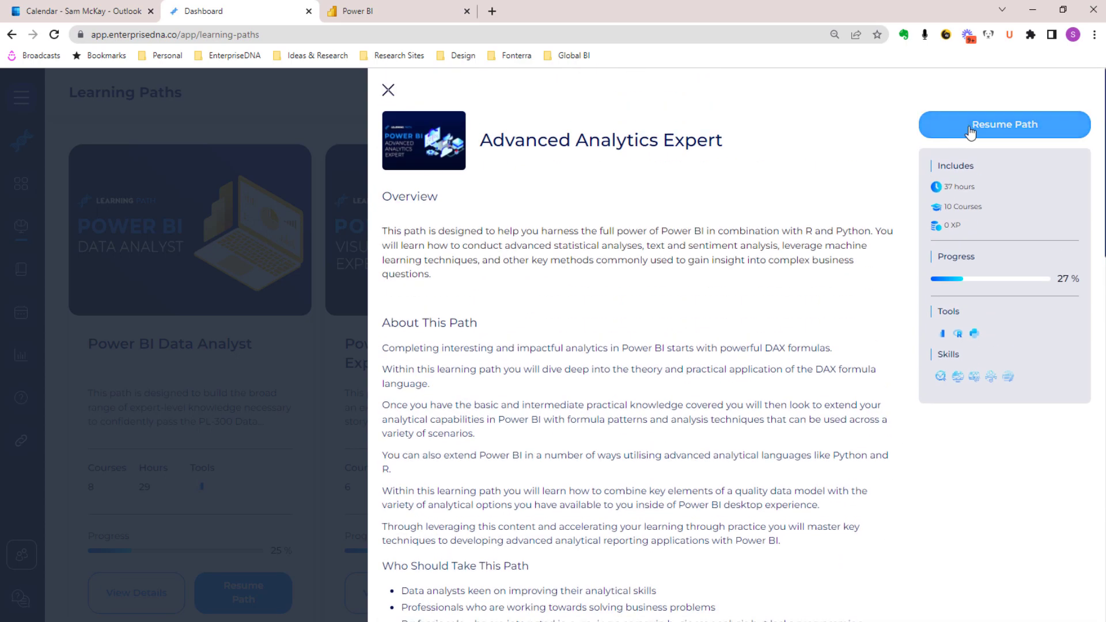
mouse_move(846, 138)
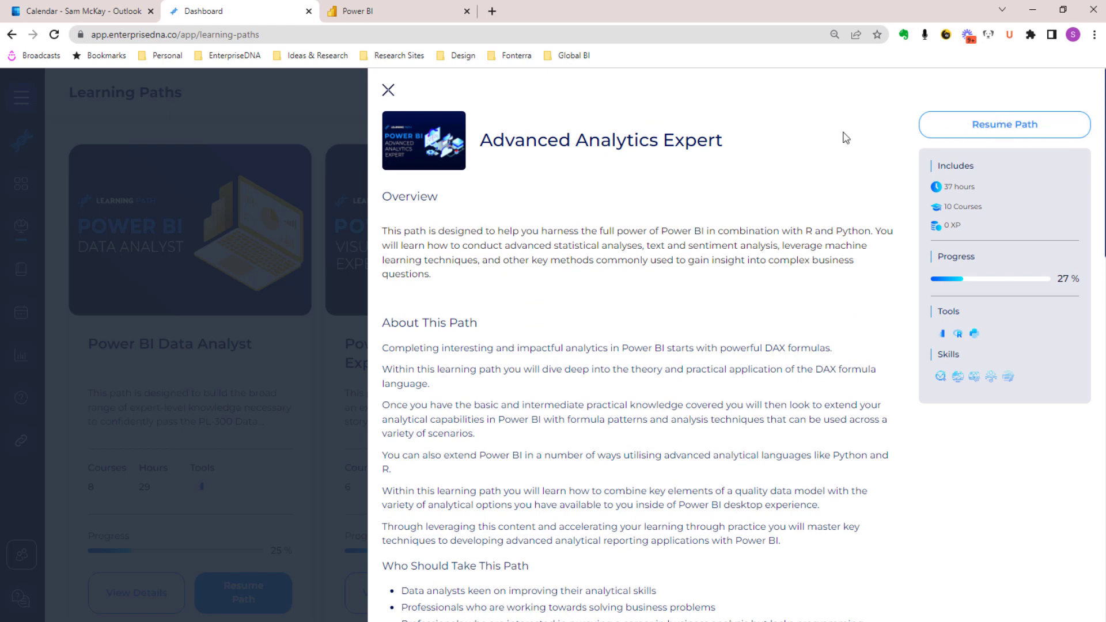
left_click(387, 90)
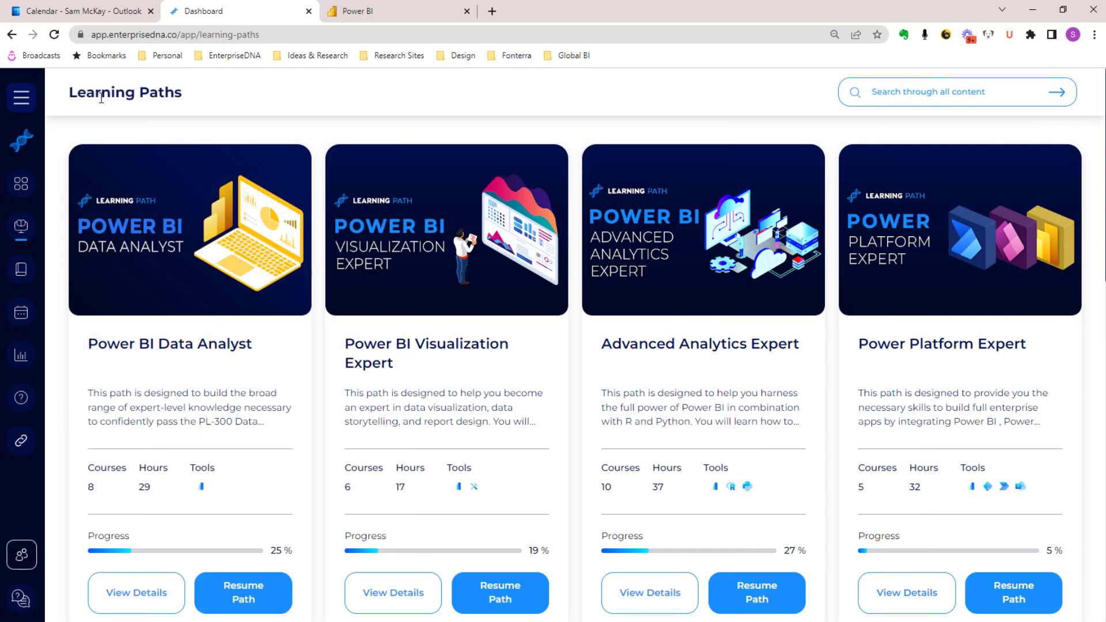
Go to the Courses catalogue and scroll through the course cards.
left_click(22, 96)
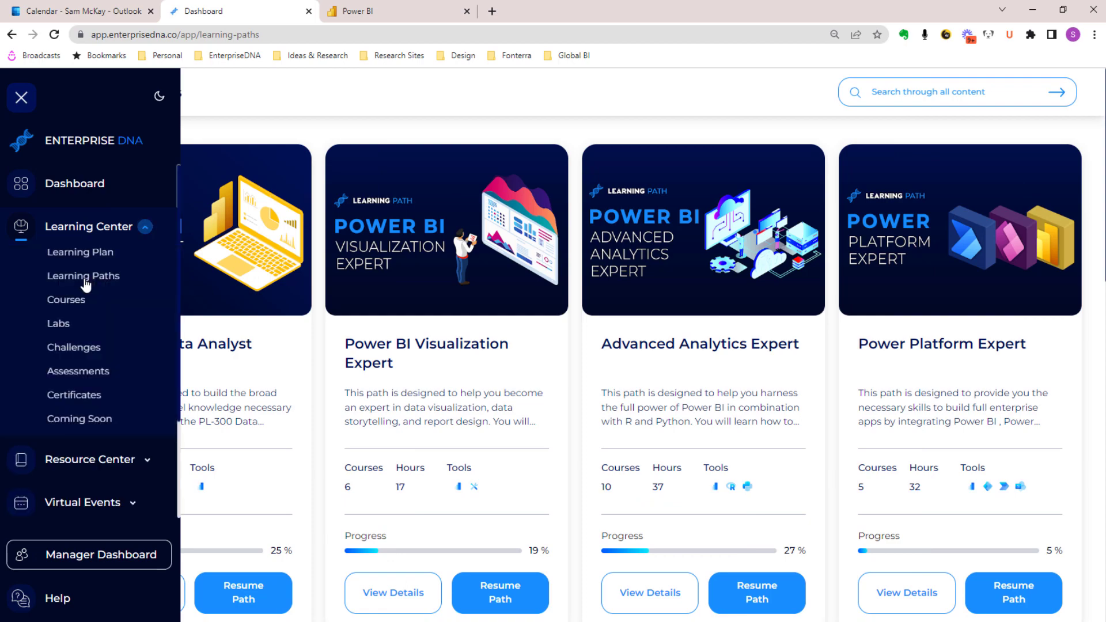
left_click(67, 299)
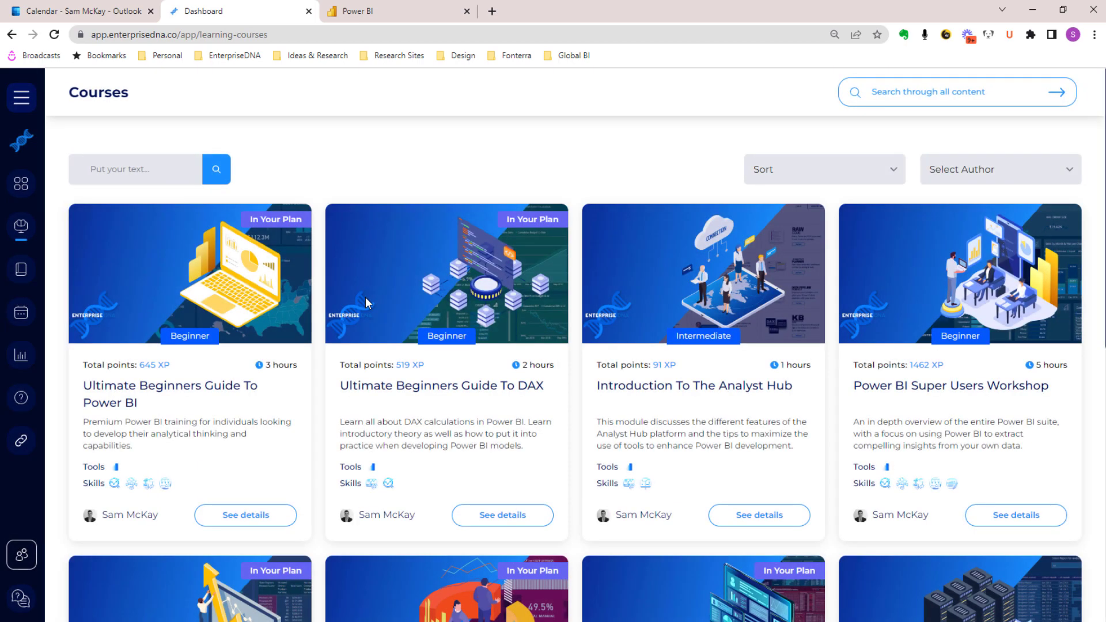
scroll("down", 3)
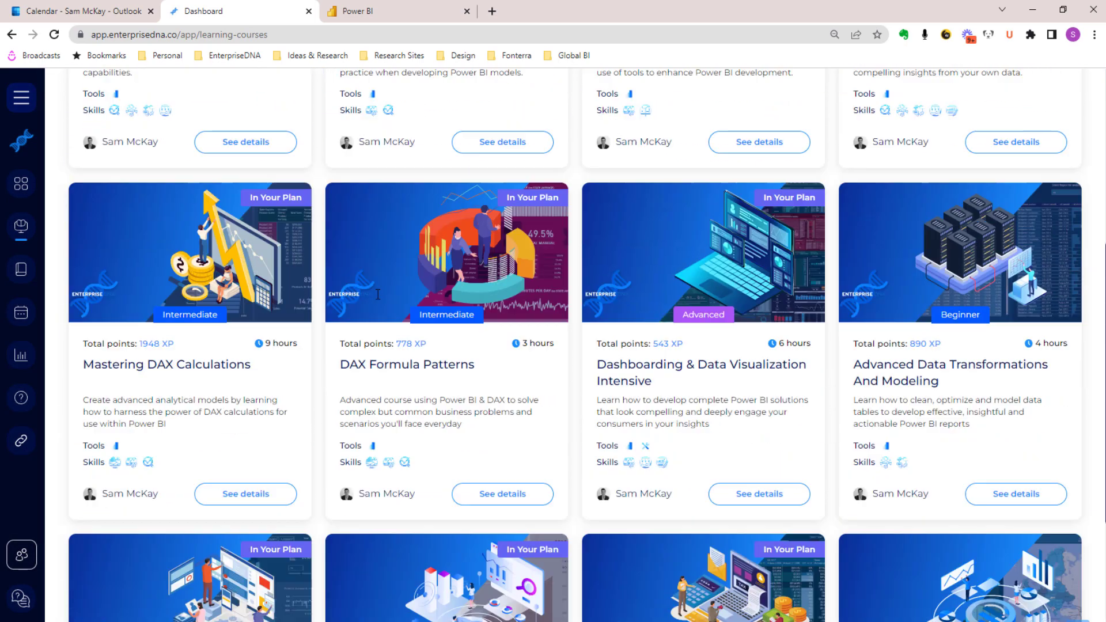
scroll("down", 3)
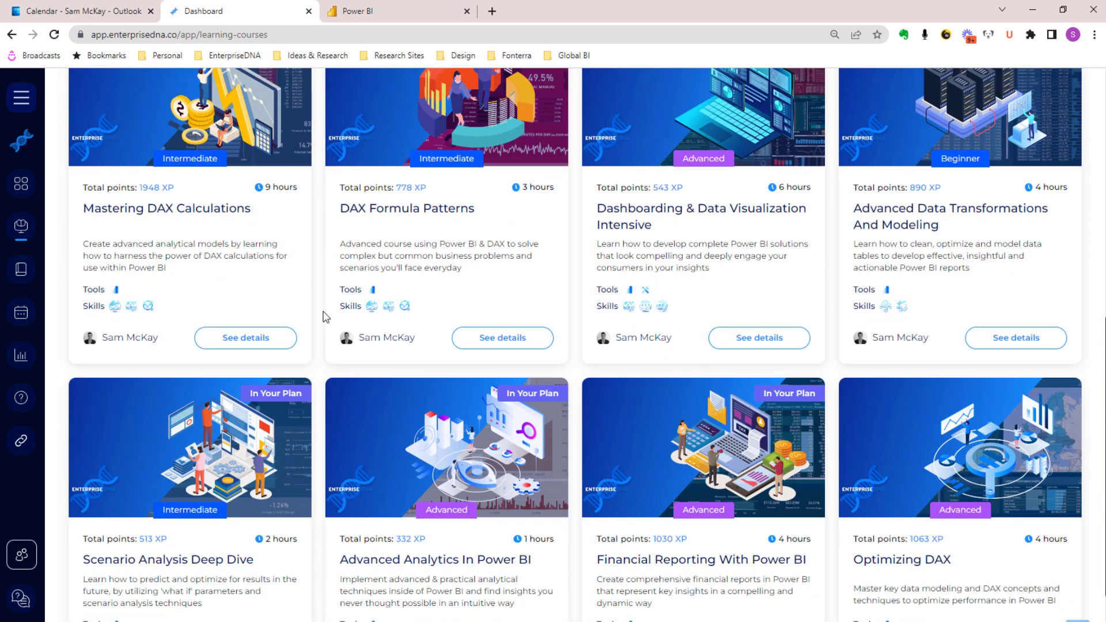
scroll("down", 3)
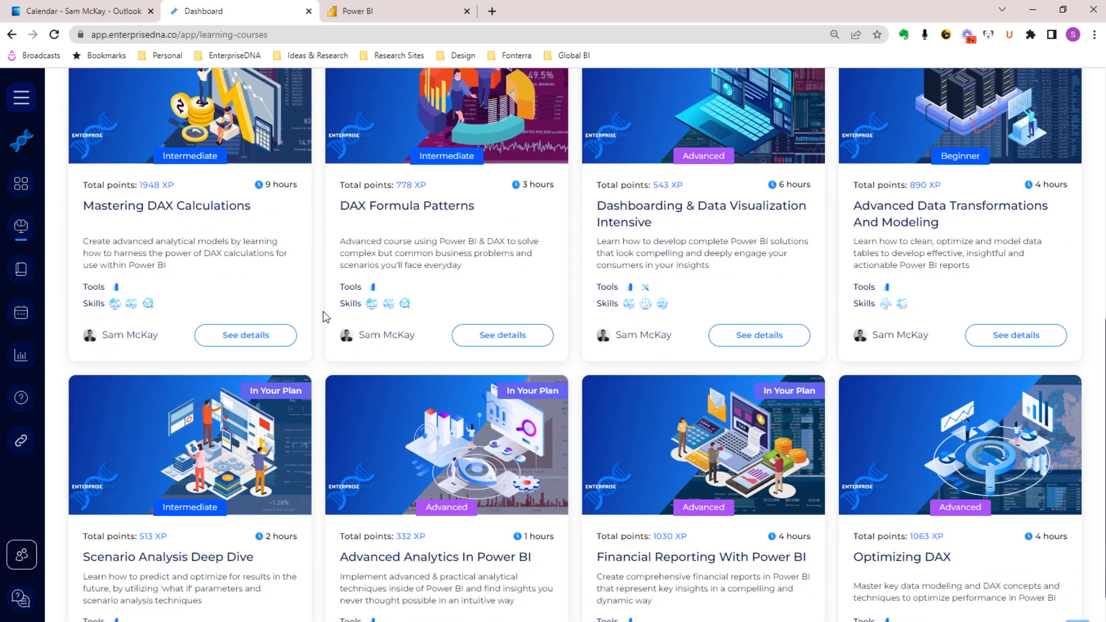
scroll("down", 3)
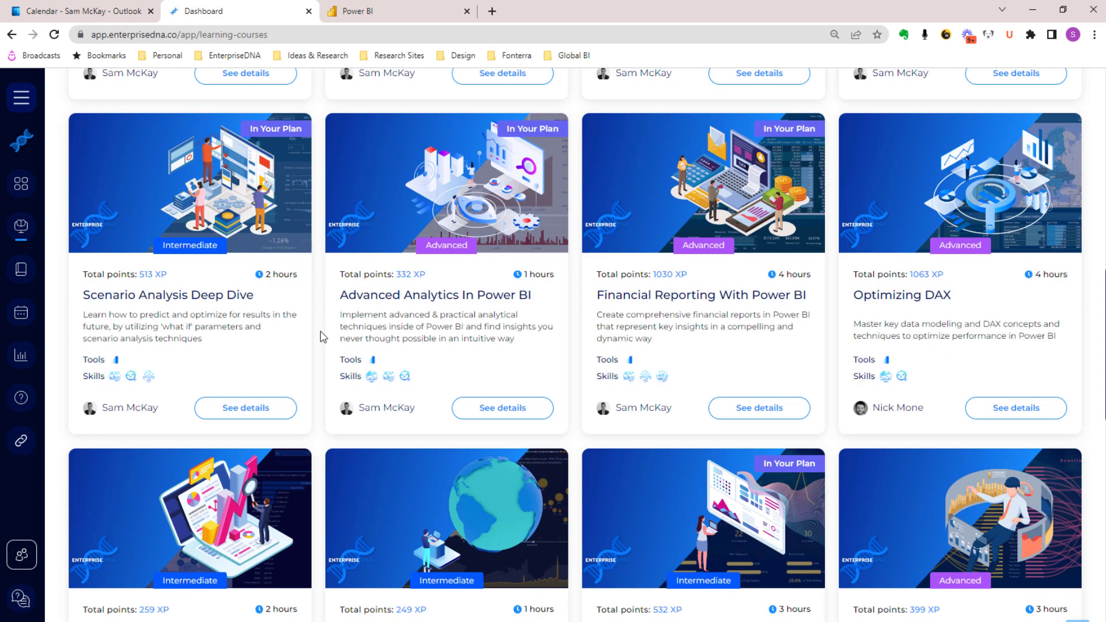
scroll("down", 3)
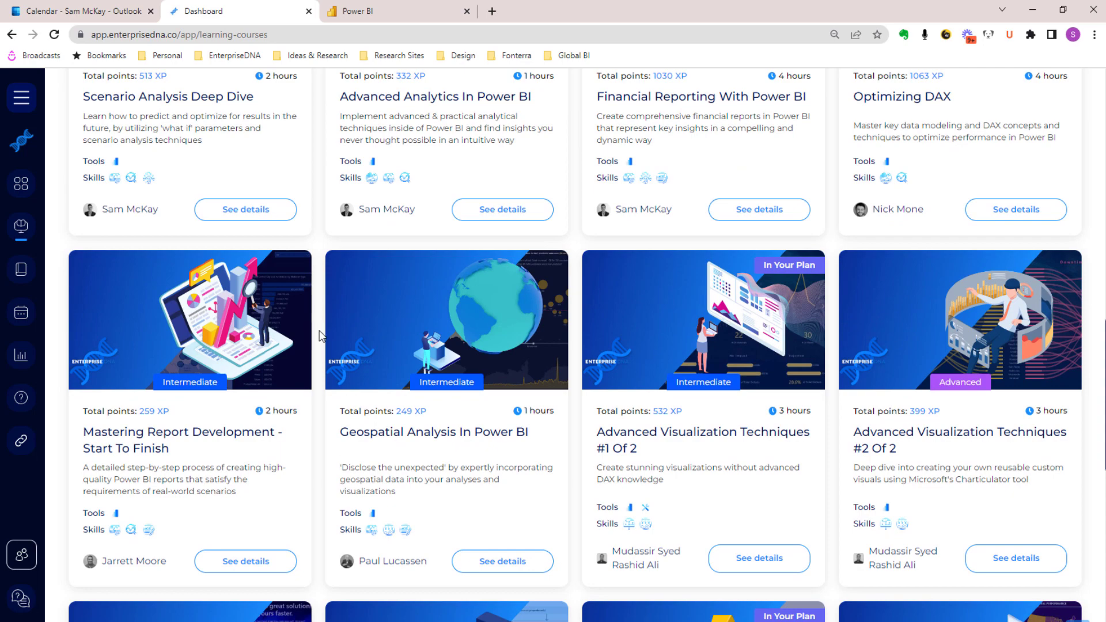
scroll("down", 3)
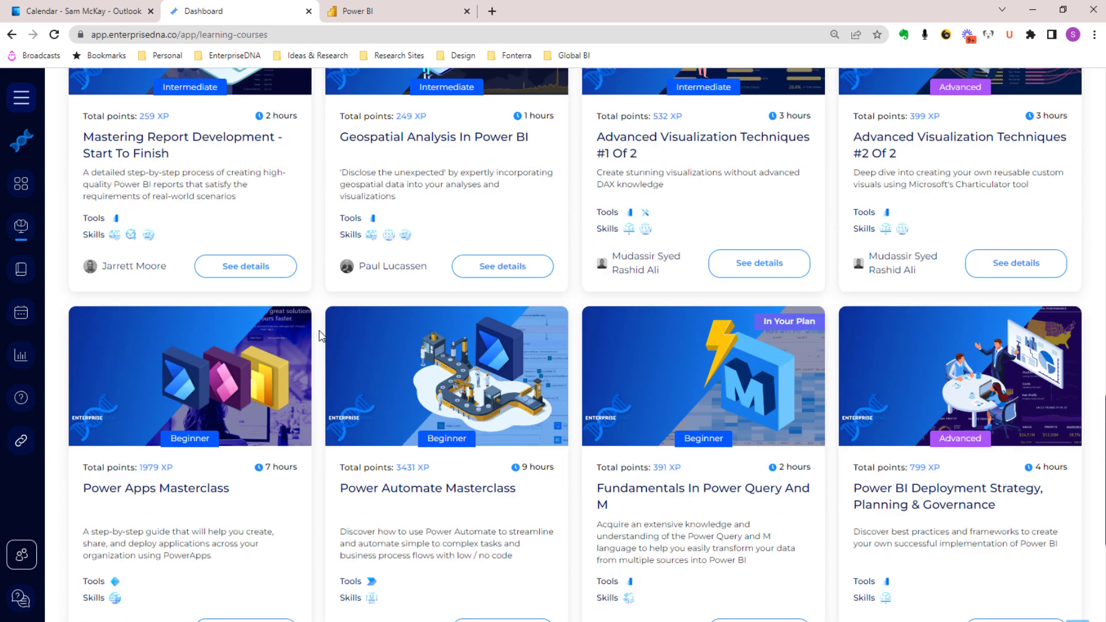
scroll("down", 3)
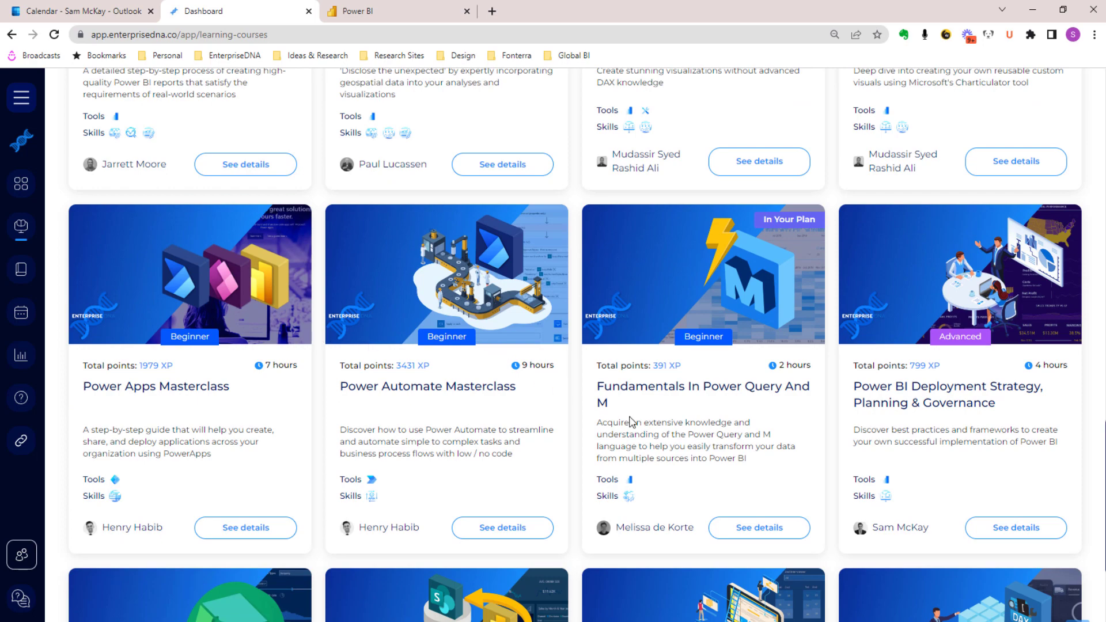
View the Fundamentals in Power Query and M course details.
left_click(759, 528)
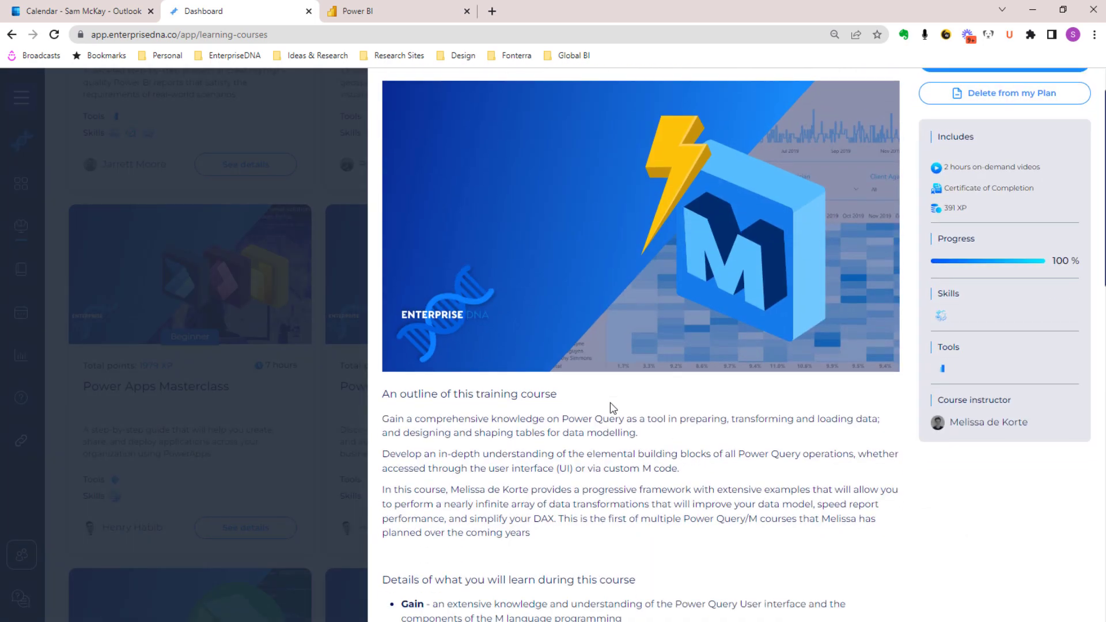
scroll("down", 3)
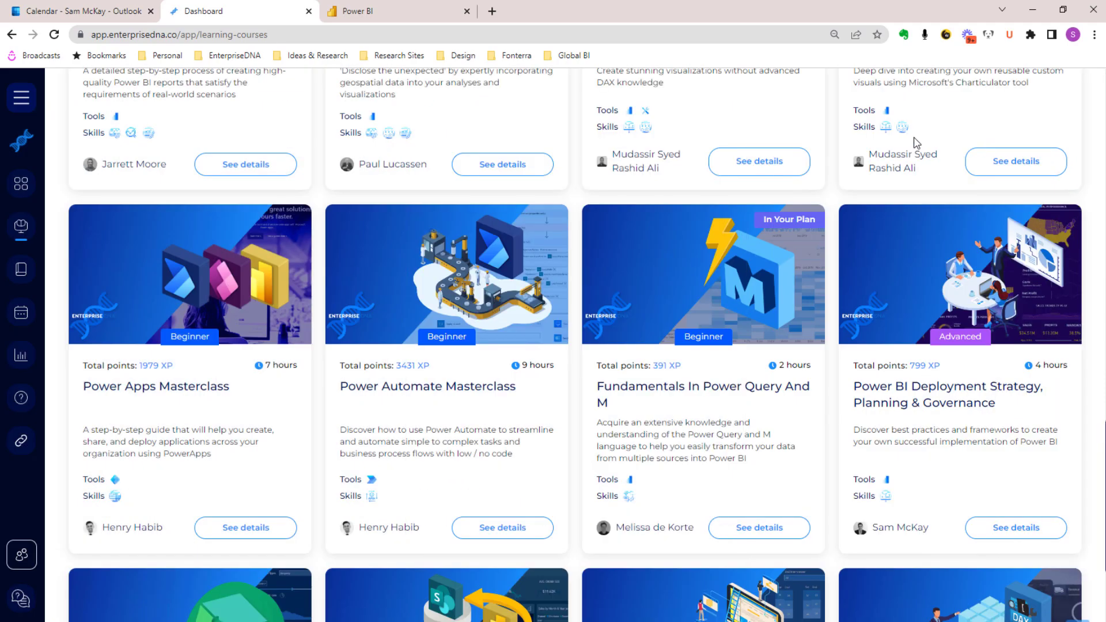
scroll("down", 3)
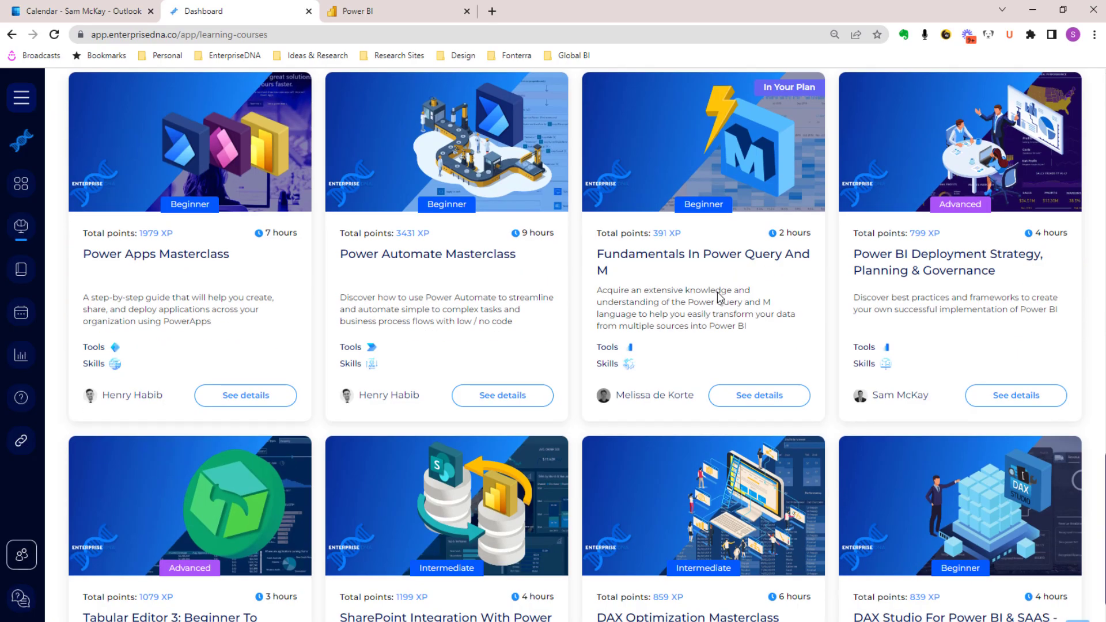
scroll("down", 3)
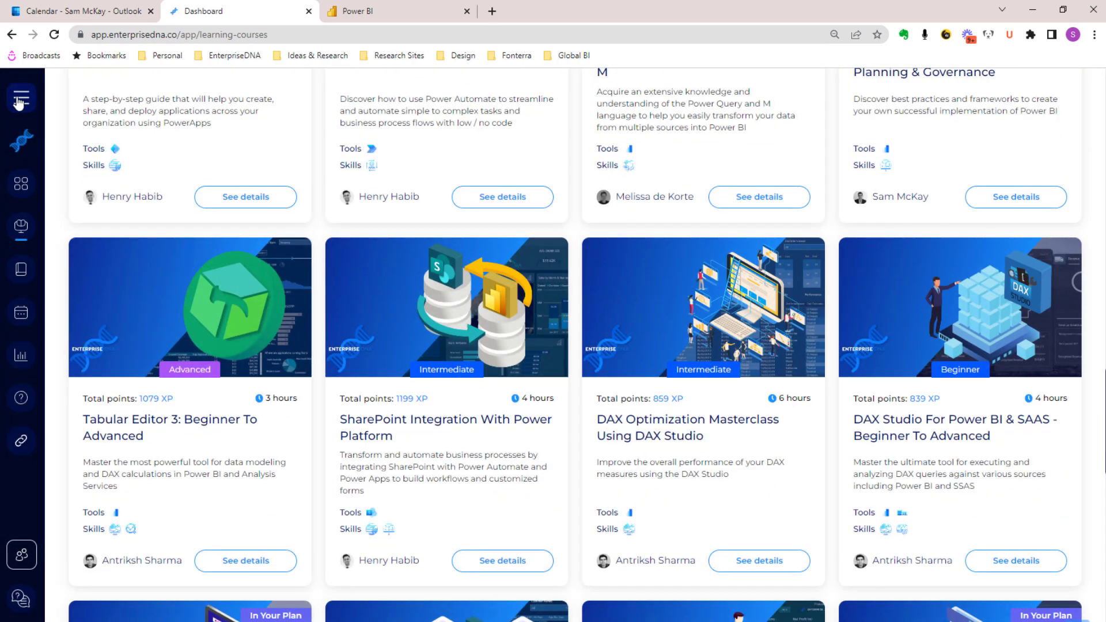
left_click(22, 101)
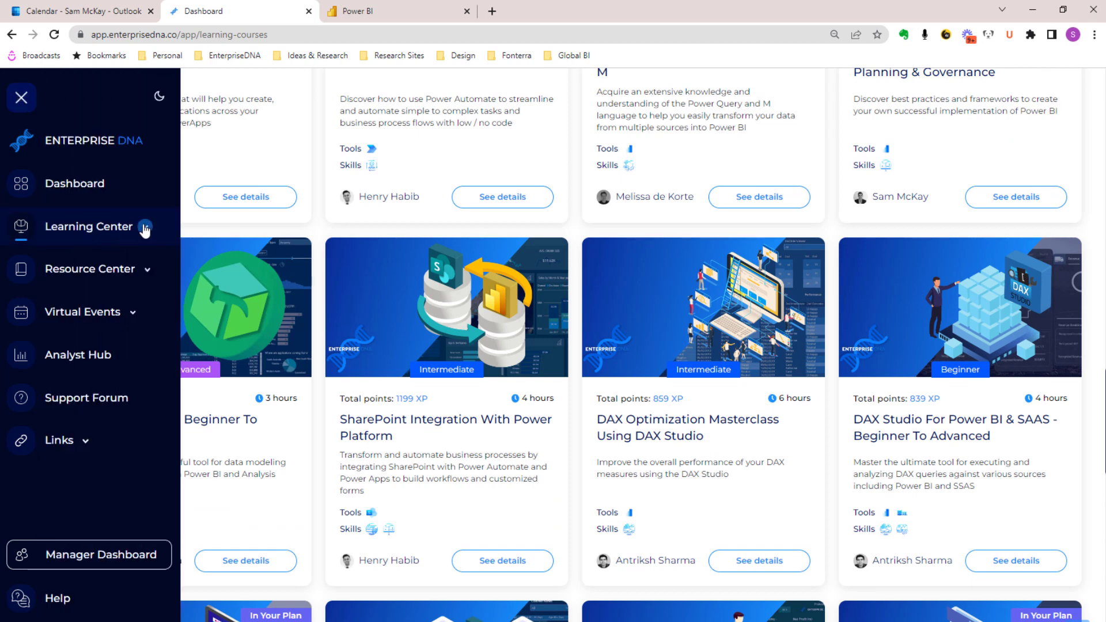
Open the Labs catalogue and scroll through all lab cards to the last one.
left_click(90, 226)
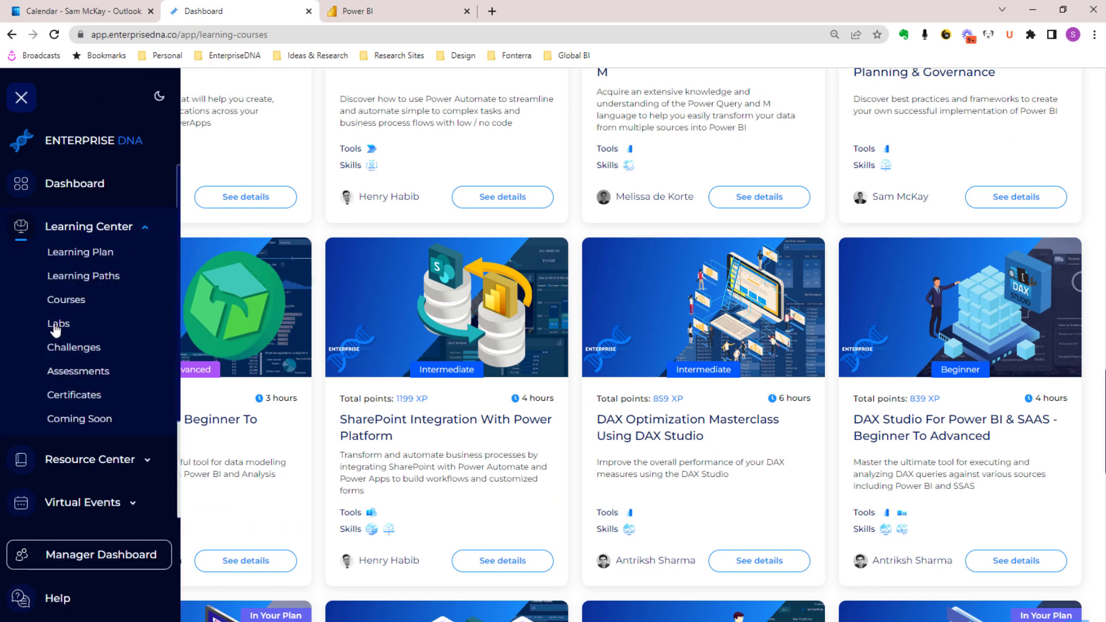
left_click(57, 324)
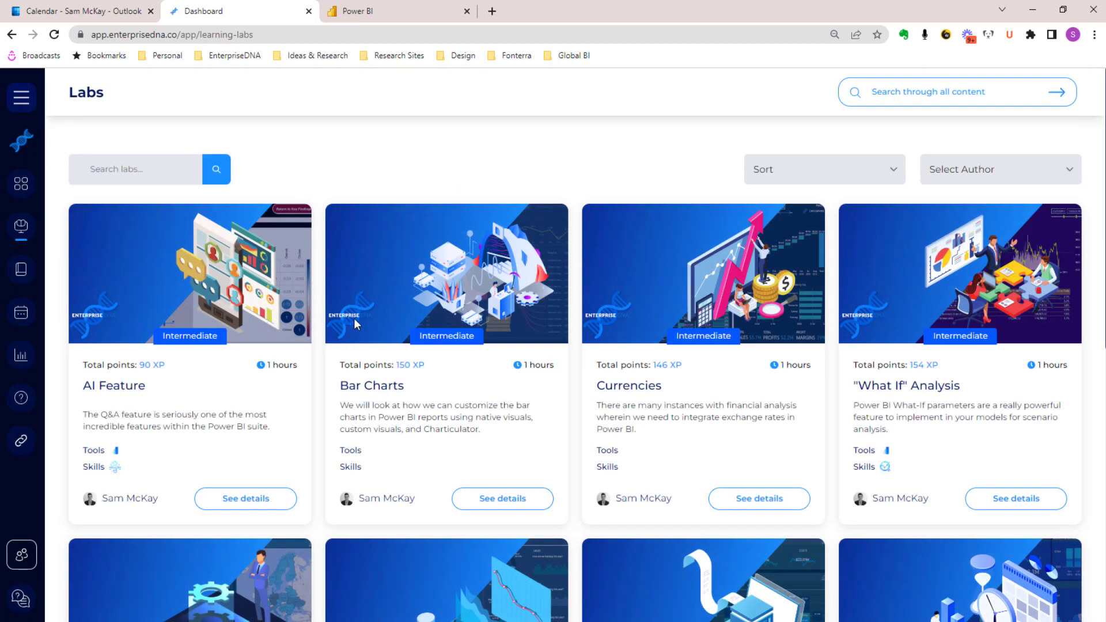
mouse_move(446, 151)
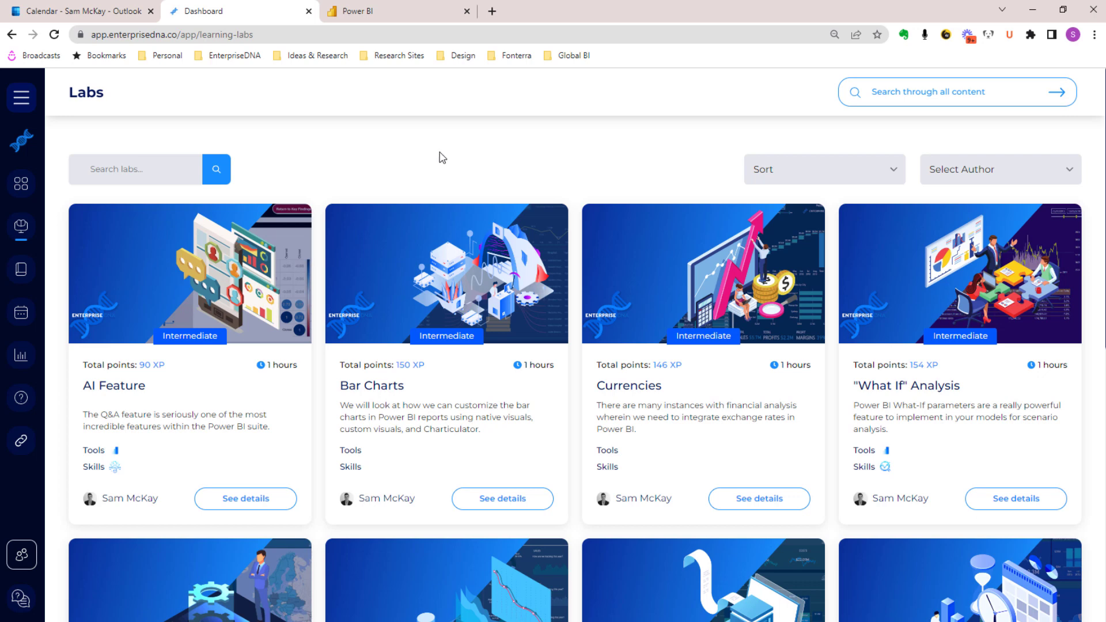
mouse_move(446, 158)
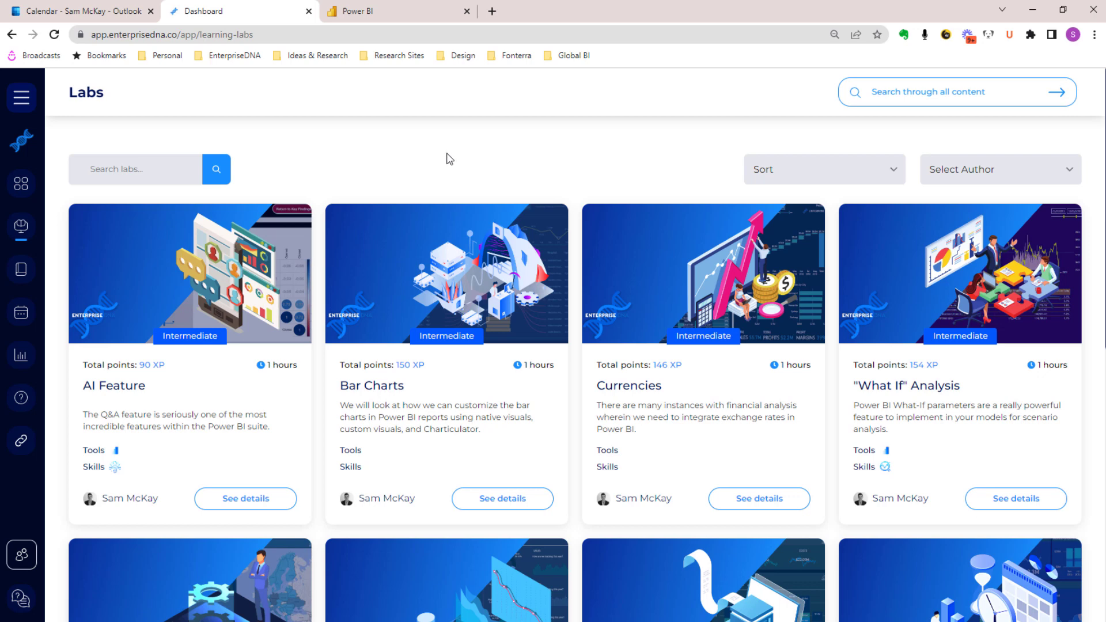
mouse_move(453, 166)
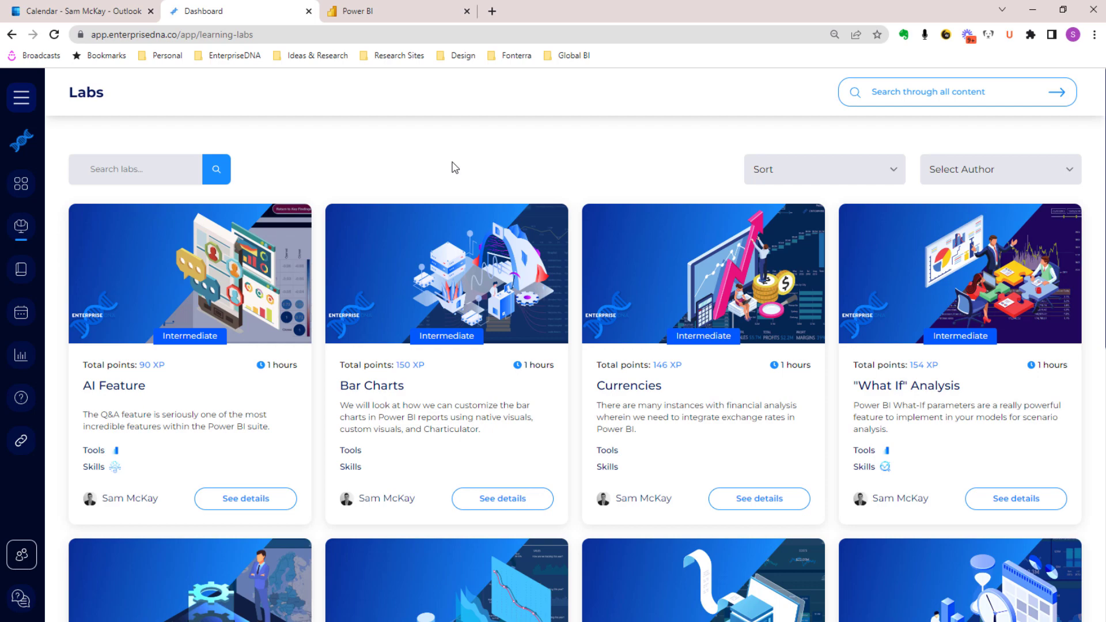
mouse_move(506, 173)
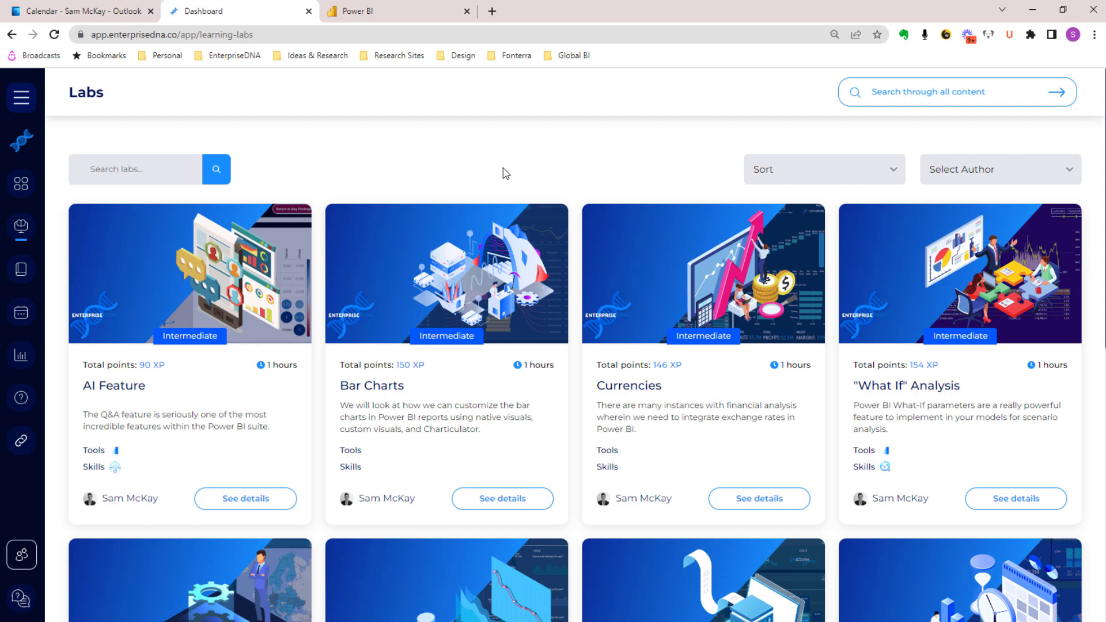
scroll("down", 3)
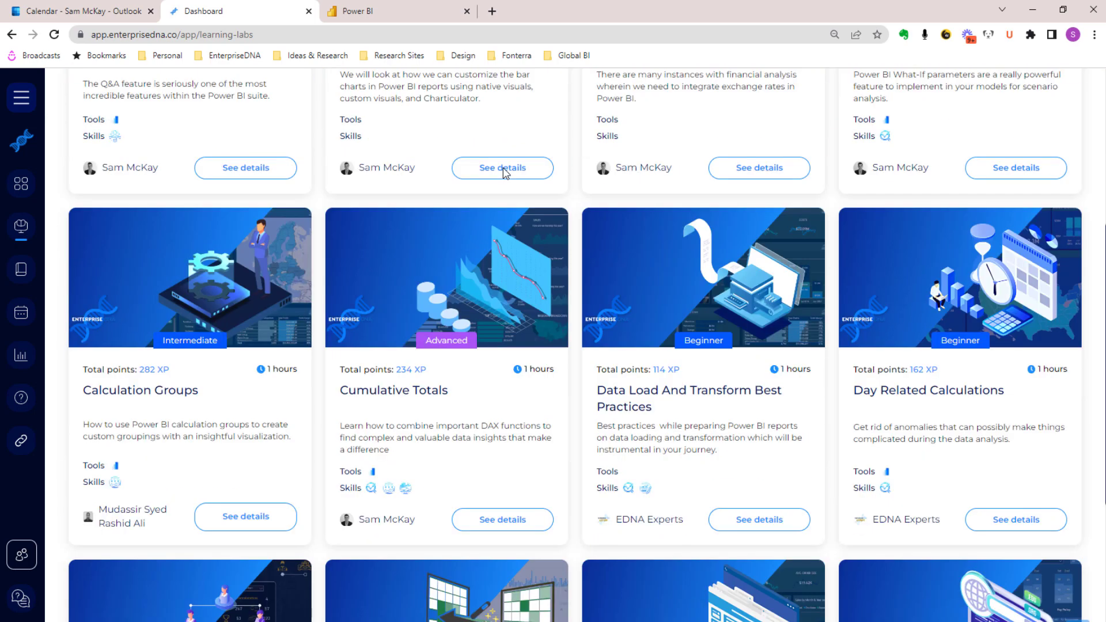
scroll("down", 3)
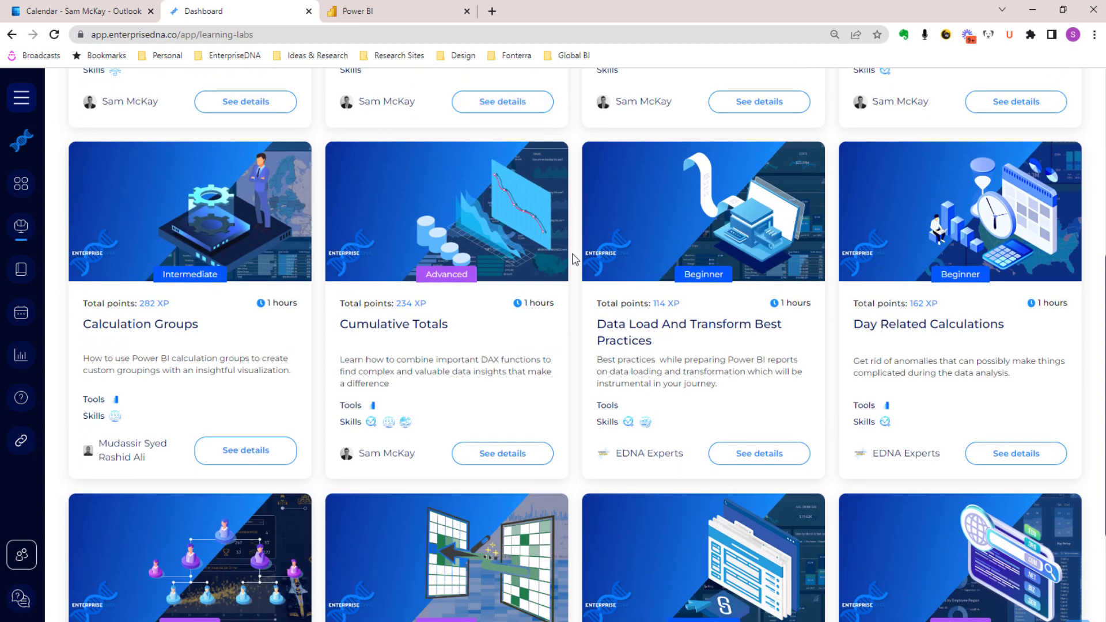
scroll("down", 3)
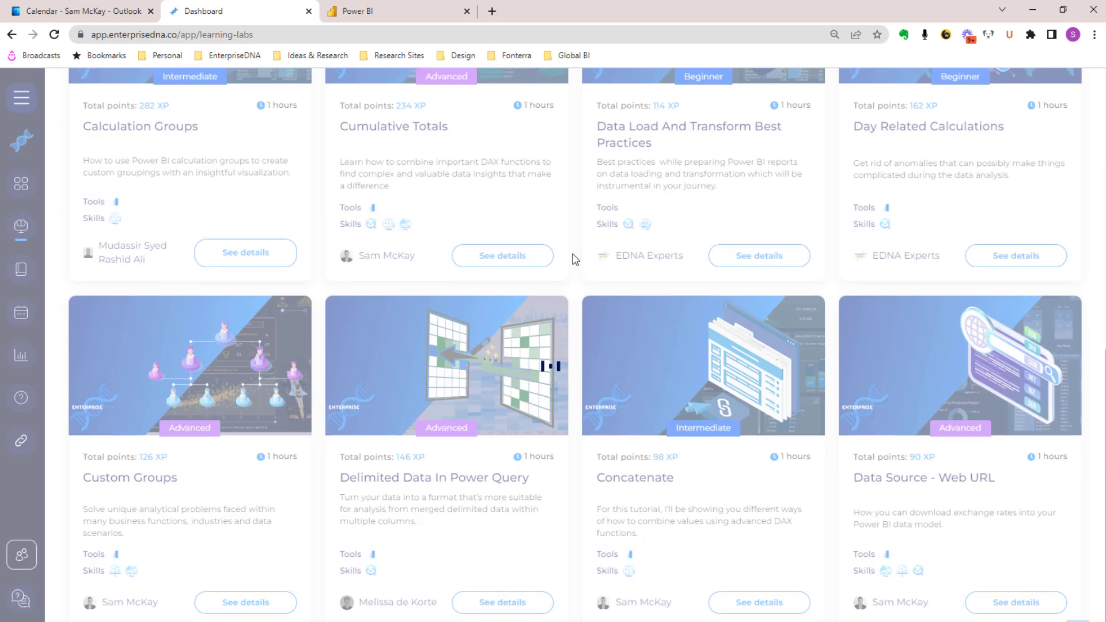
scroll("down", 3)
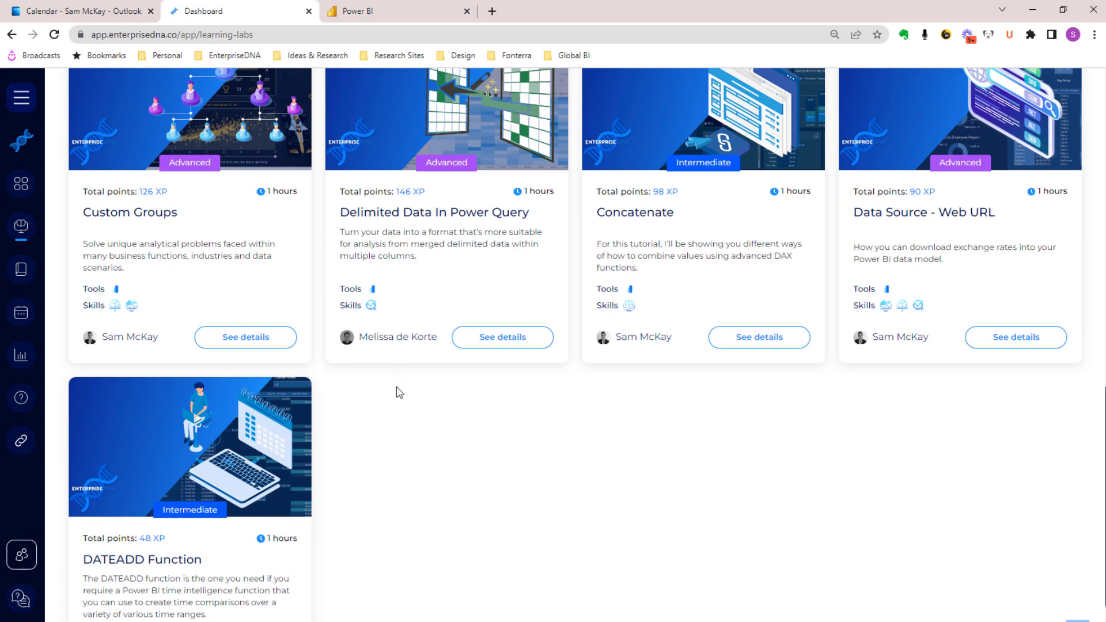
mouse_move(614, 232)
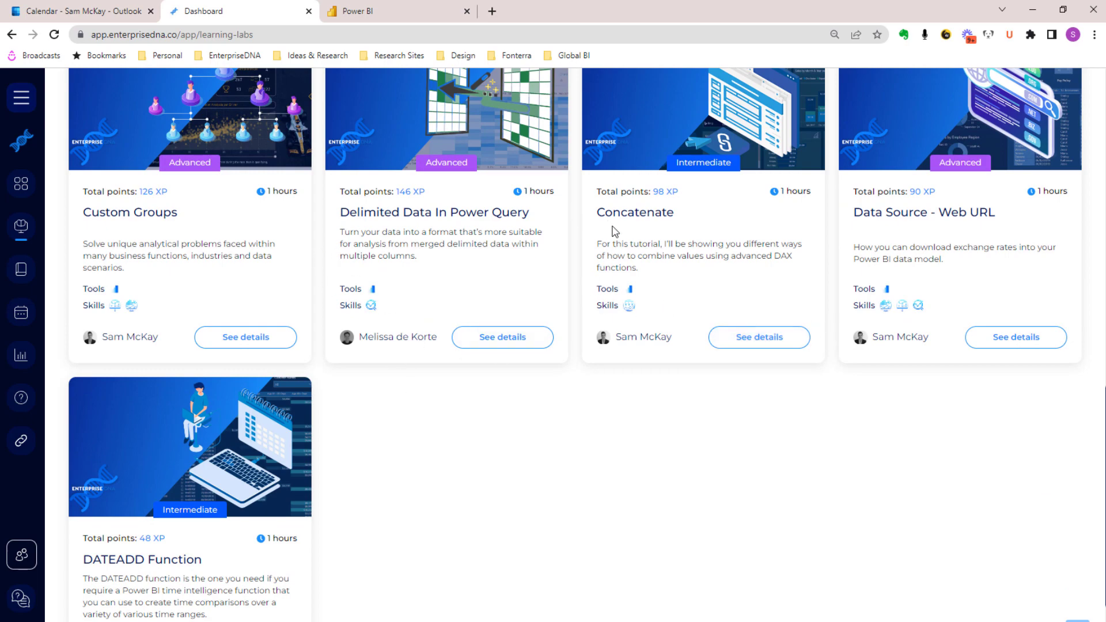
scroll("down", 3)
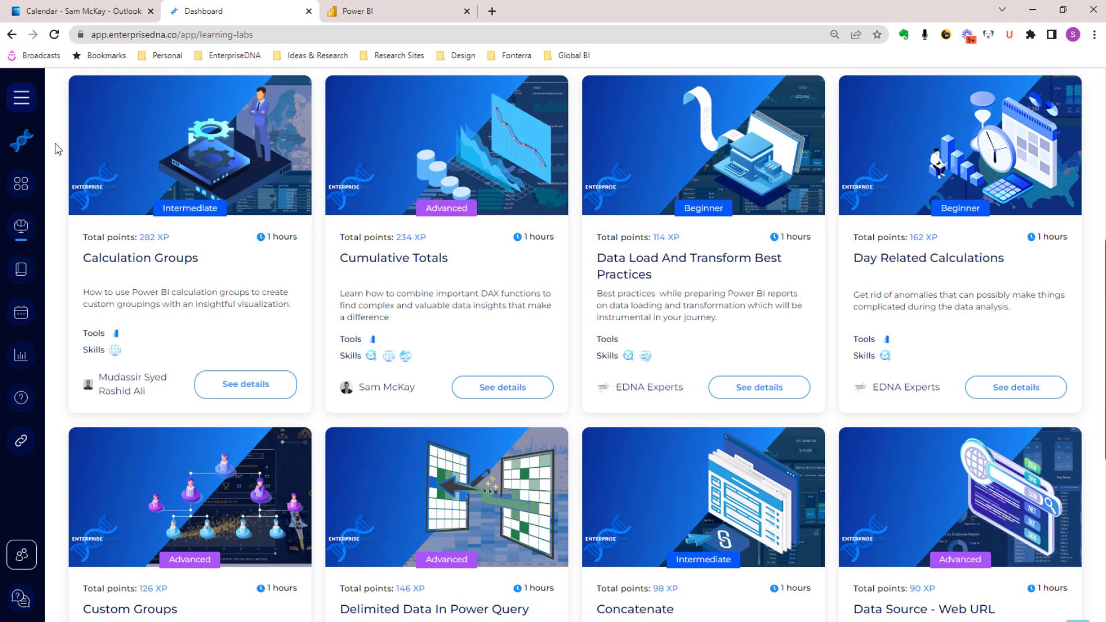
mouse_move(27, 116)
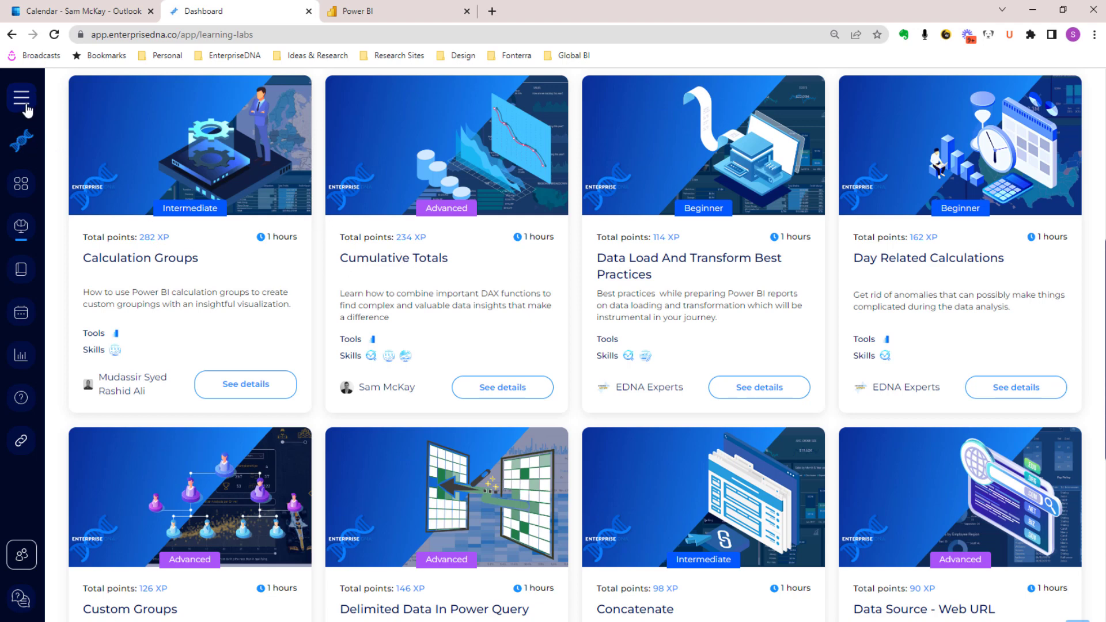
left_click(22, 97)
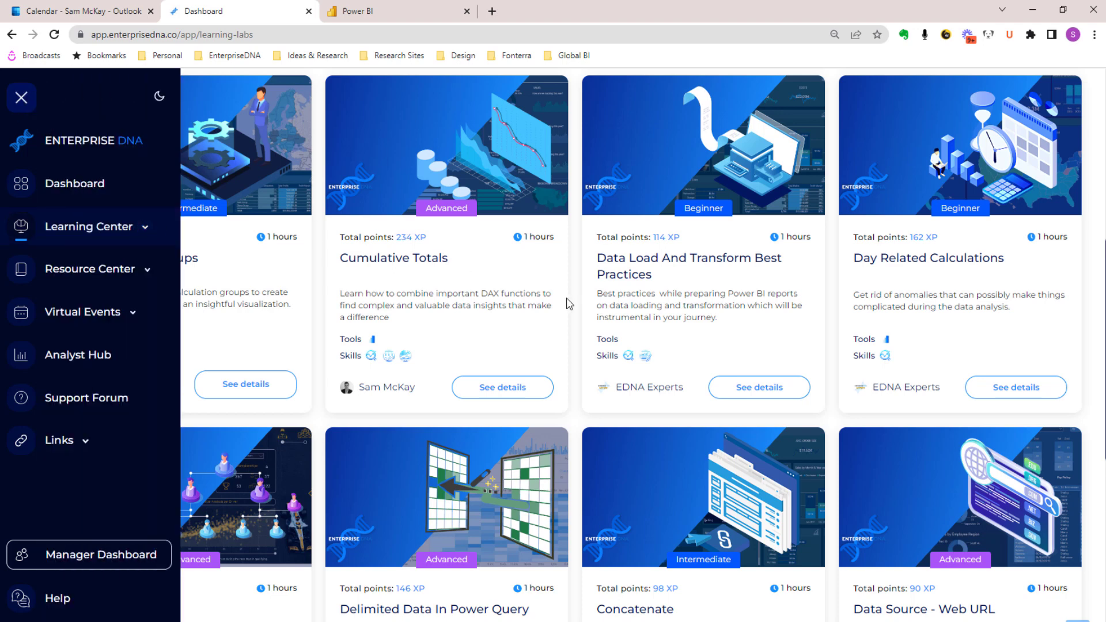
left_click(22, 98)
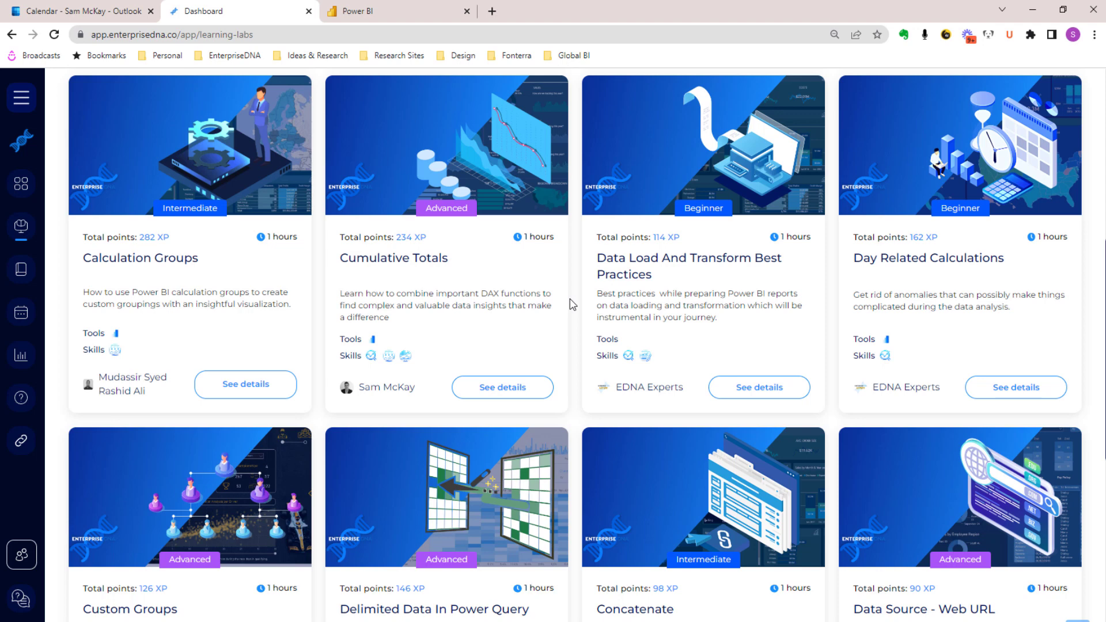
mouse_move(575, 304)
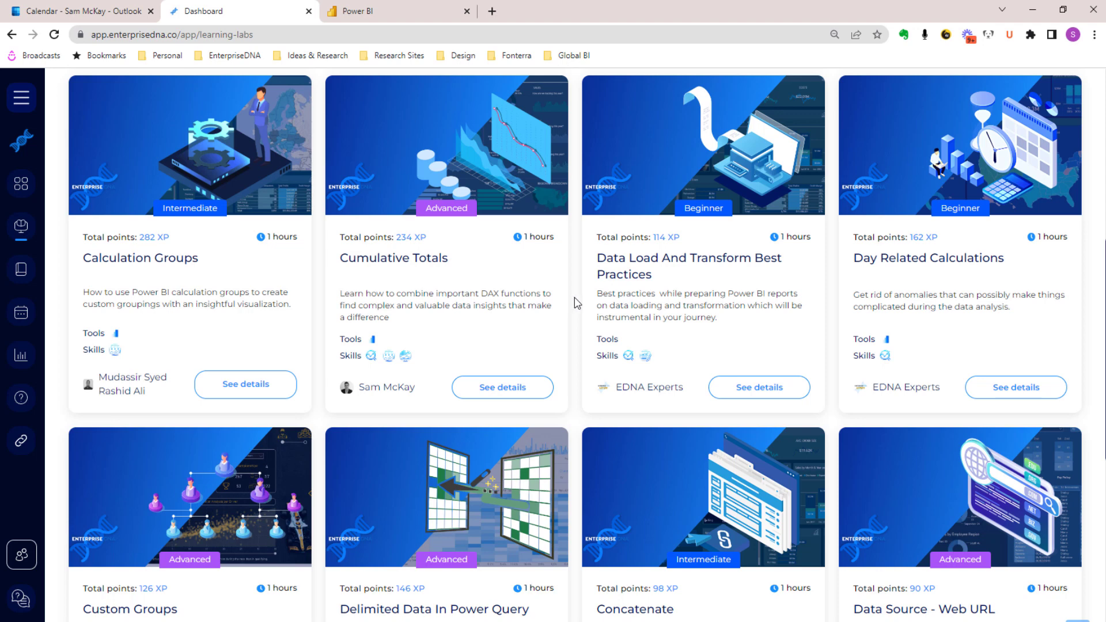
left_click(22, 97)
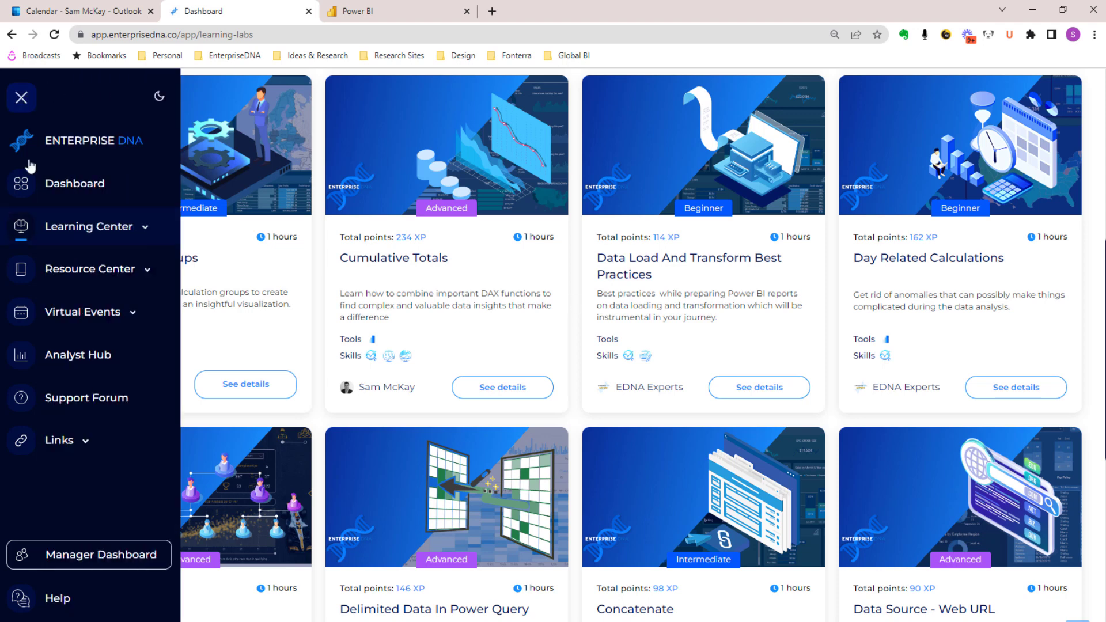
Take a brief look at the Assessments list before heading to Certificates.
left_click(88, 227)
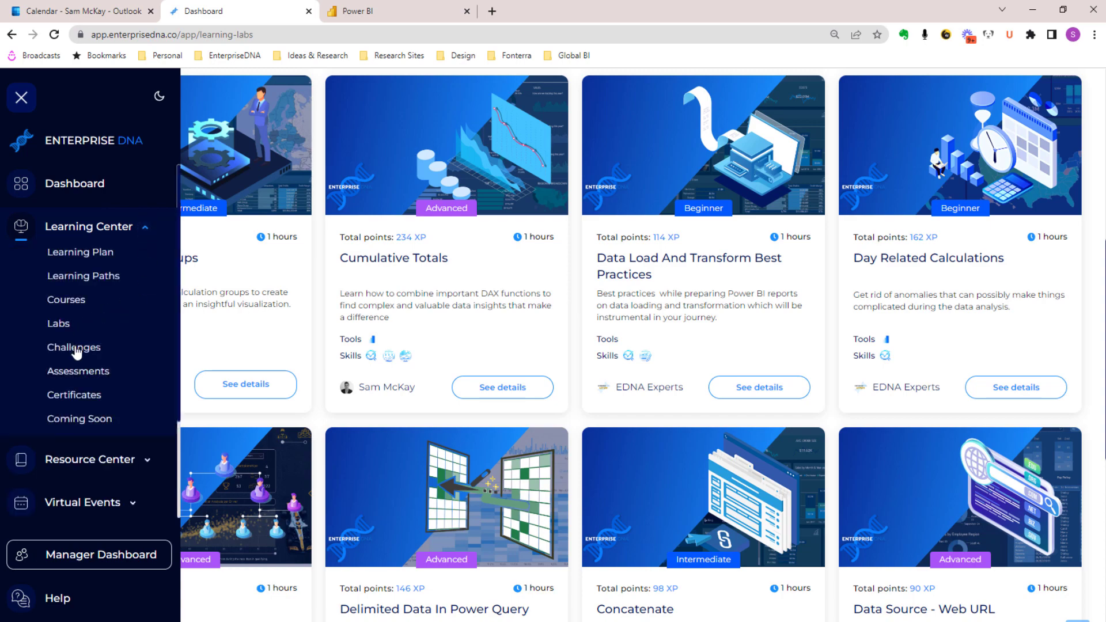
left_click(77, 371)
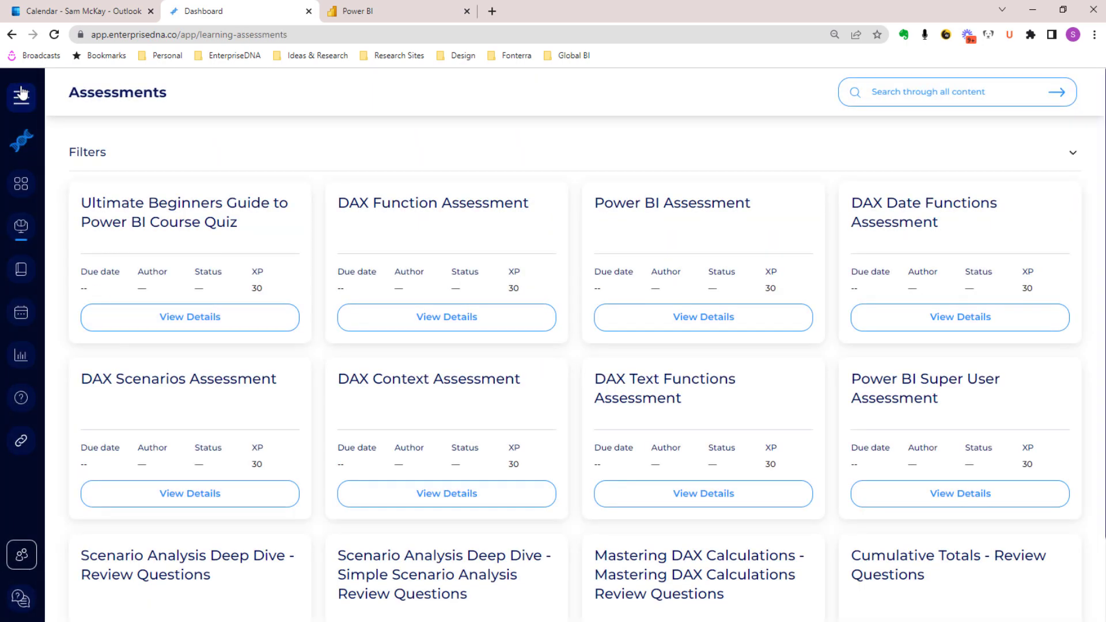
left_click(22, 96)
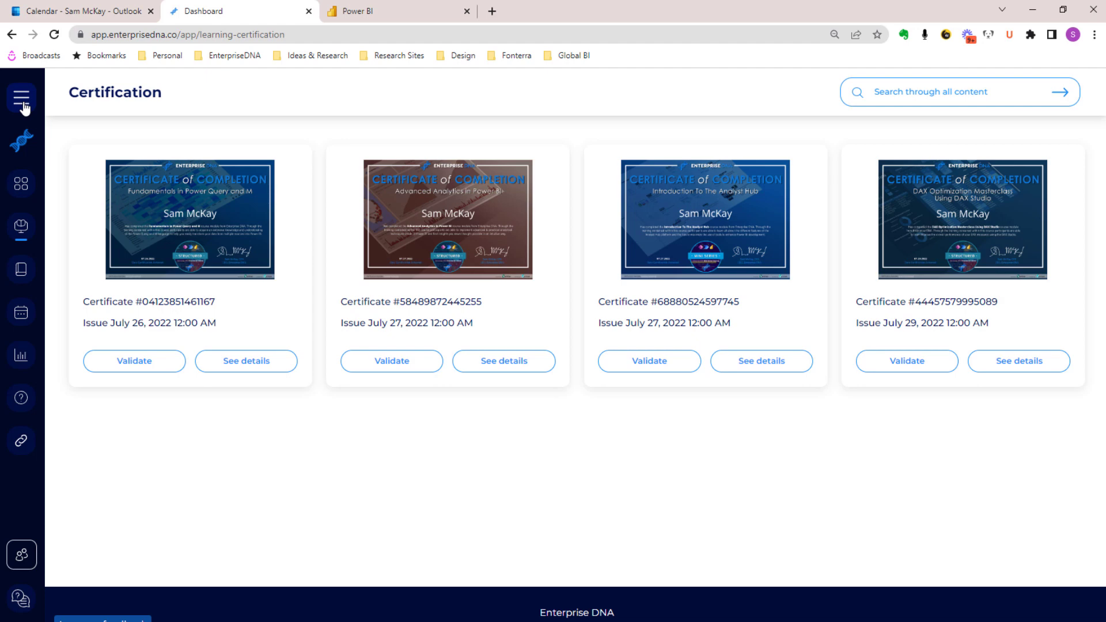
Reopen navigation over the Certification page and expand Learning Center.
left_click(21, 97)
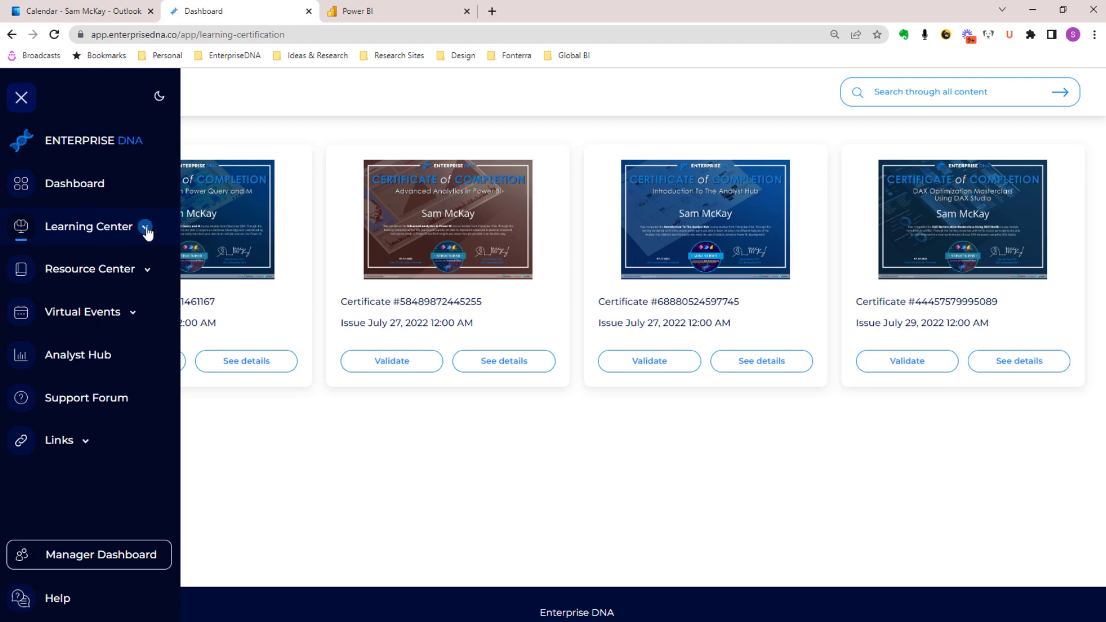
mouse_move(148, 229)
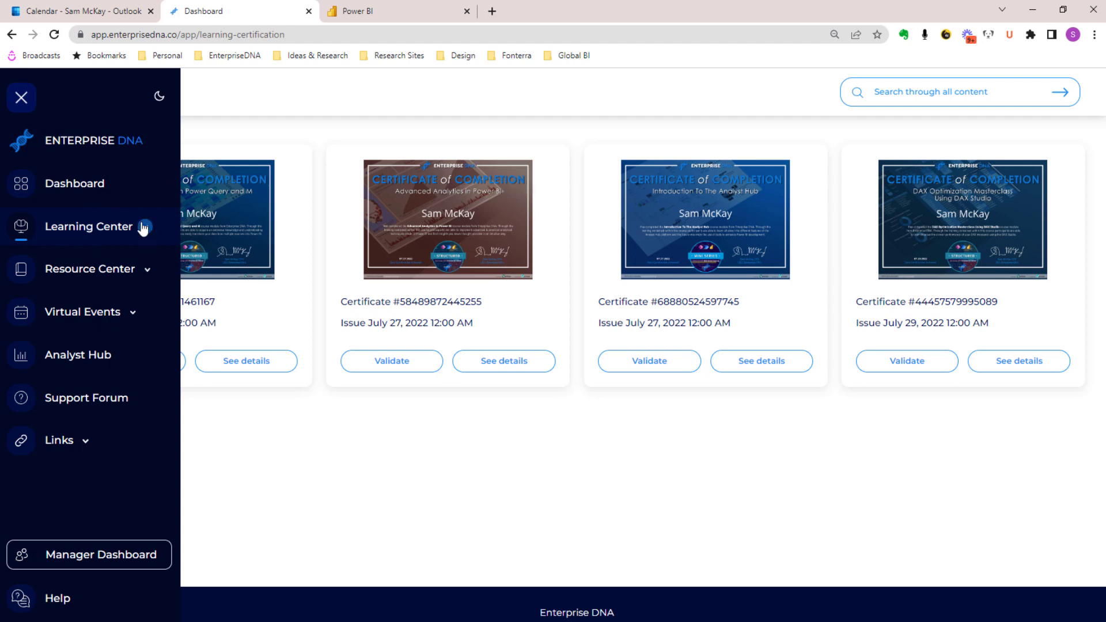
mouse_move(142, 232)
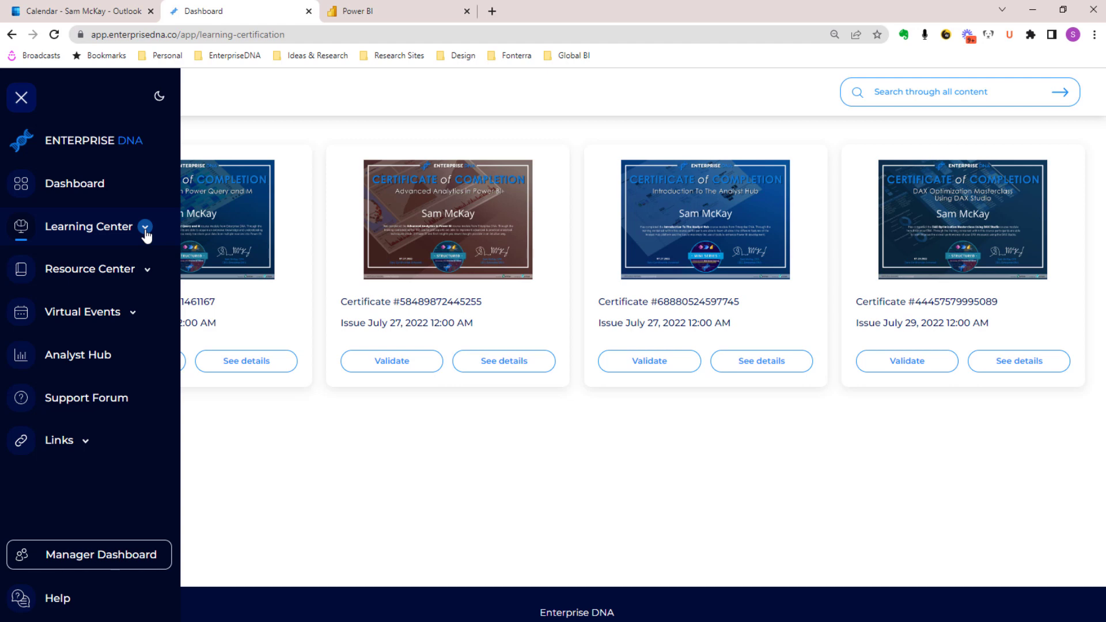
left_click(90, 227)
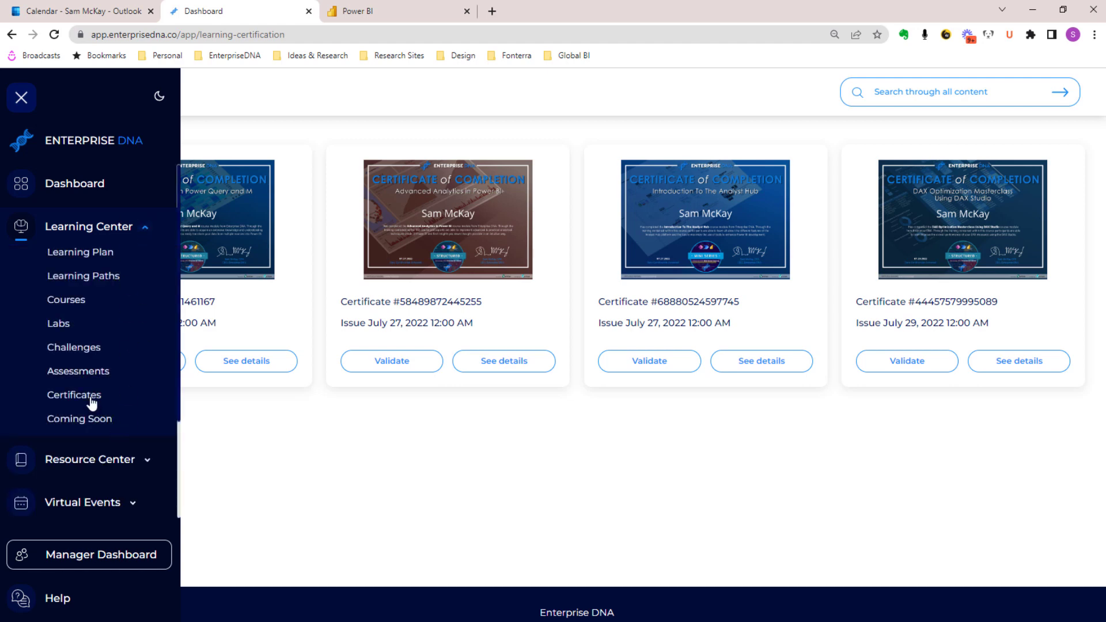
Switch from Learning Center to Resource Center Downloads and scroll the Power BI guides.
left_click(89, 226)
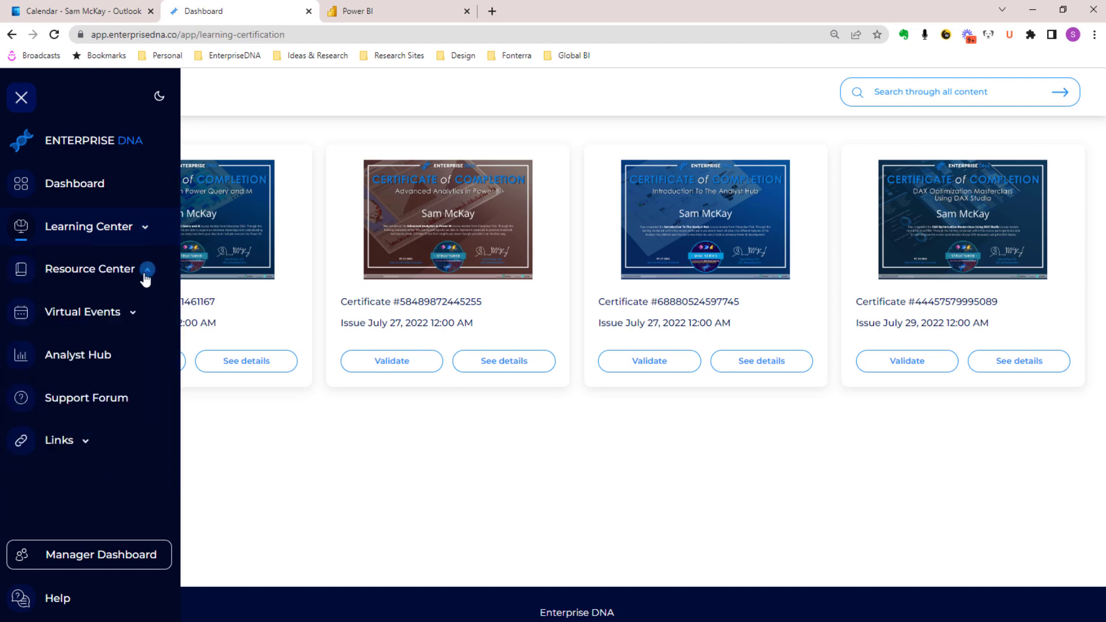
left_click(90, 269)
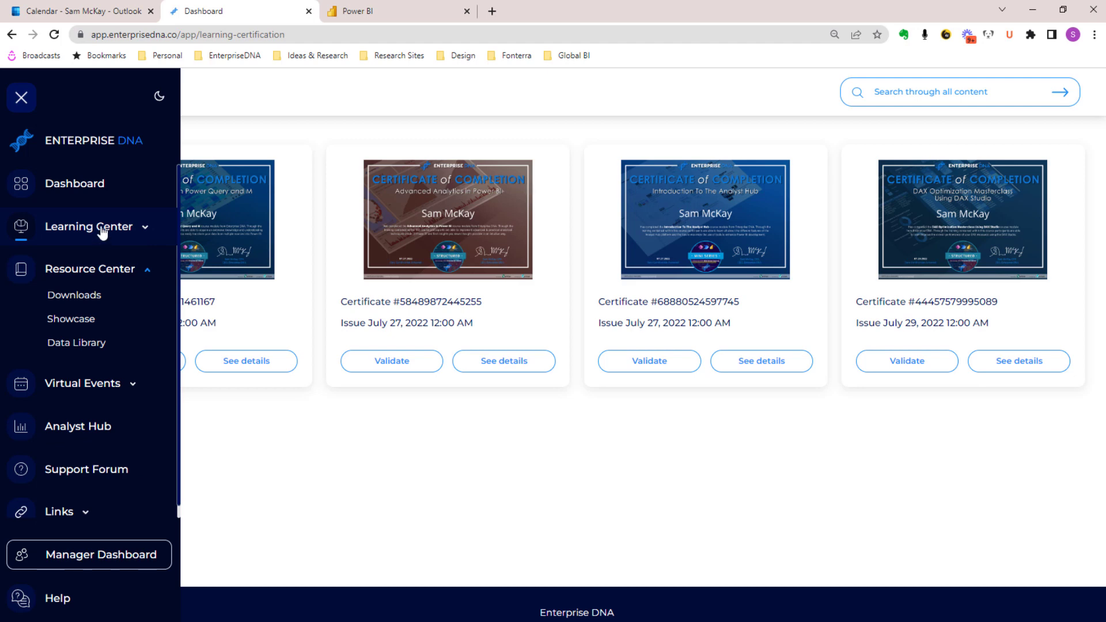
mouse_move(79, 299)
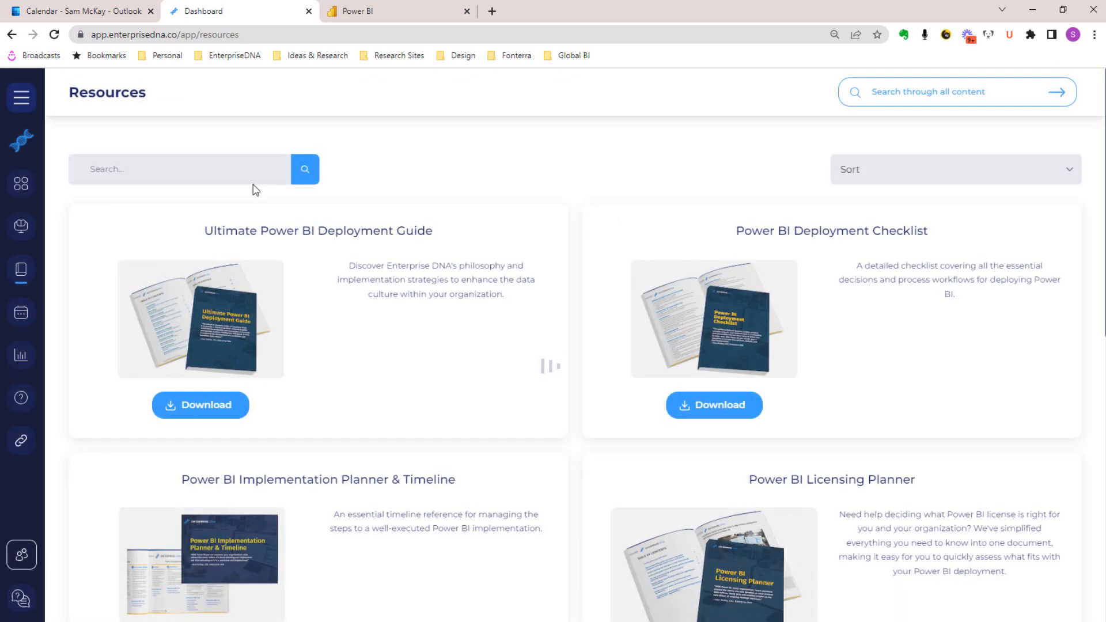
mouse_move(496, 204)
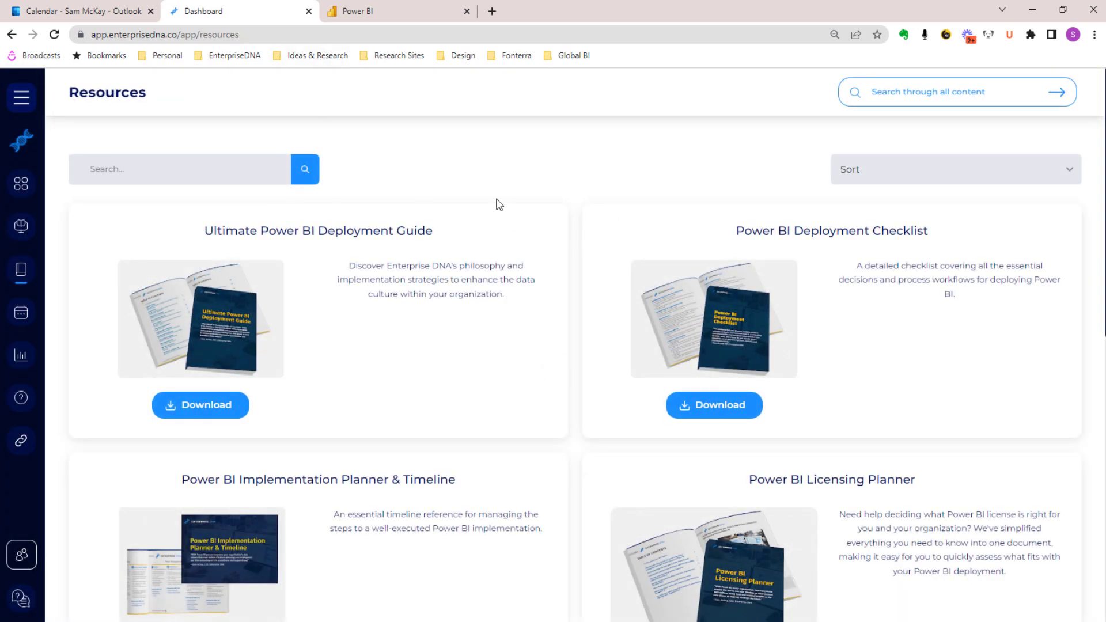
scroll("down", 3)
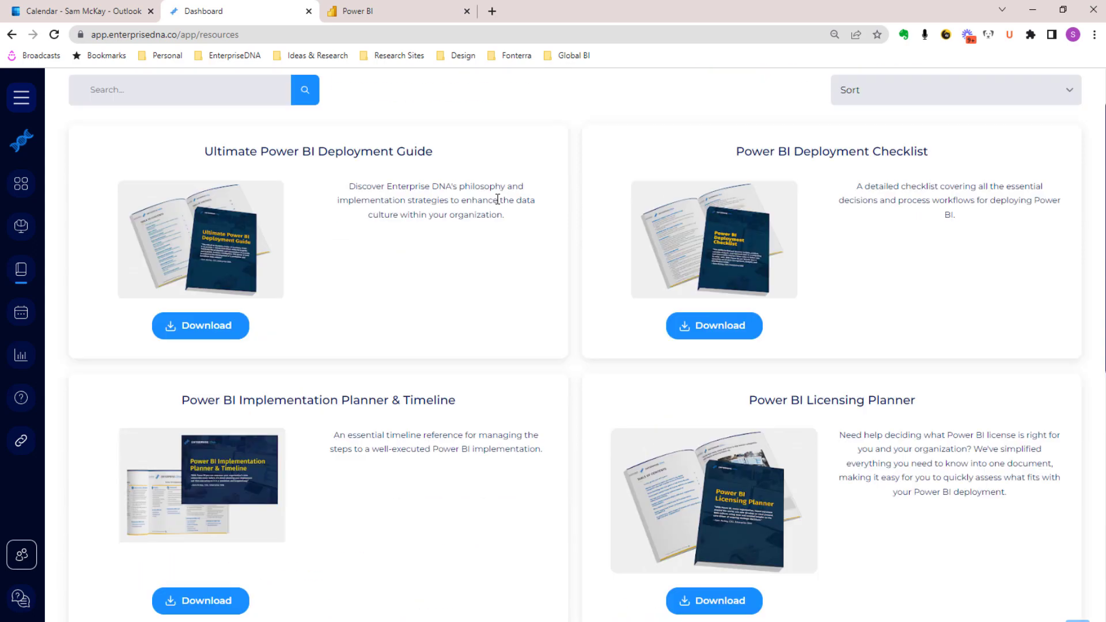
Open Showcase under Resource Center and scroll through the example report cards.
left_click(22, 97)
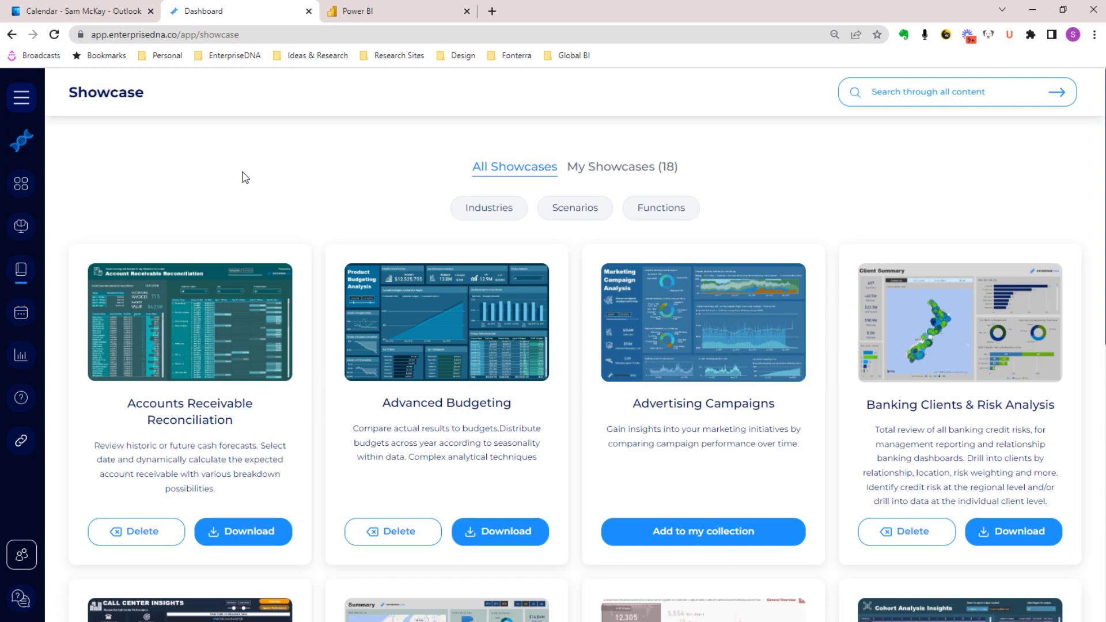
mouse_move(288, 248)
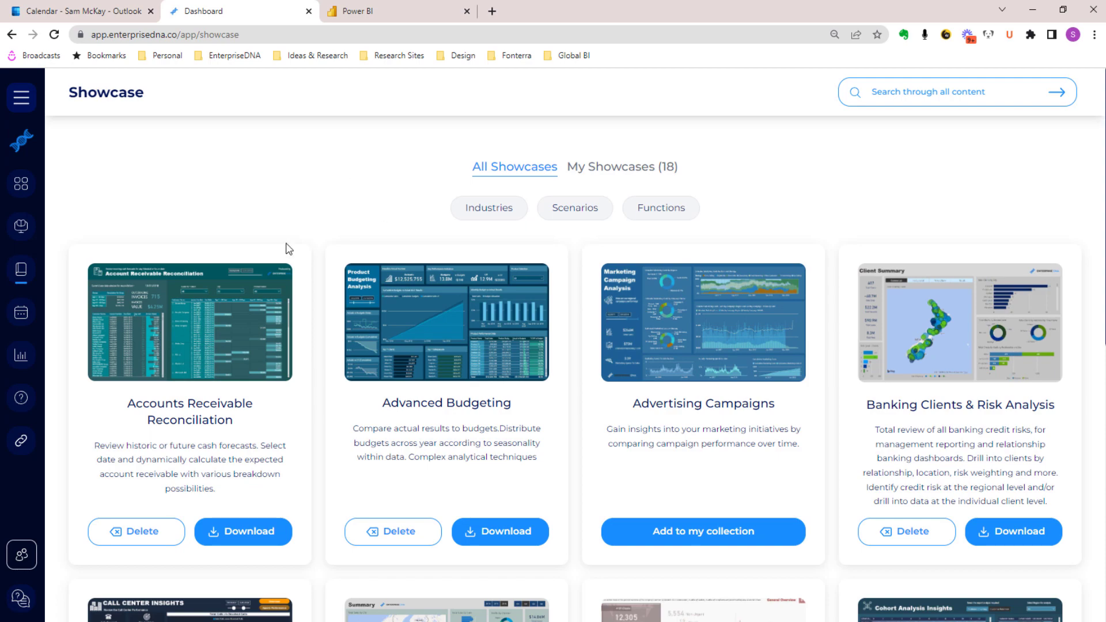
scroll("down", 3)
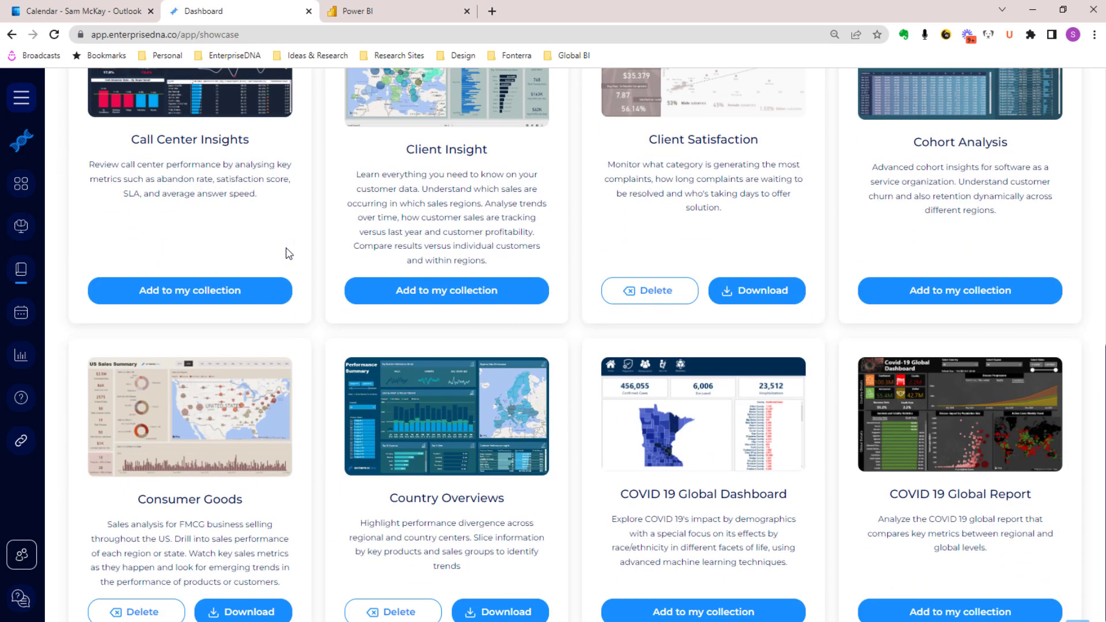
scroll("down", 3)
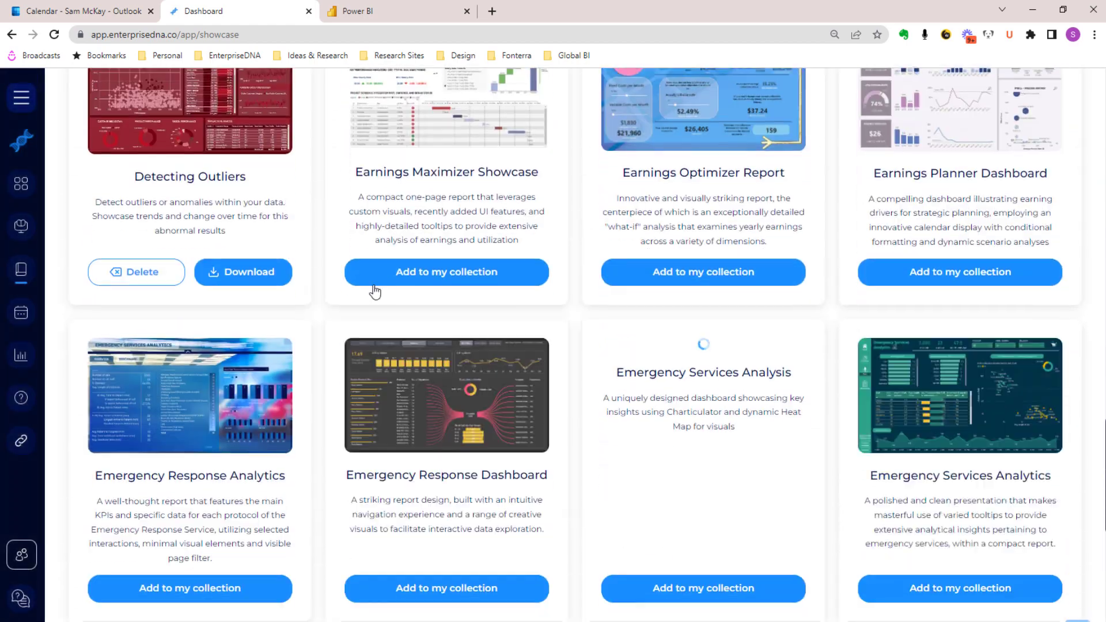
scroll("down", 3)
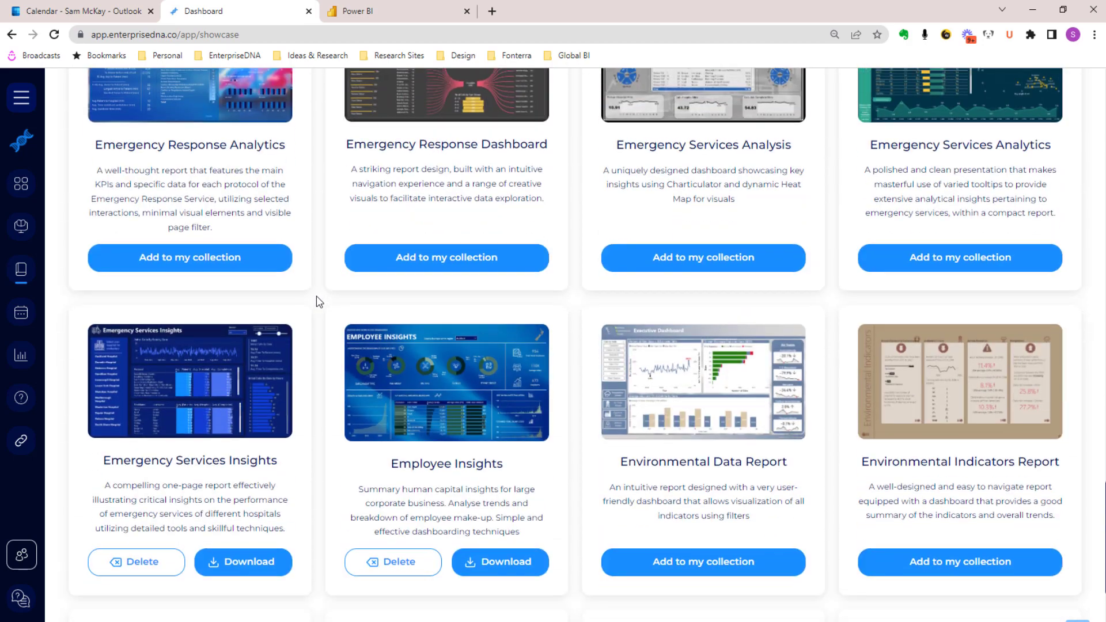
scroll("down", 3)
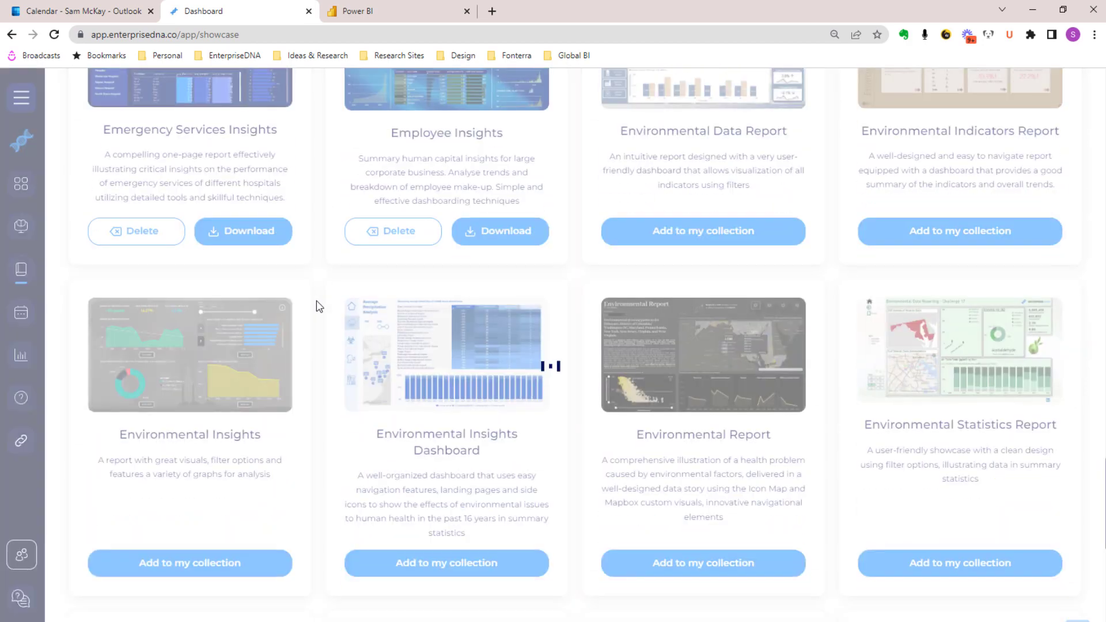
scroll("down", 3)
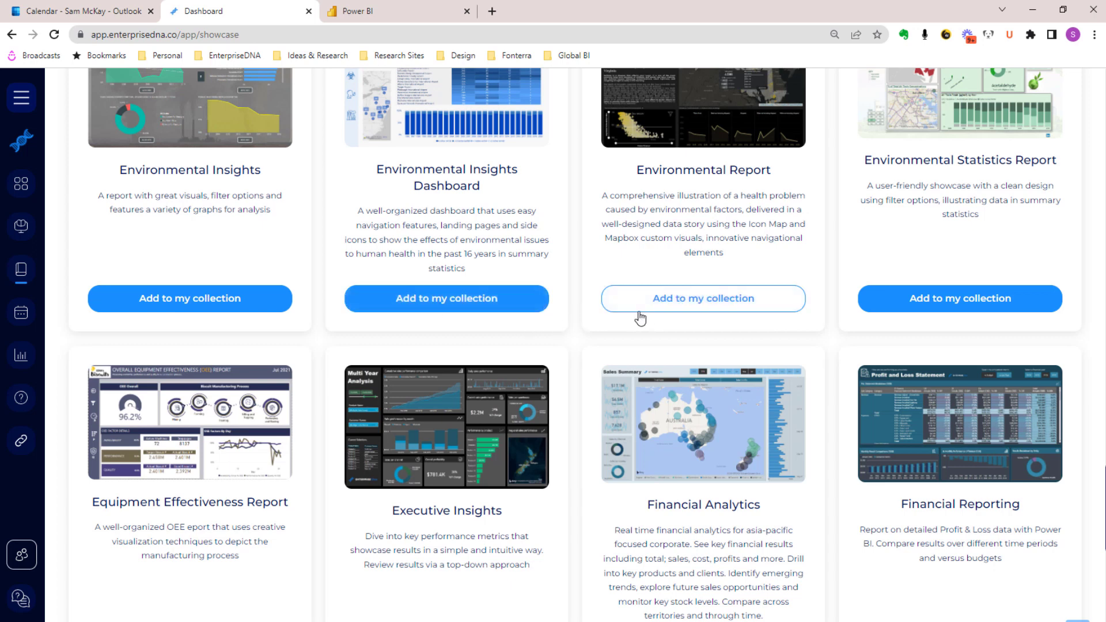
scroll("down", 3)
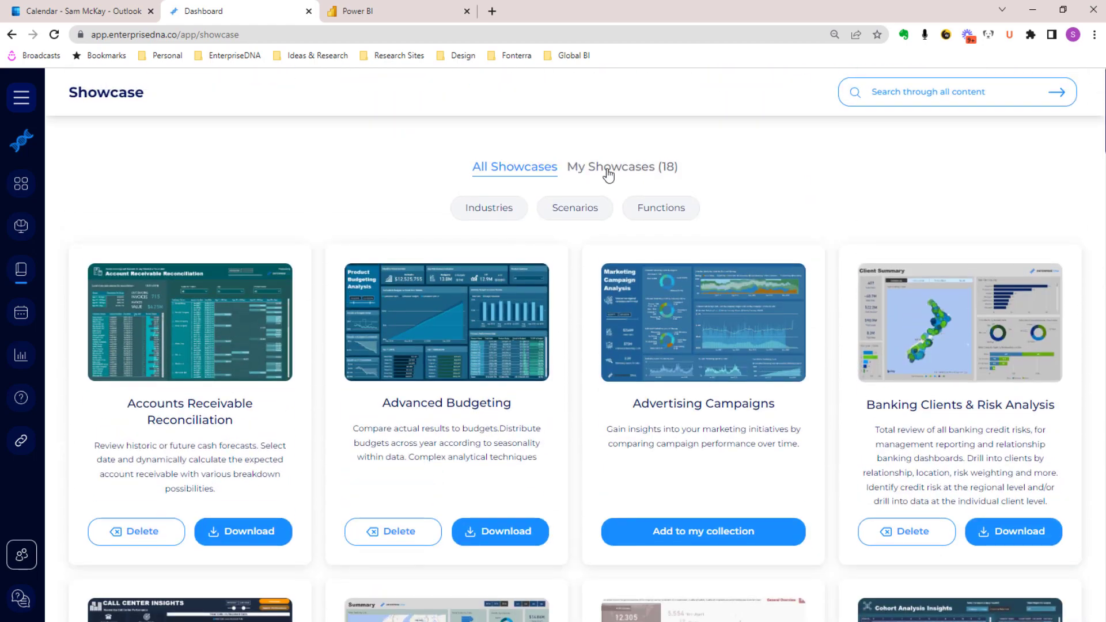
Switch to the My Showcases (18) tab and scroll down the saved showcases.
left_click(621, 167)
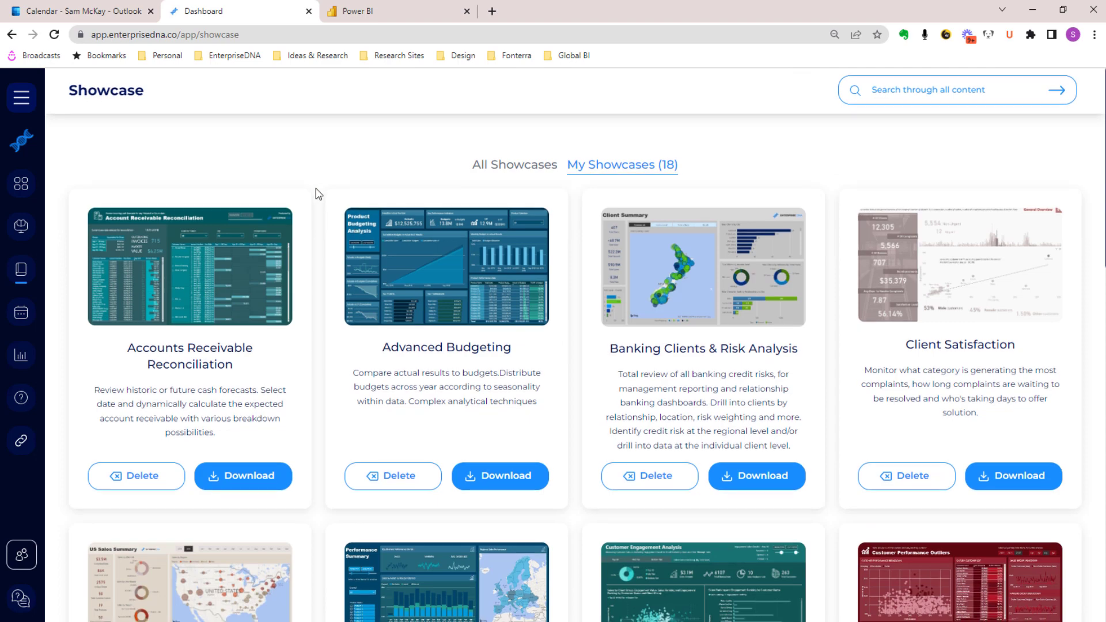
scroll("down", 3)
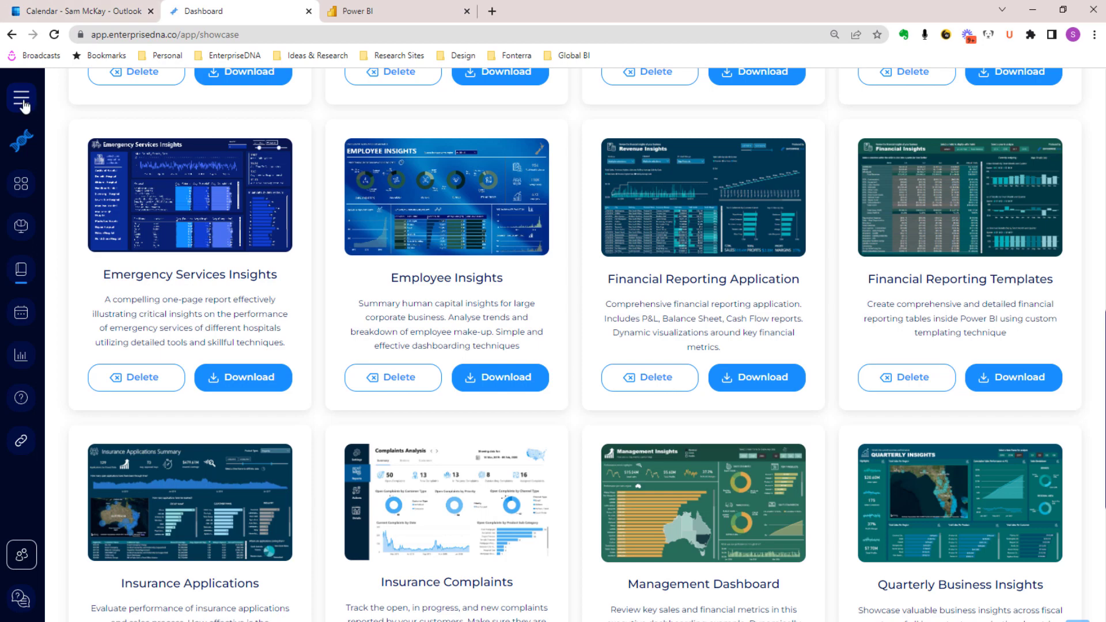
Open Data Library under Resource Center and scroll through the sample dataset cards.
left_click(22, 98)
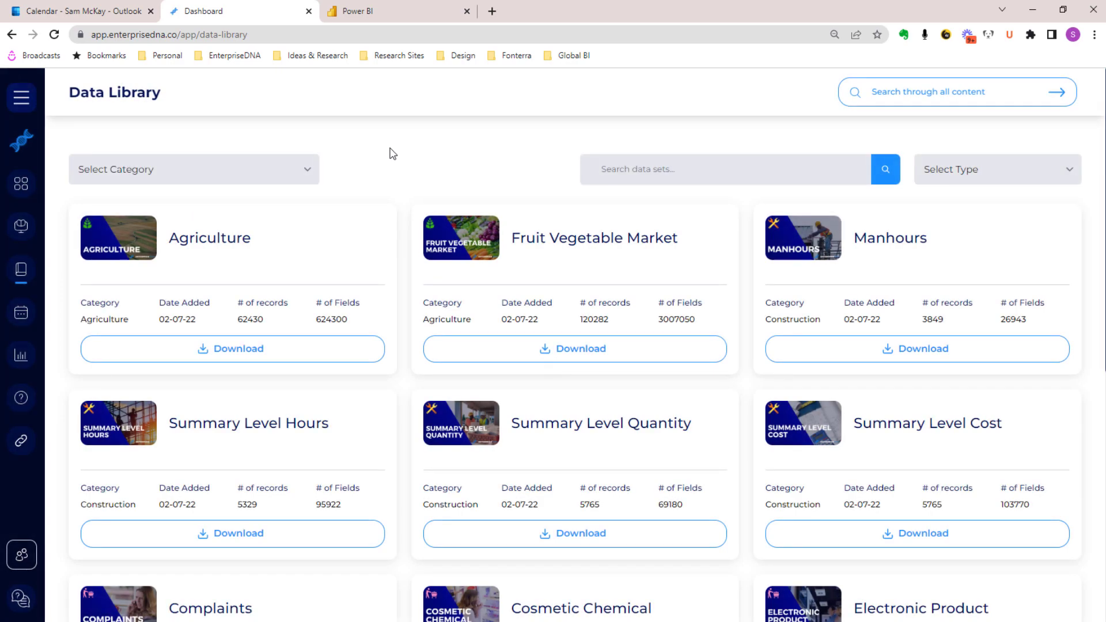
mouse_move(444, 170)
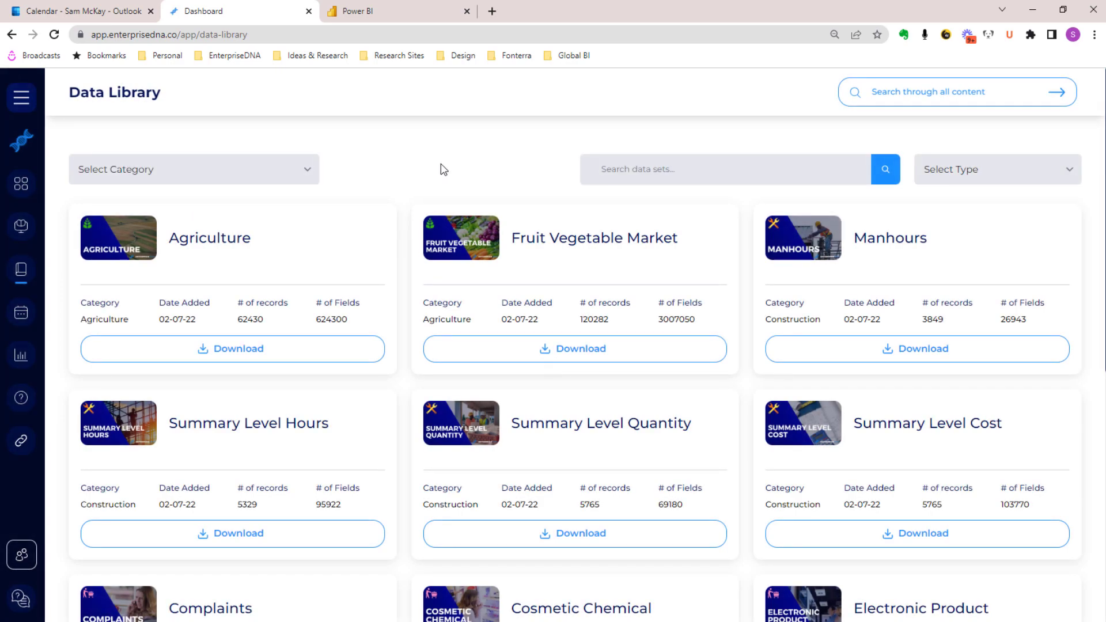
scroll("down", 3)
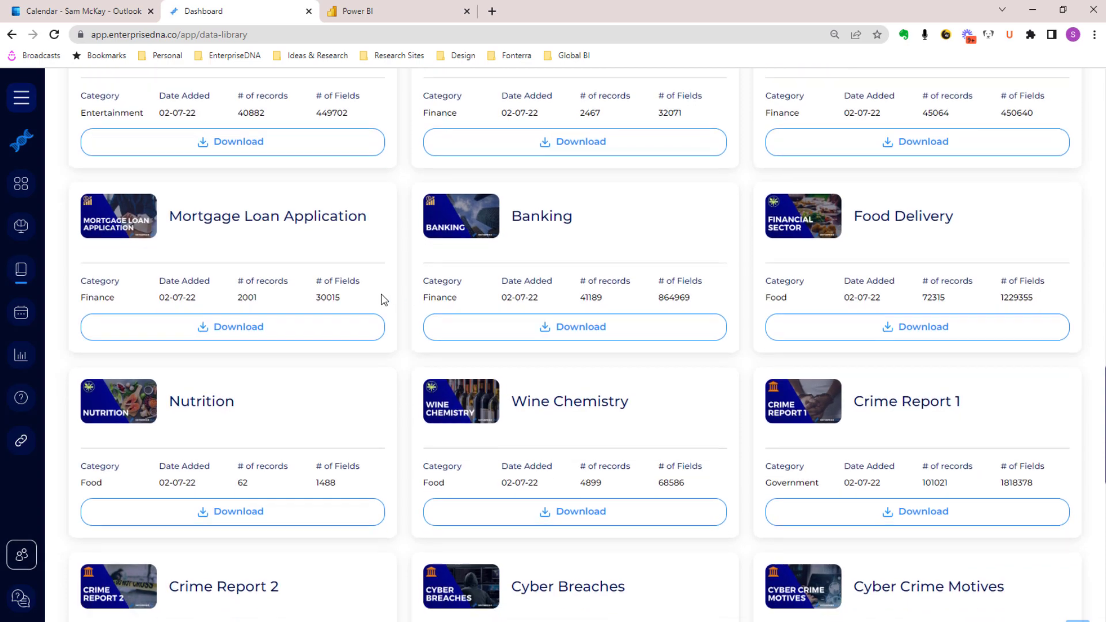
scroll("down", 3)
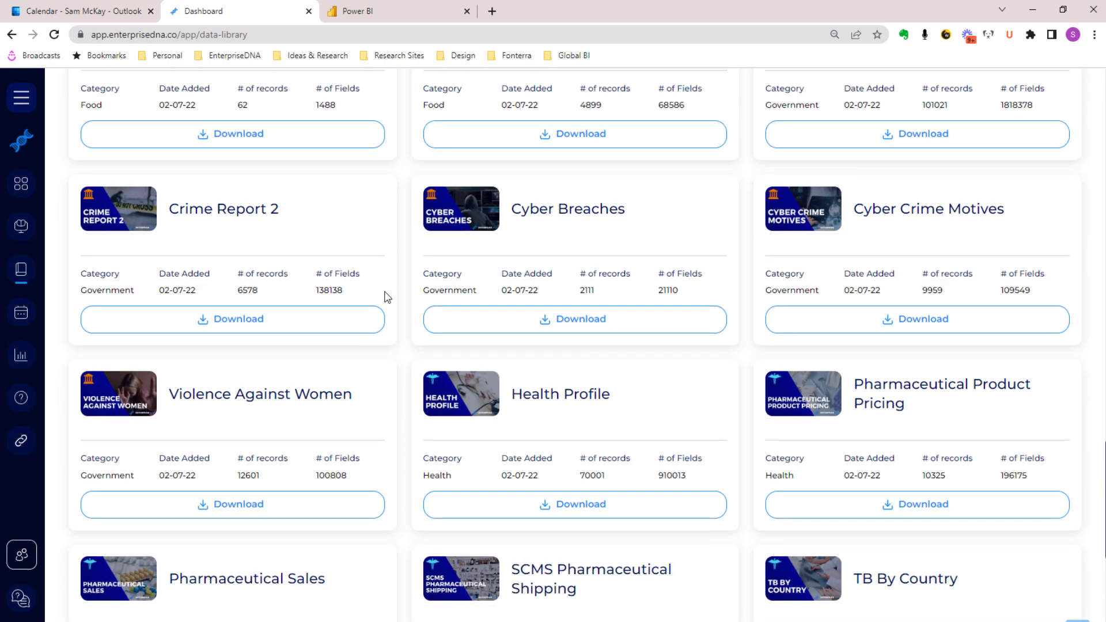
scroll("down", 3)
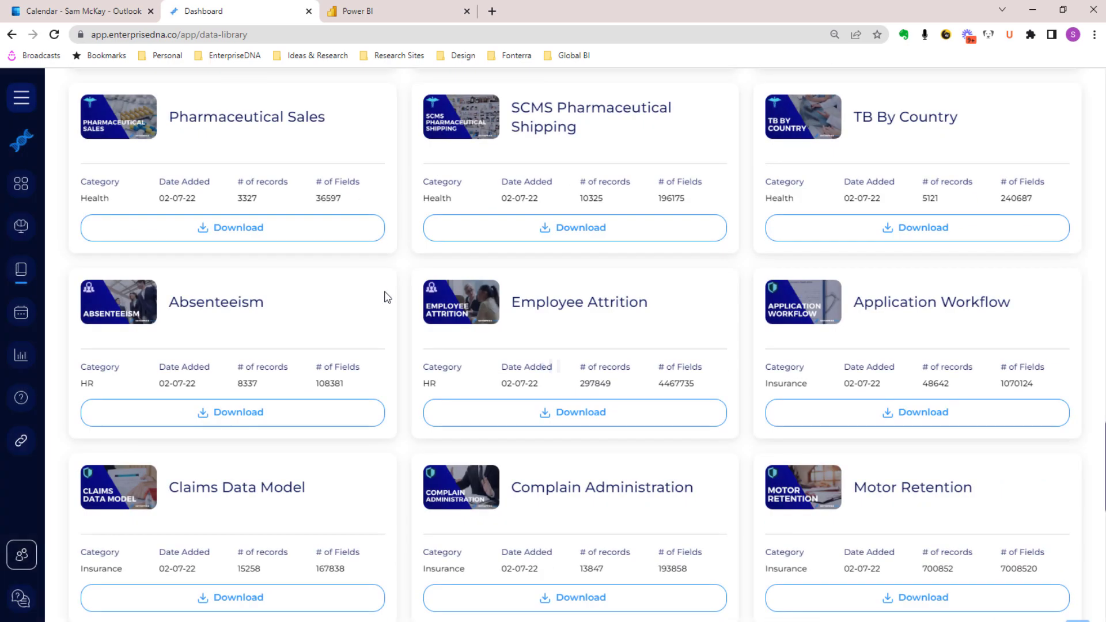
scroll("down", 3)
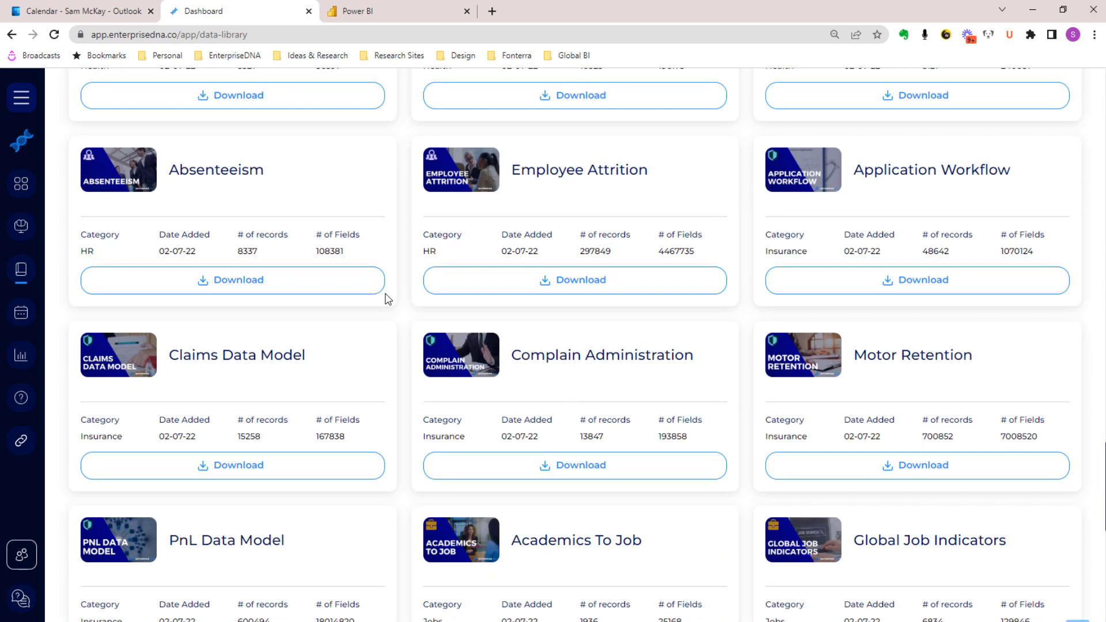
mouse_move(411, 327)
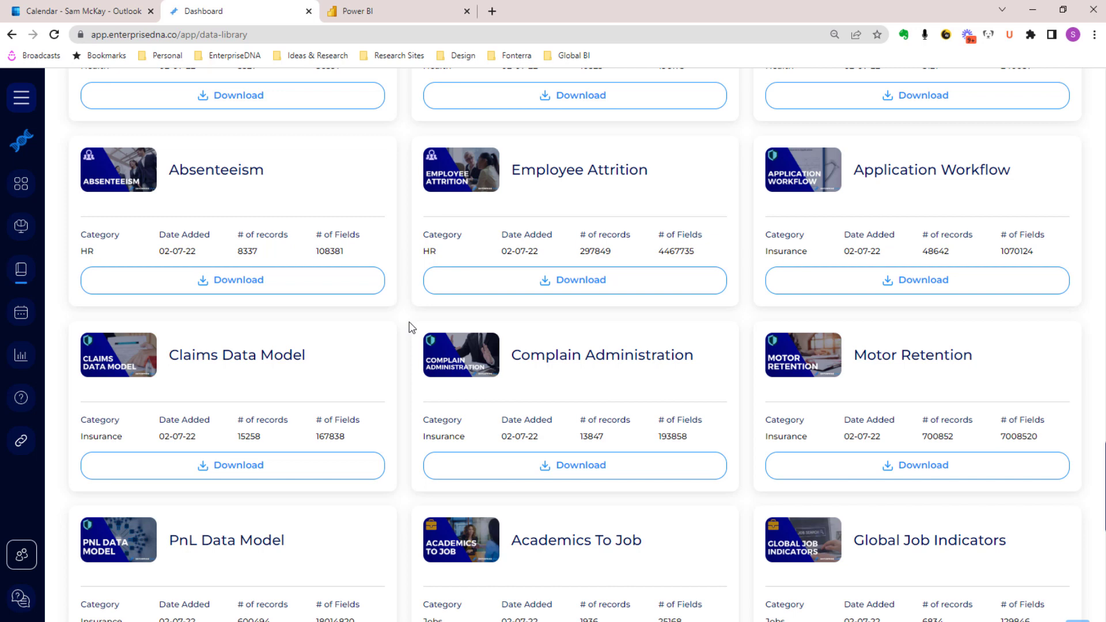
Open the Webinars page from Virtual Events in the navigation menu.
left_click(22, 97)
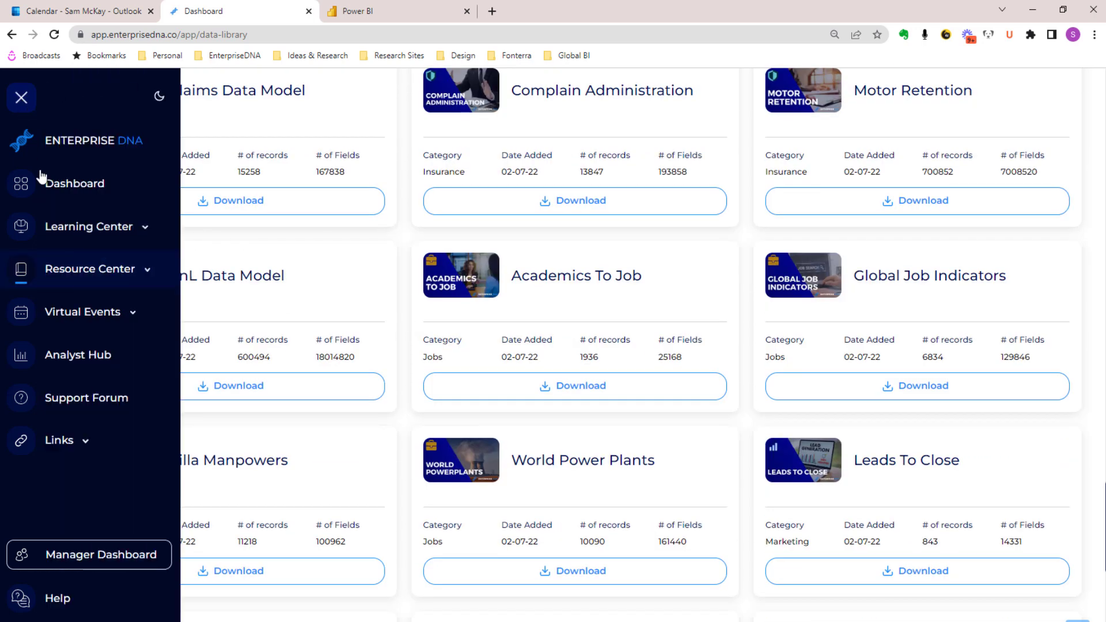
left_click(83, 312)
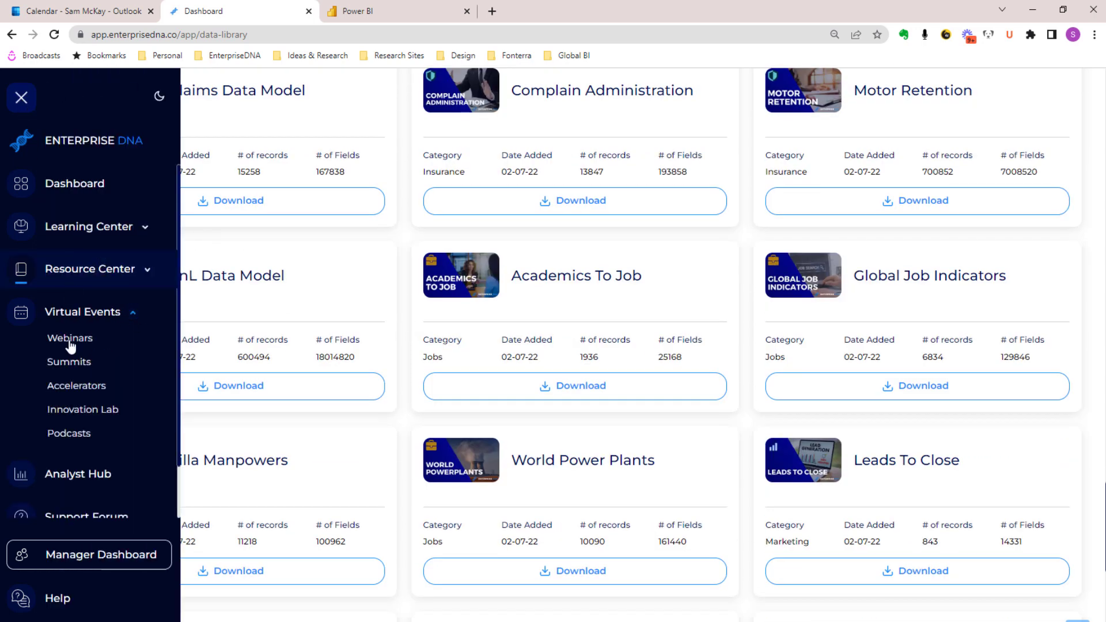
left_click(69, 338)
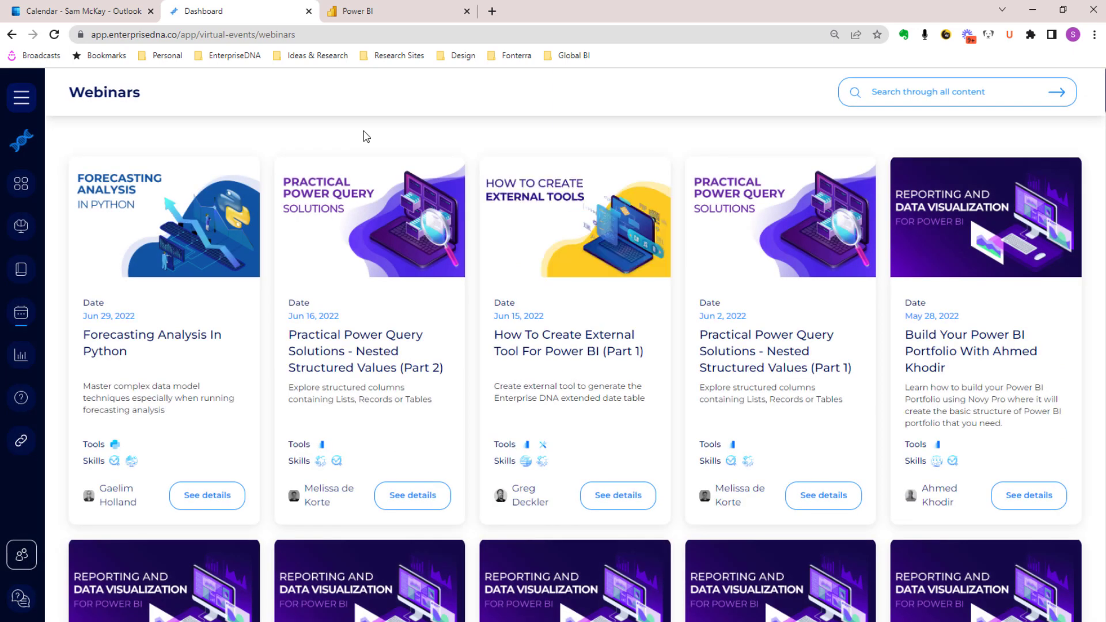
Scroll the webinar grid down to the Feb 23–24, 2022 Enterprise Analytics Summit cards.
scroll("down", 3)
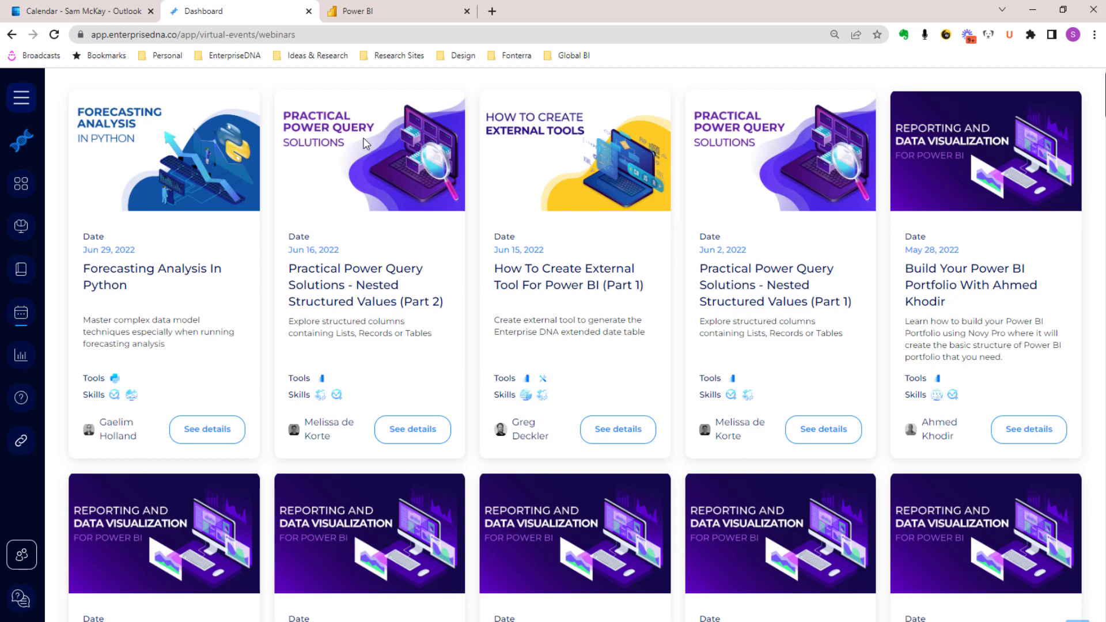
scroll("down", 3)
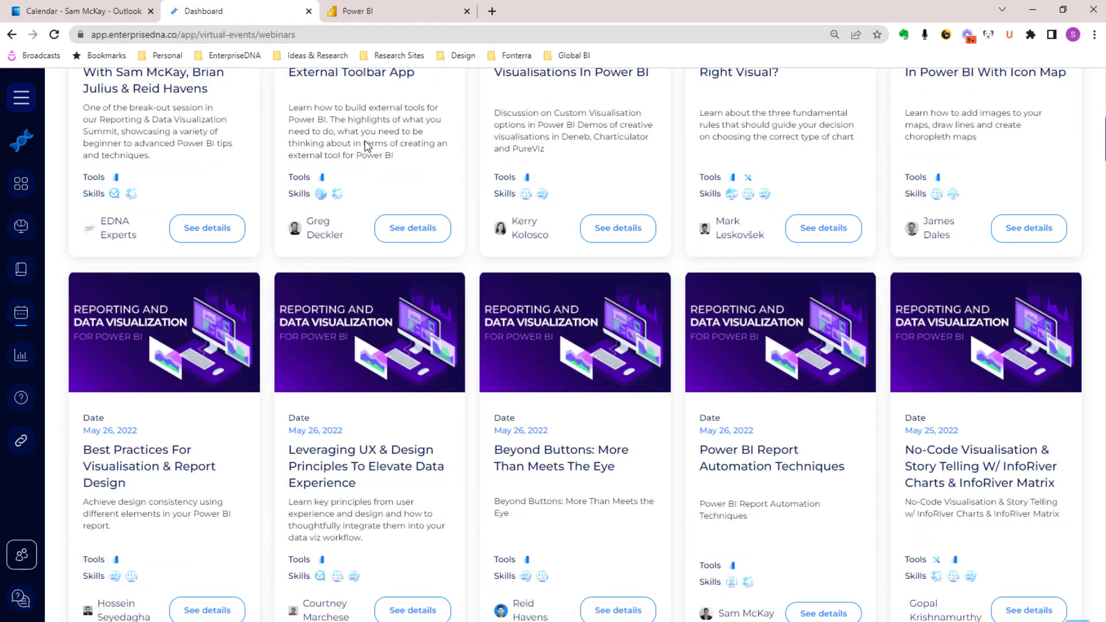
scroll("down", 3)
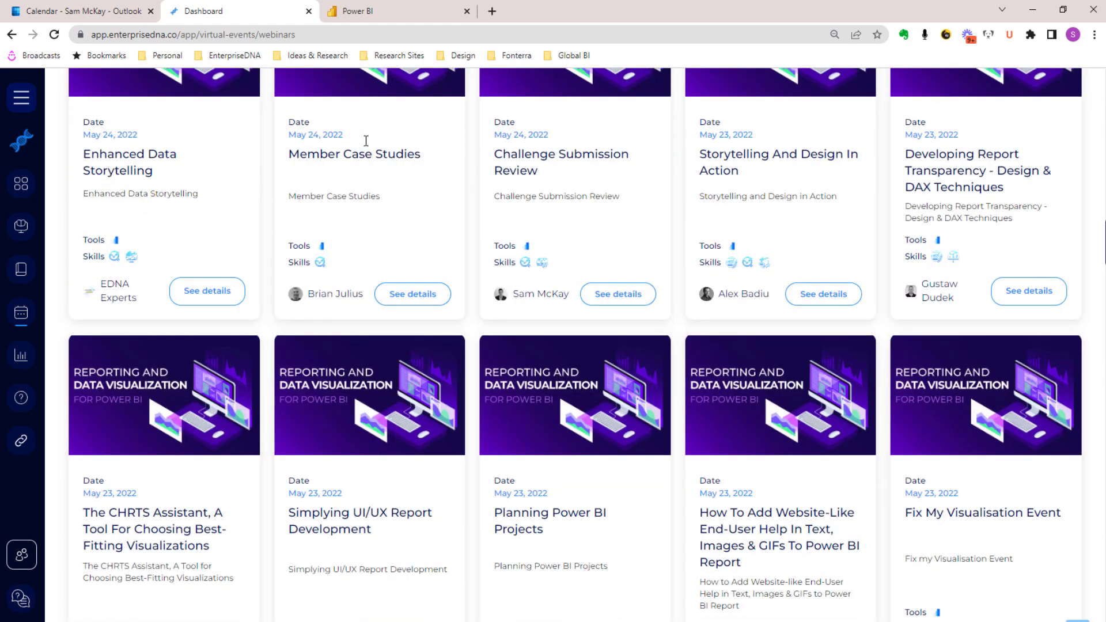
scroll("down", 3)
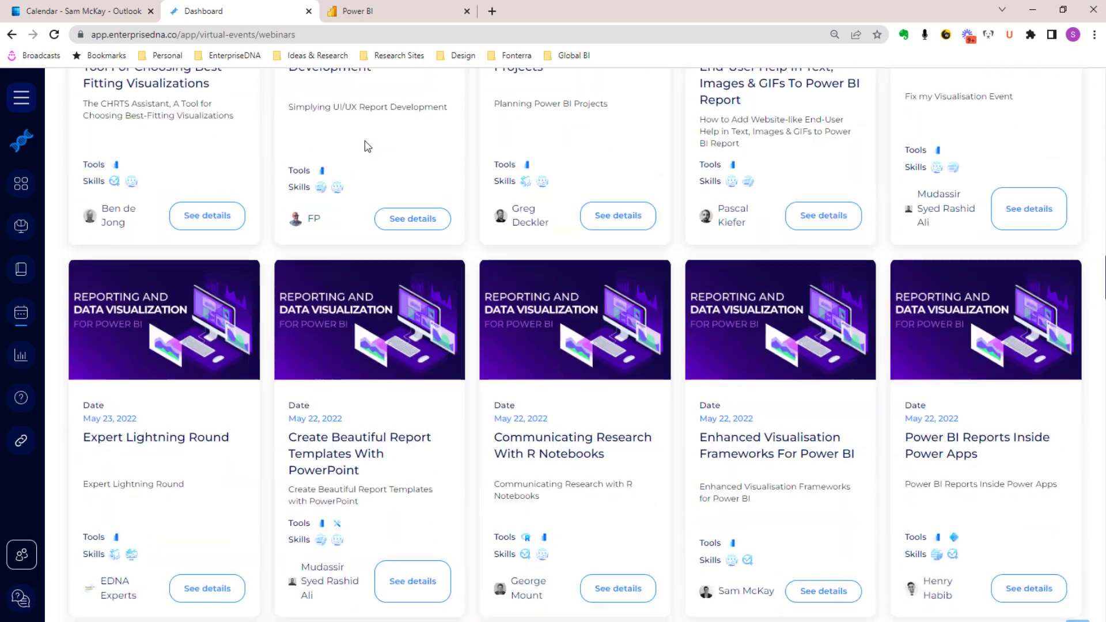
scroll("down", 3)
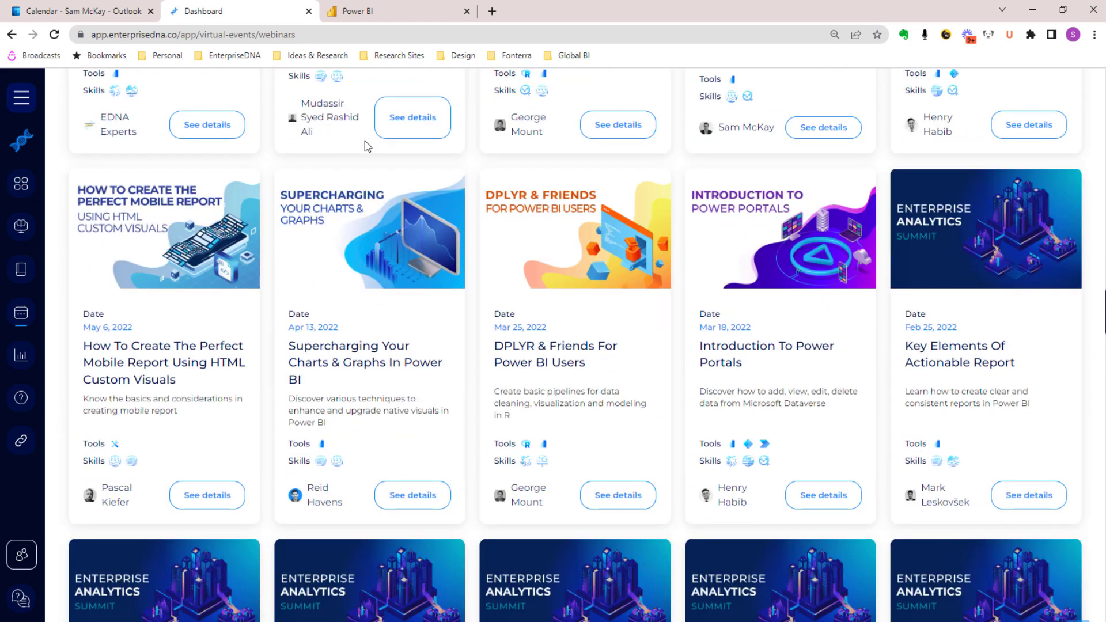
scroll("down", 3)
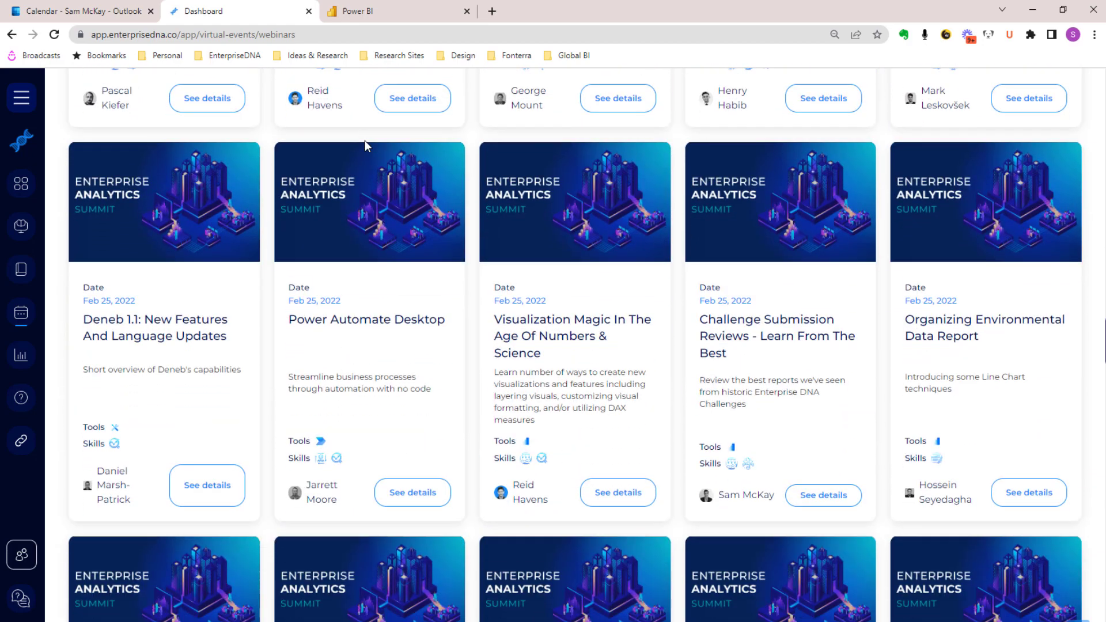
scroll("down", 3)
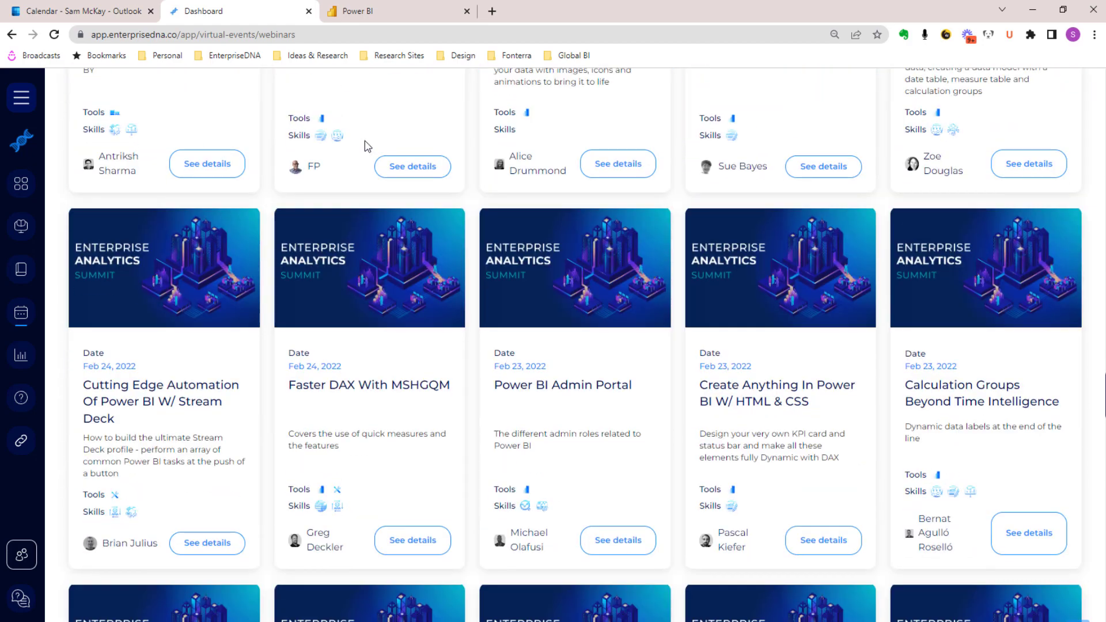
mouse_move(474, 351)
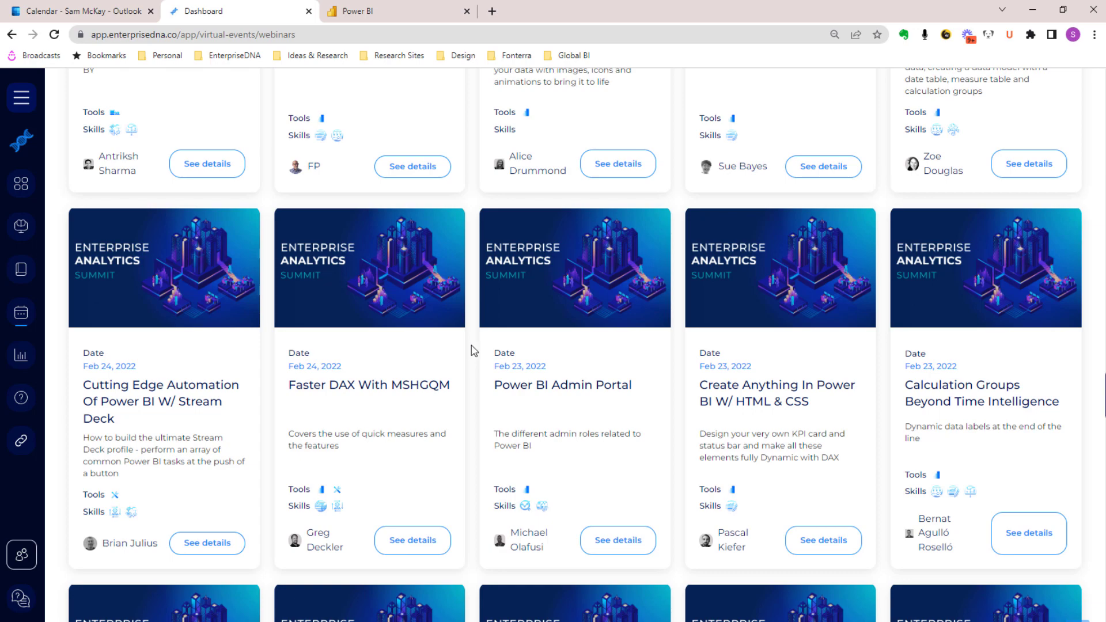
left_click(617, 540)
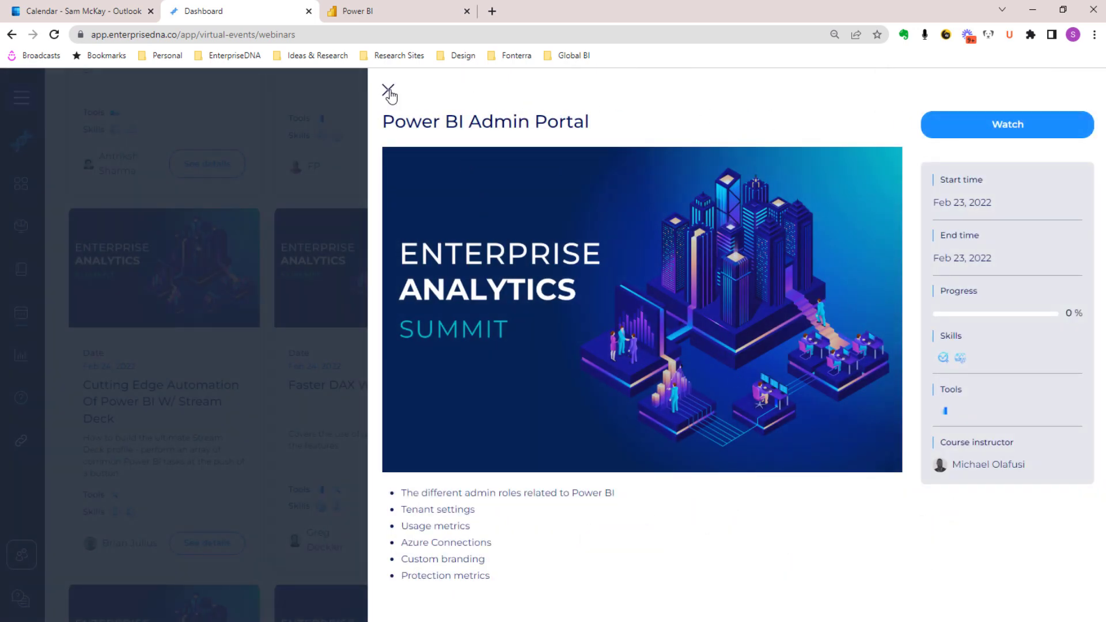
left_click(389, 94)
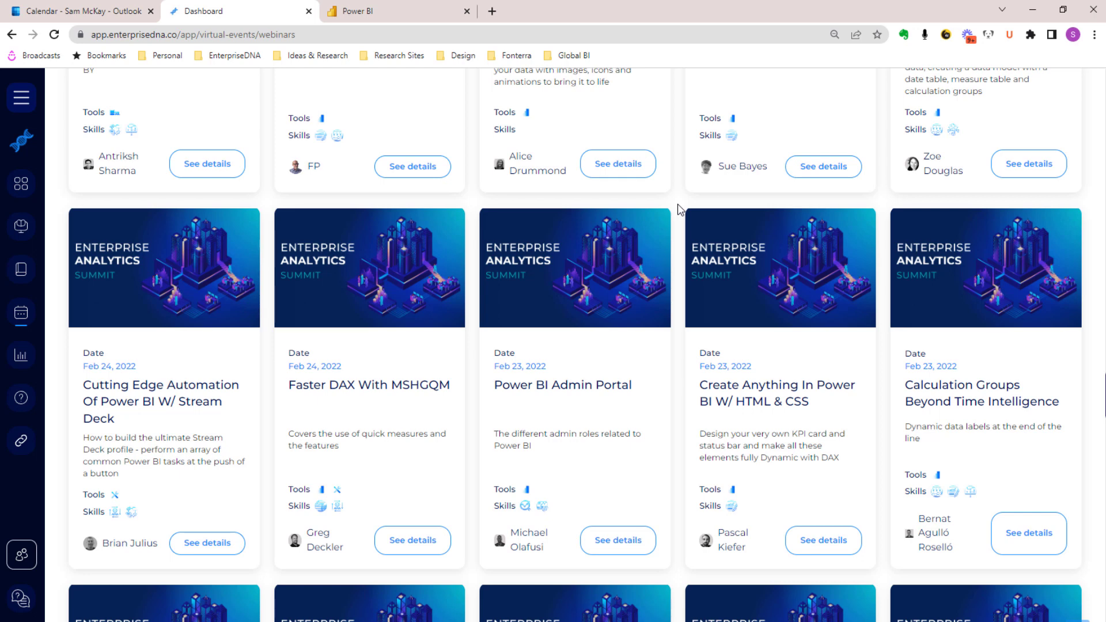
mouse_move(773, 316)
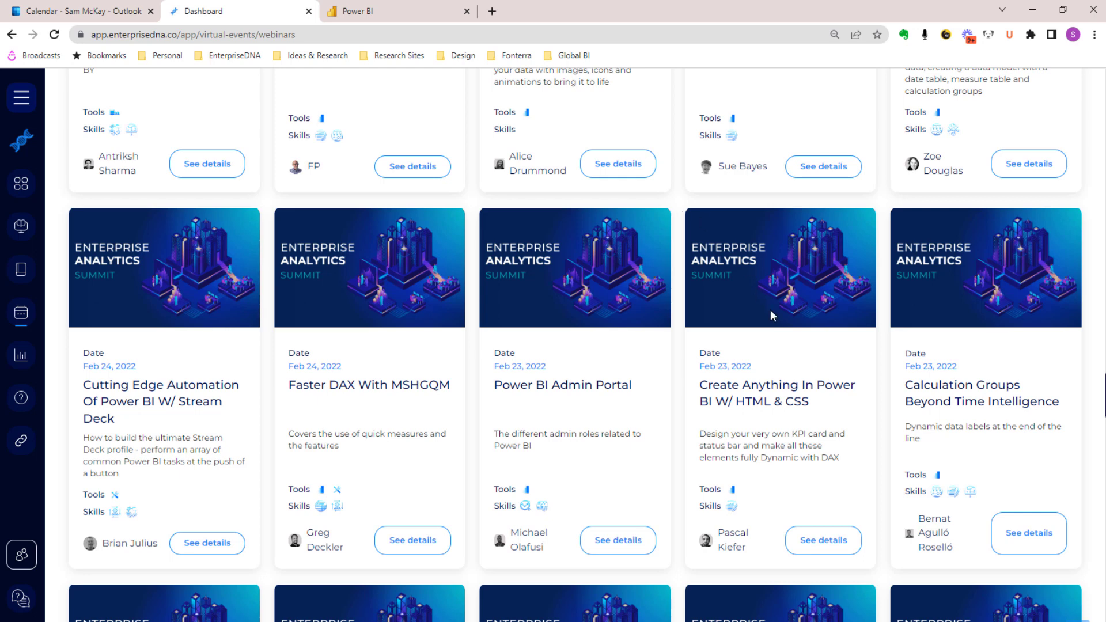
mouse_move(884, 285)
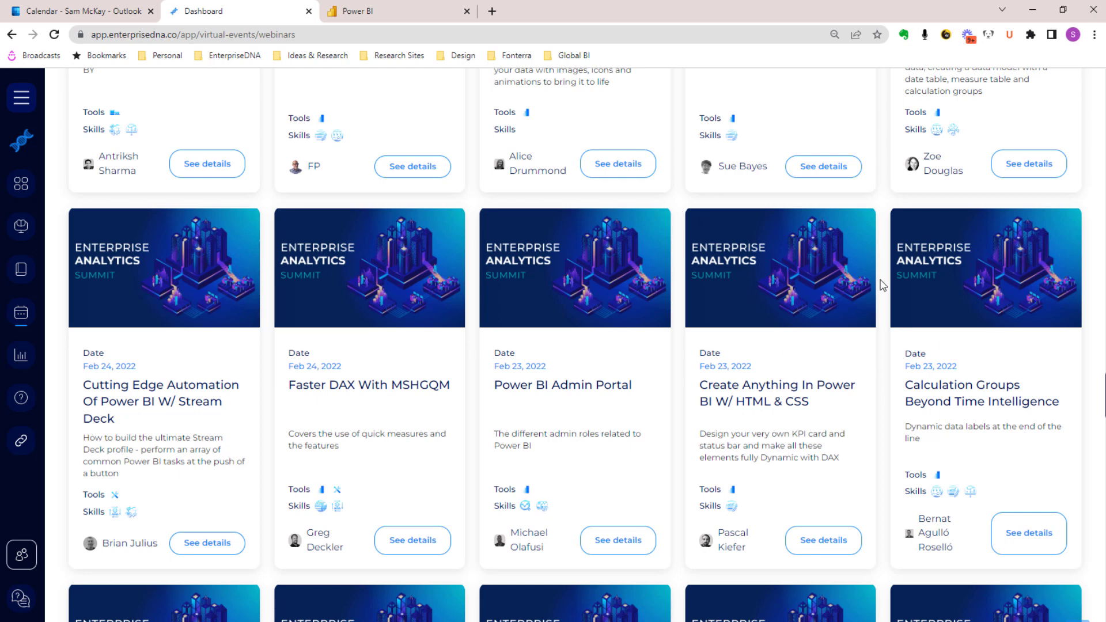
Scroll through the categorized site search results.
scroll("down", 3)
type("what if")
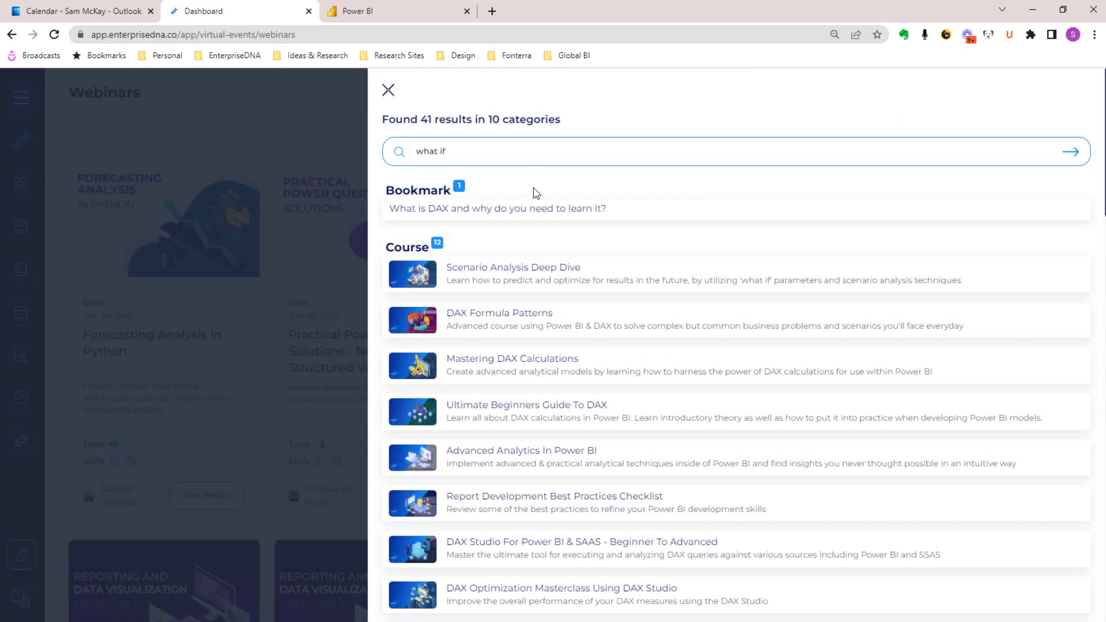
scroll("down", 3)
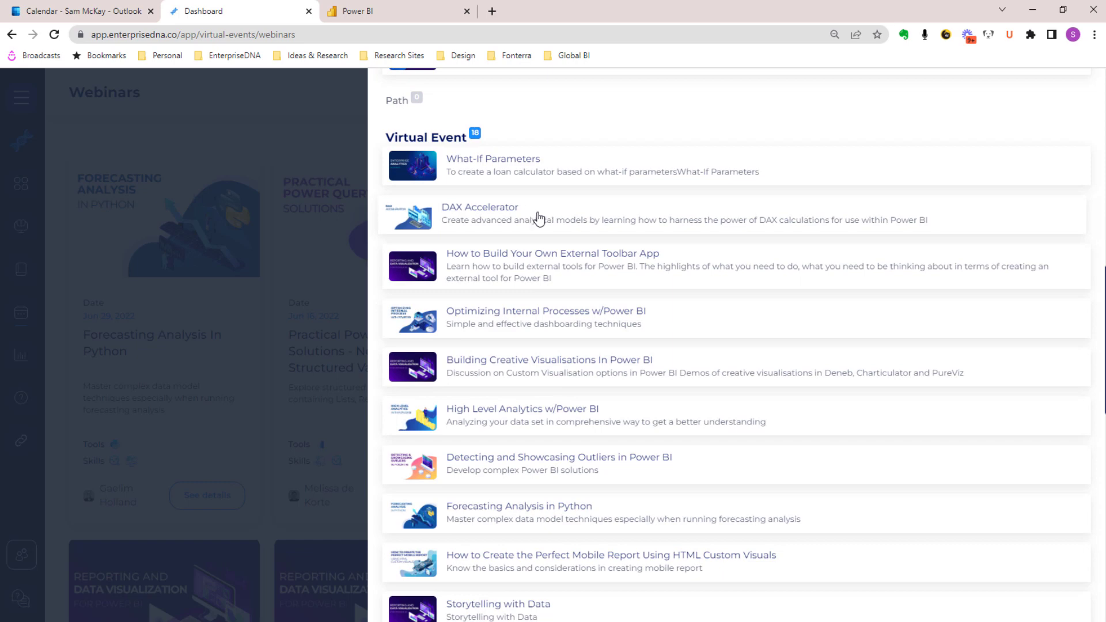
mouse_move(585, 140)
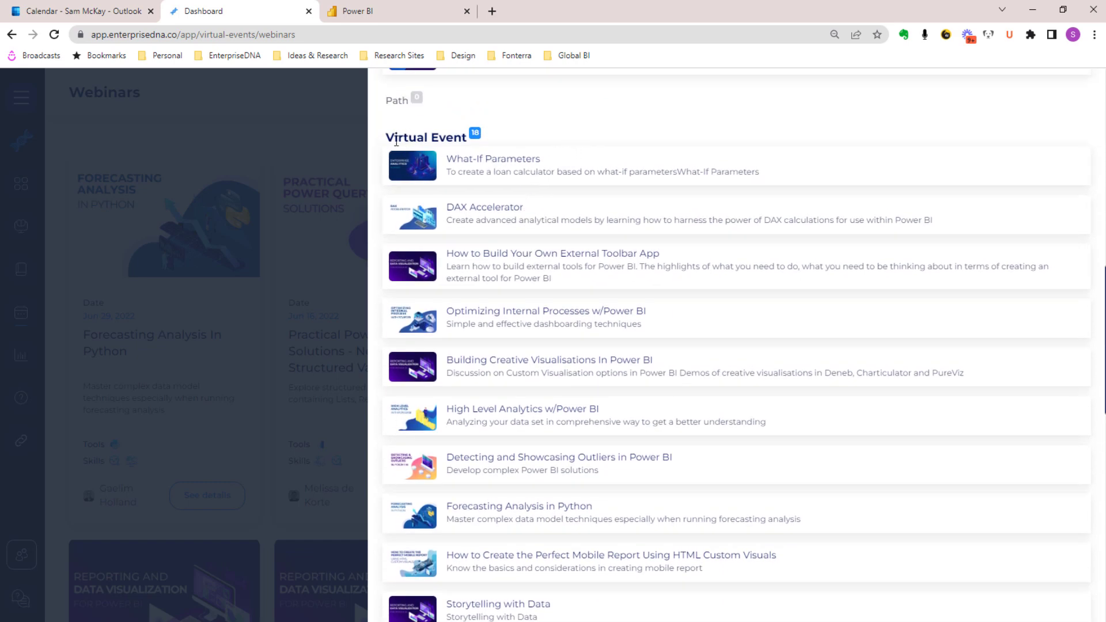
scroll("down", 3)
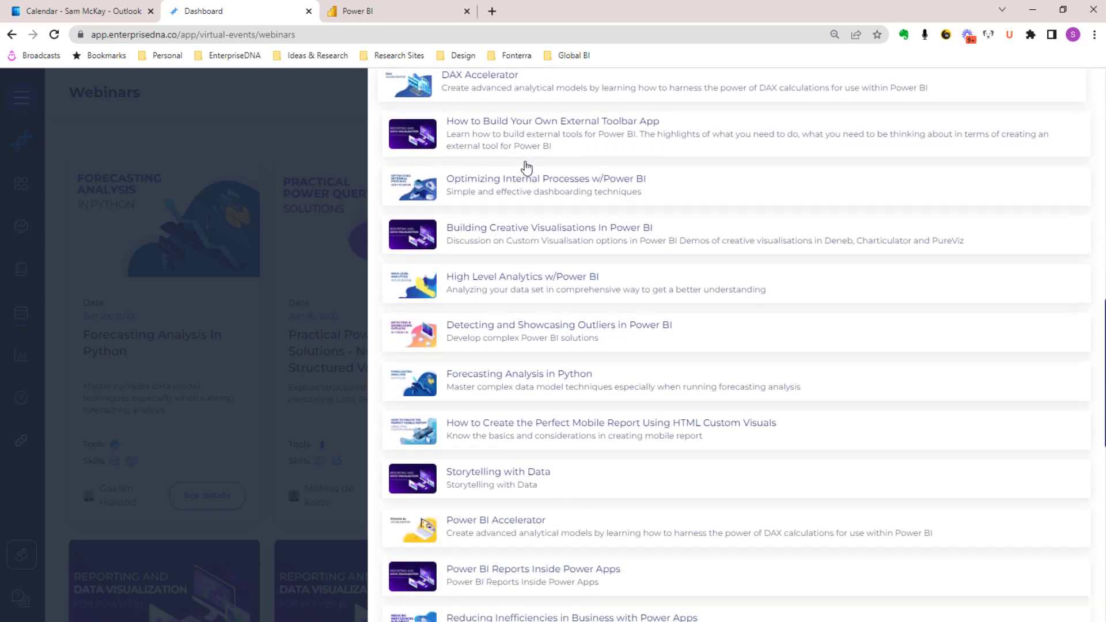
scroll("down", 3)
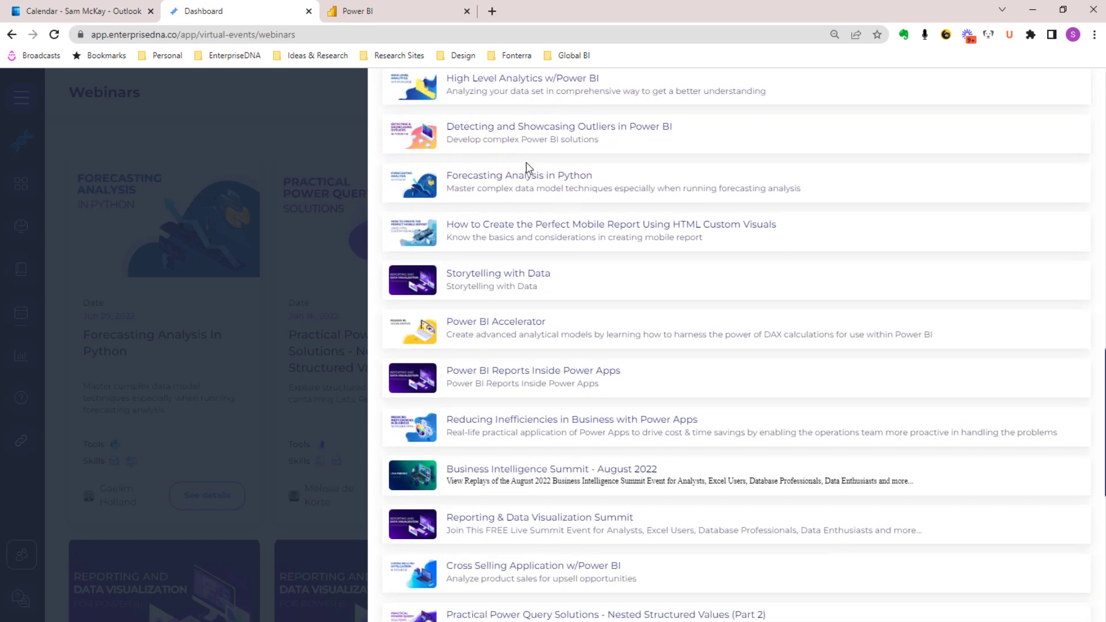
scroll("down", 3)
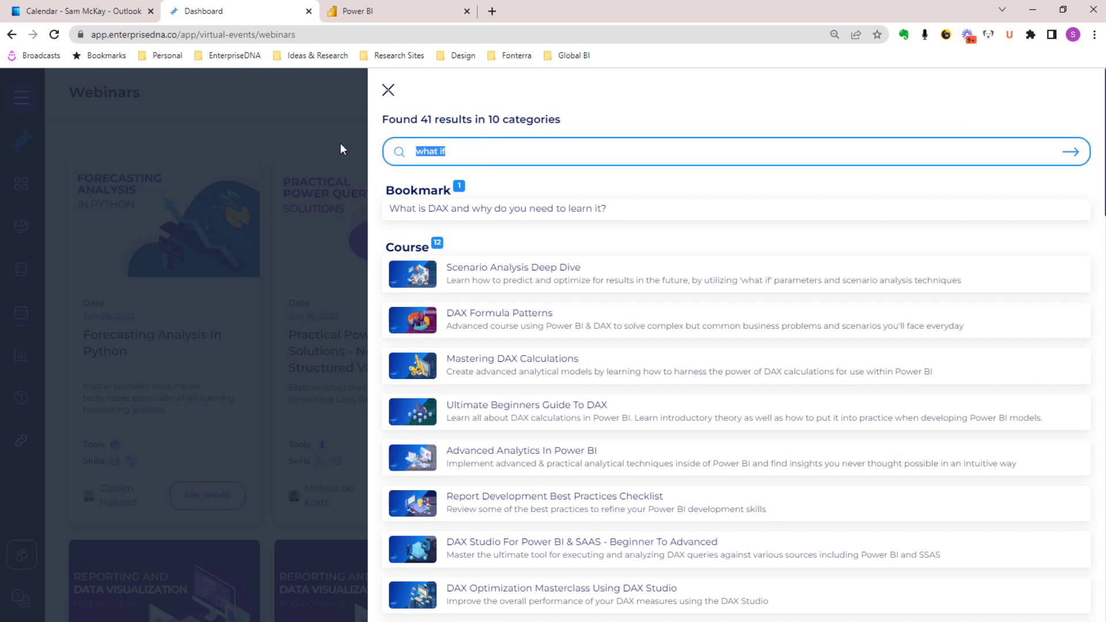
Search the platform for 'iter' and then 'melissa', reviewing the results.
type("iterating")
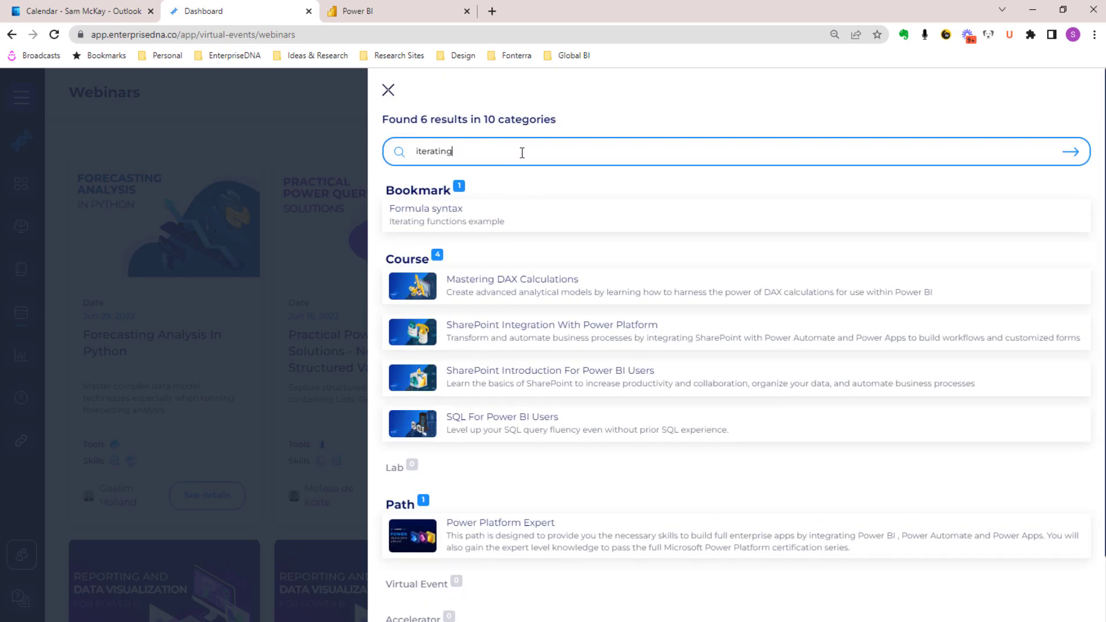
mouse_move(498, 155)
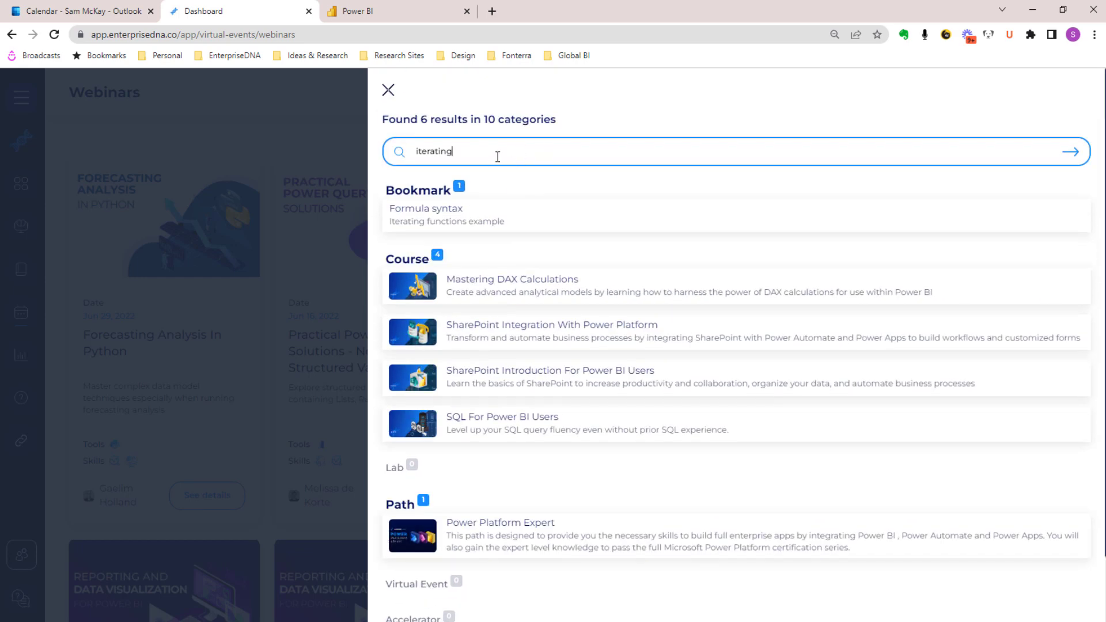
type("melissa")
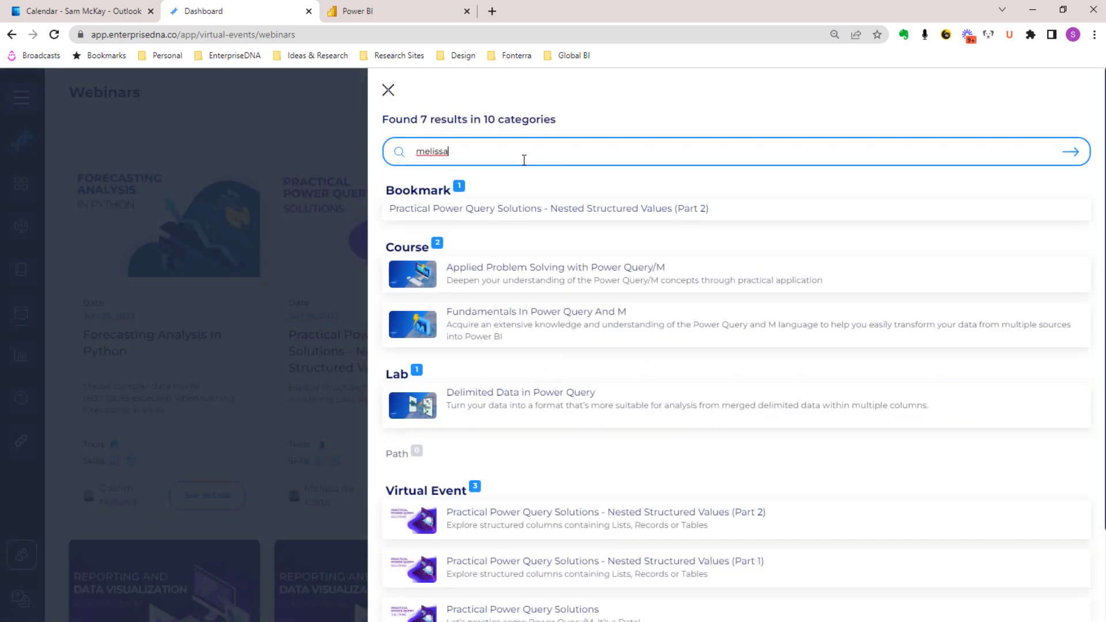
mouse_move(525, 182)
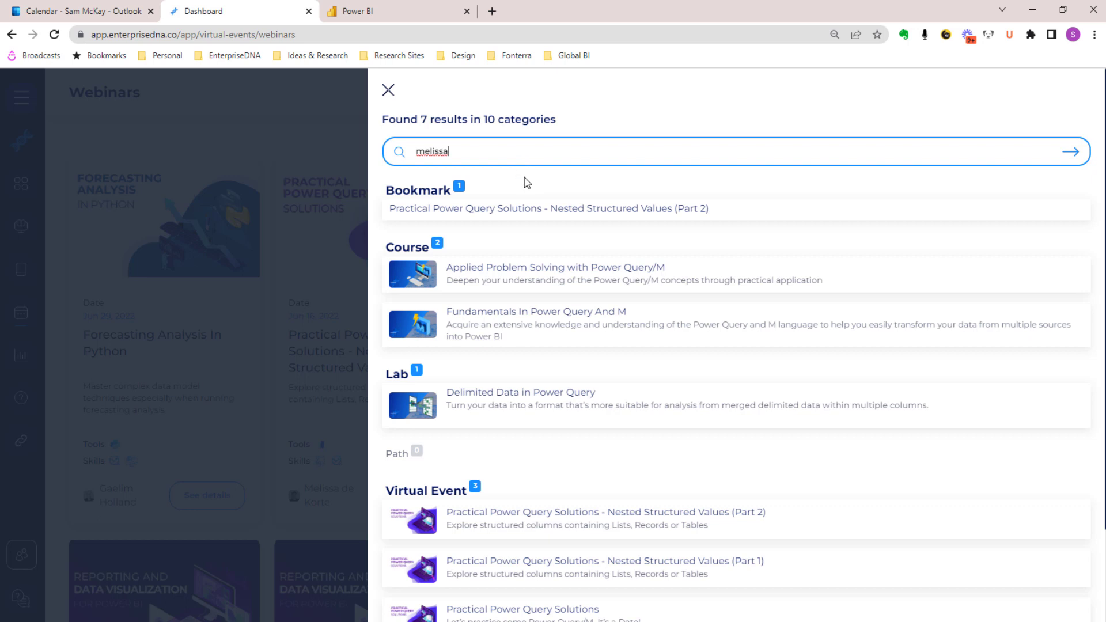
mouse_move(511, 195)
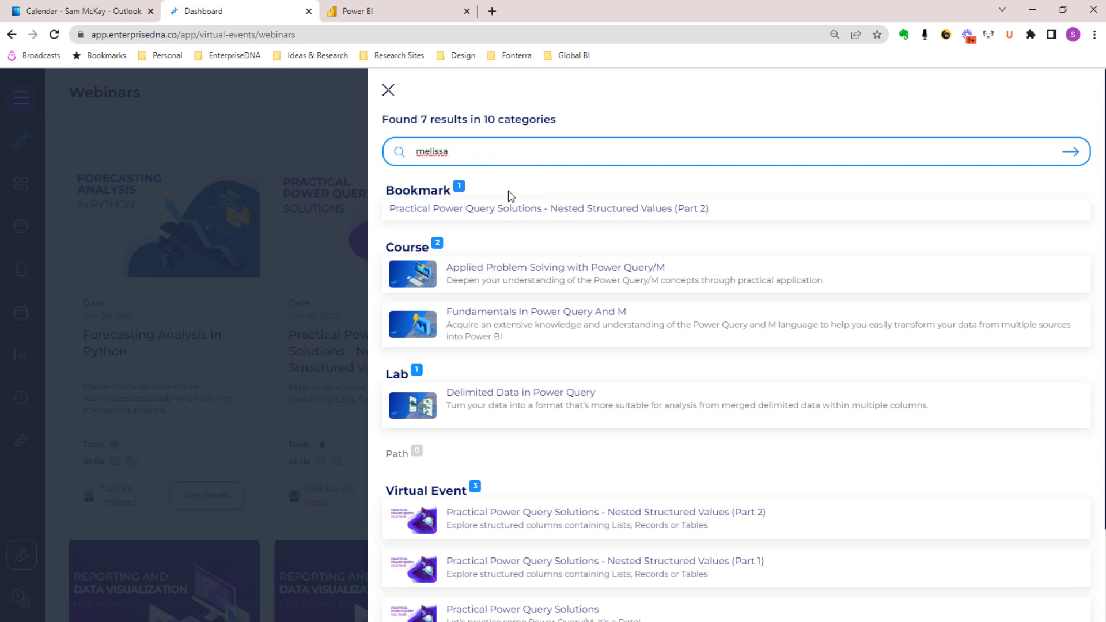
scroll("down", 3)
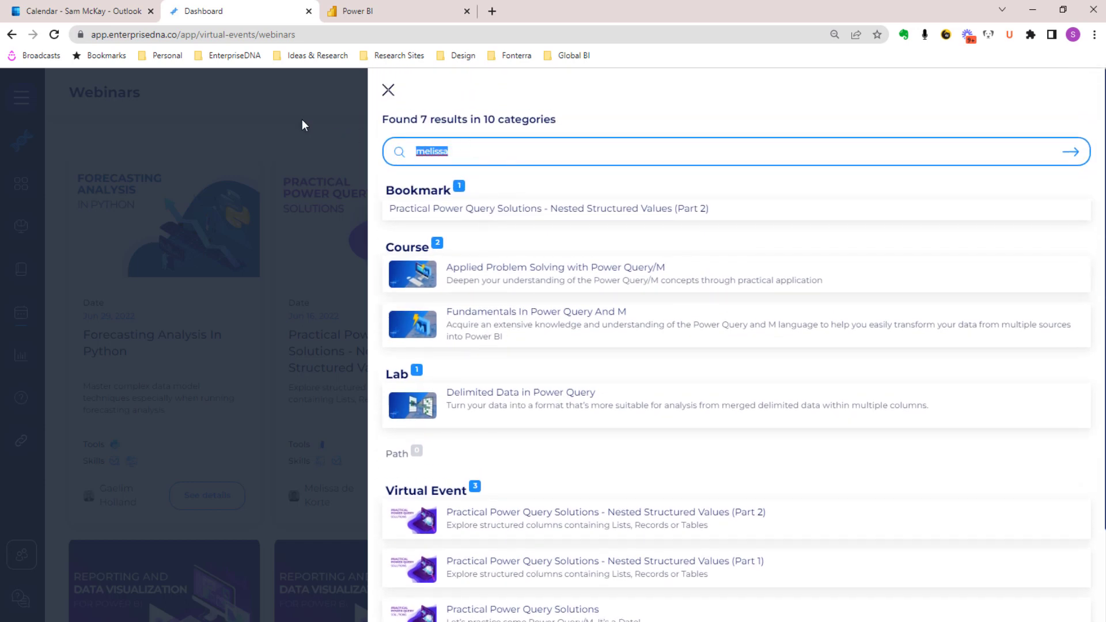
Search for 'brian' and scroll through the matching courses, labs and virtual events.
type("brian")
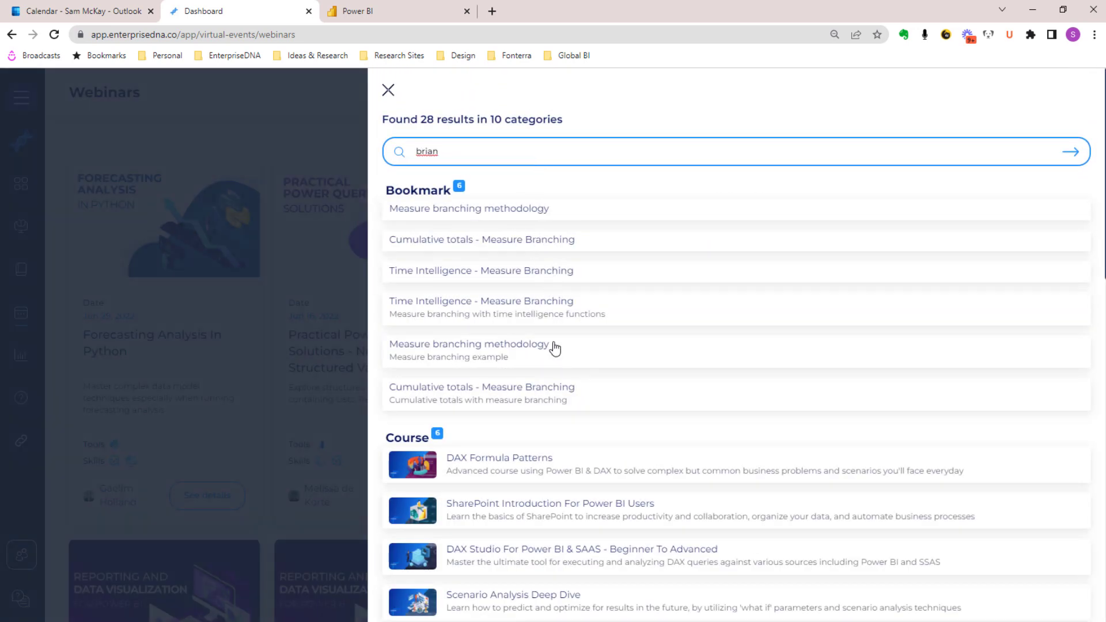
scroll("down", 3)
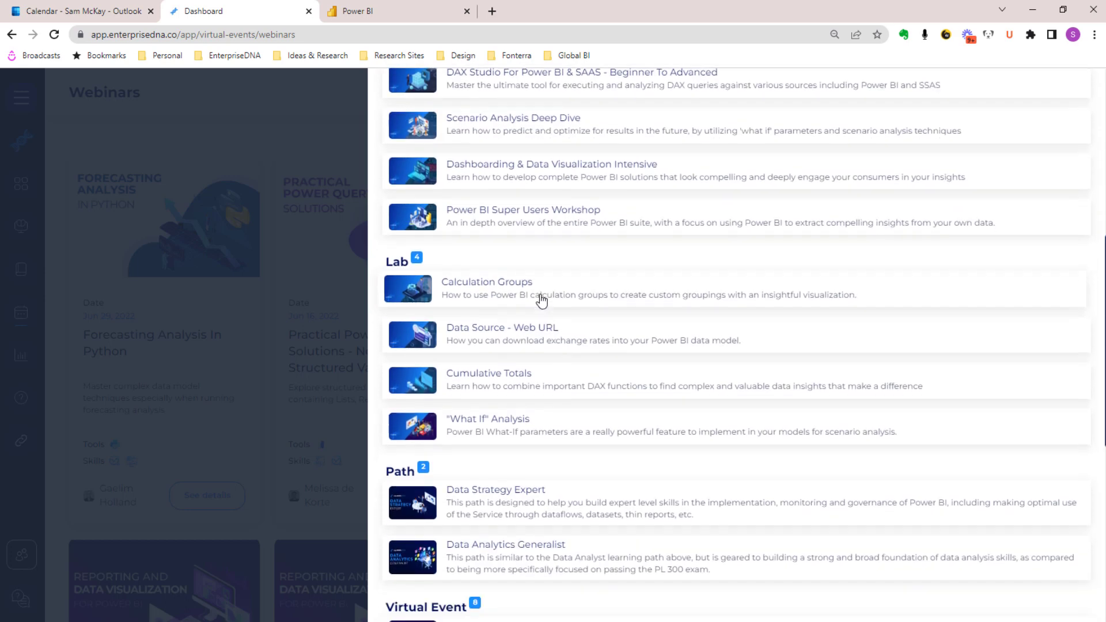
scroll("down", 3)
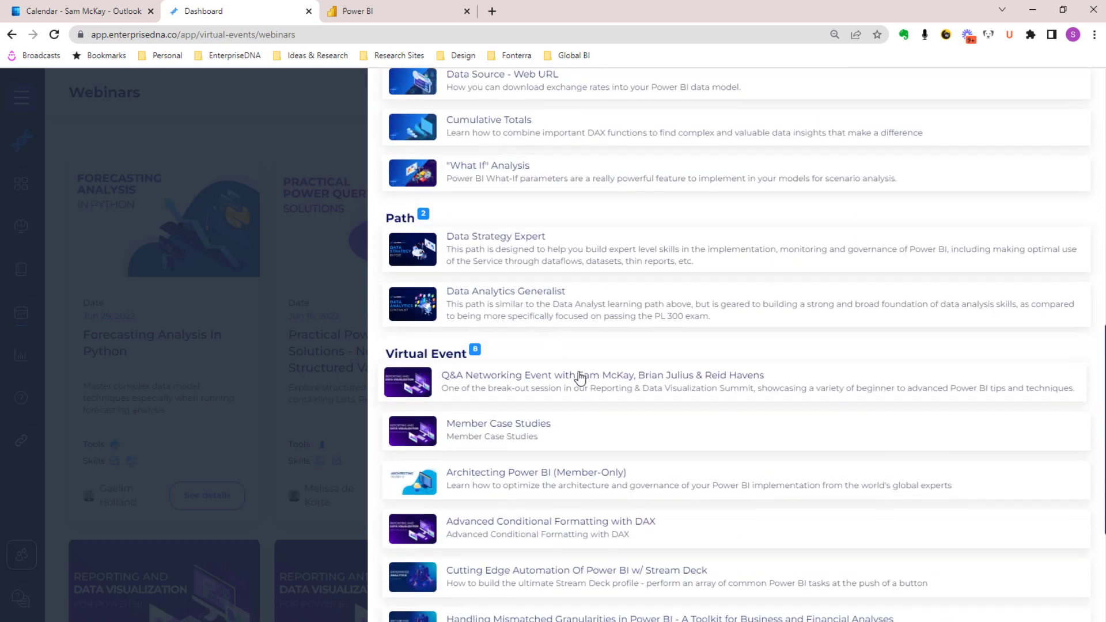
type("brian")
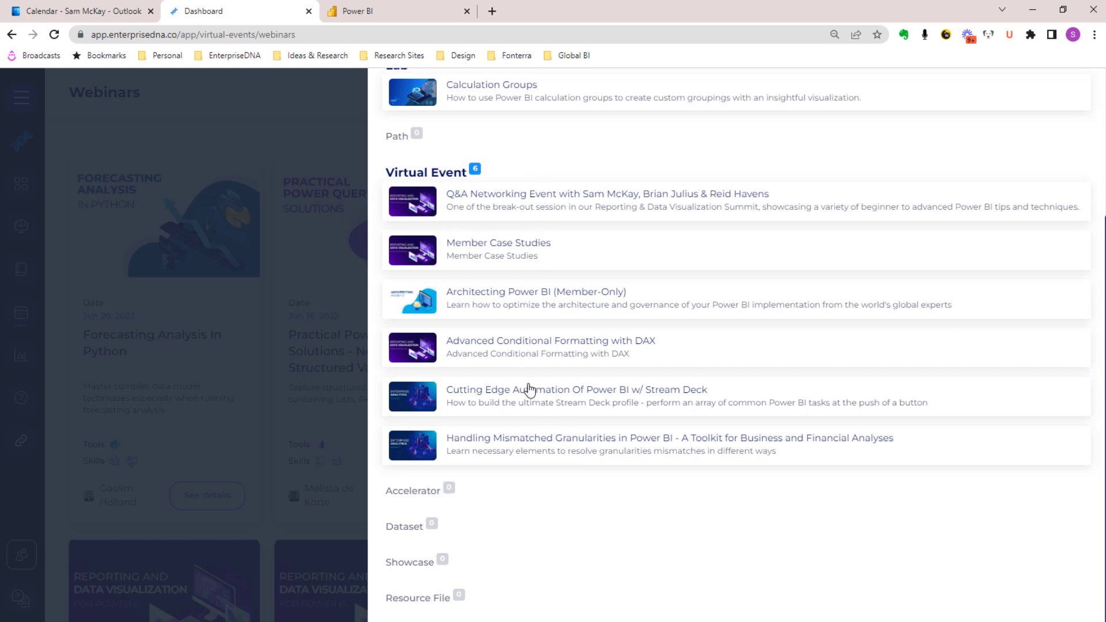
mouse_move(566, 395)
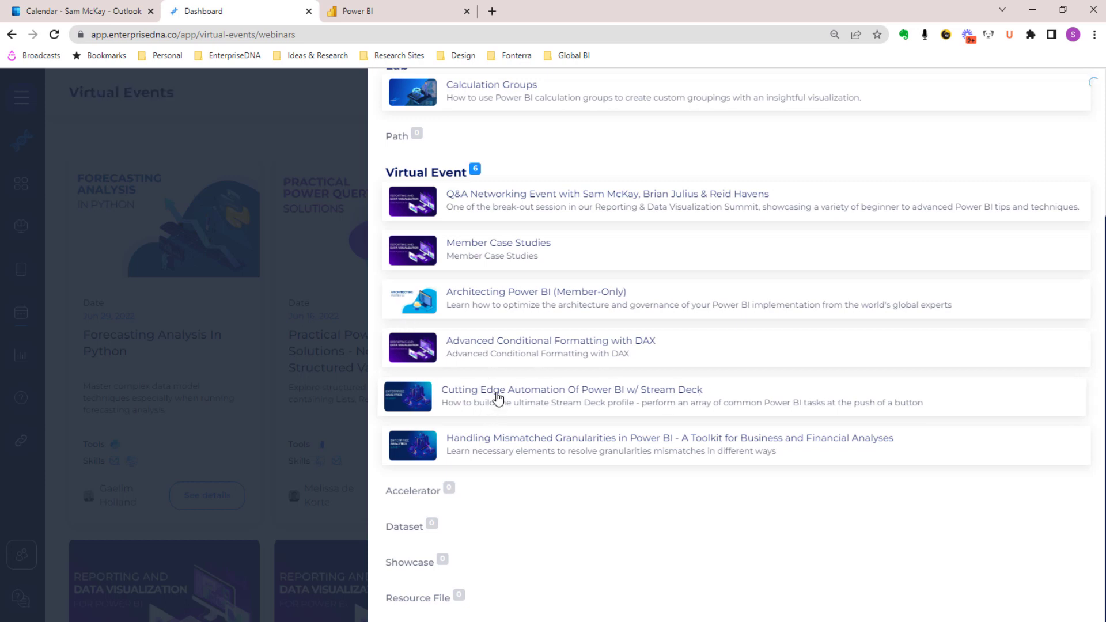
Open the Stream Deck automation webinar from results, start watching, and play the video.
left_click(570, 389)
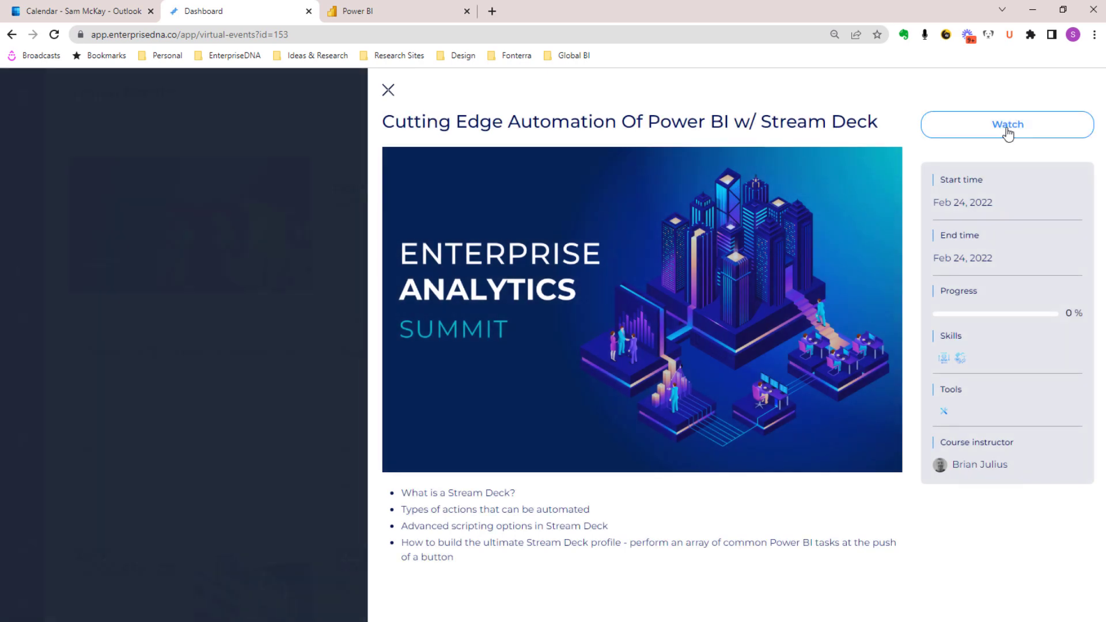
left_click(1006, 124)
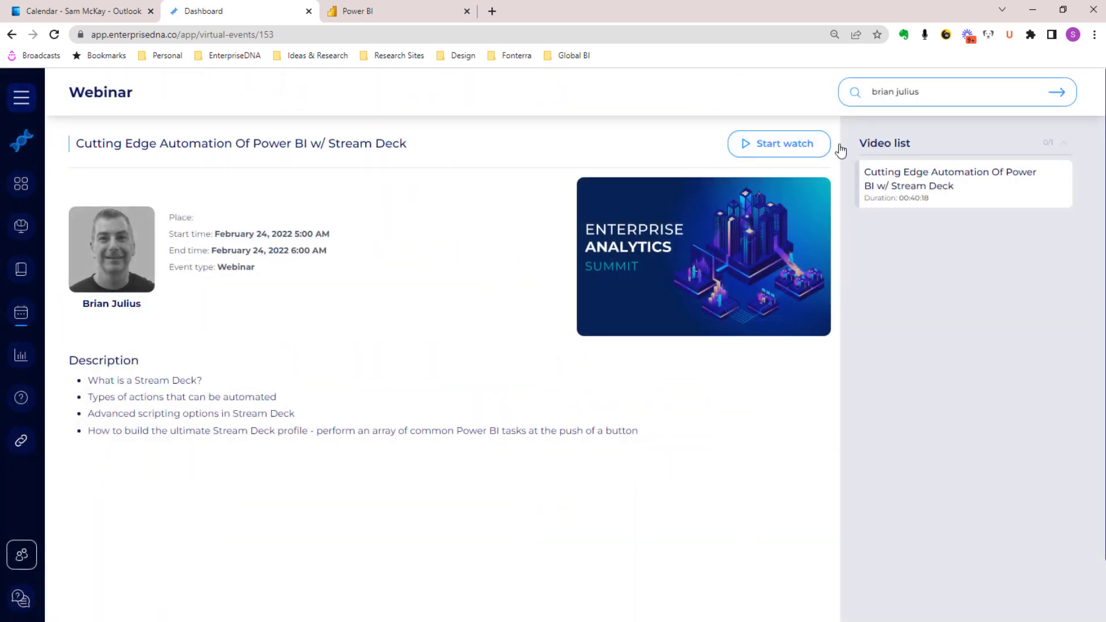
left_click(779, 144)
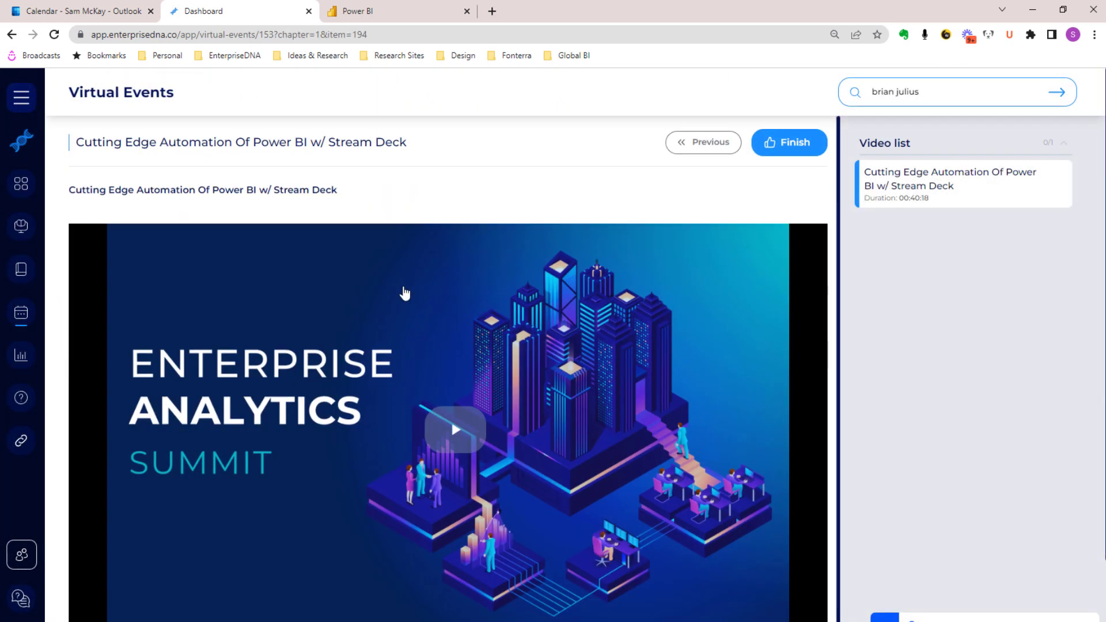
scroll("down", 3)
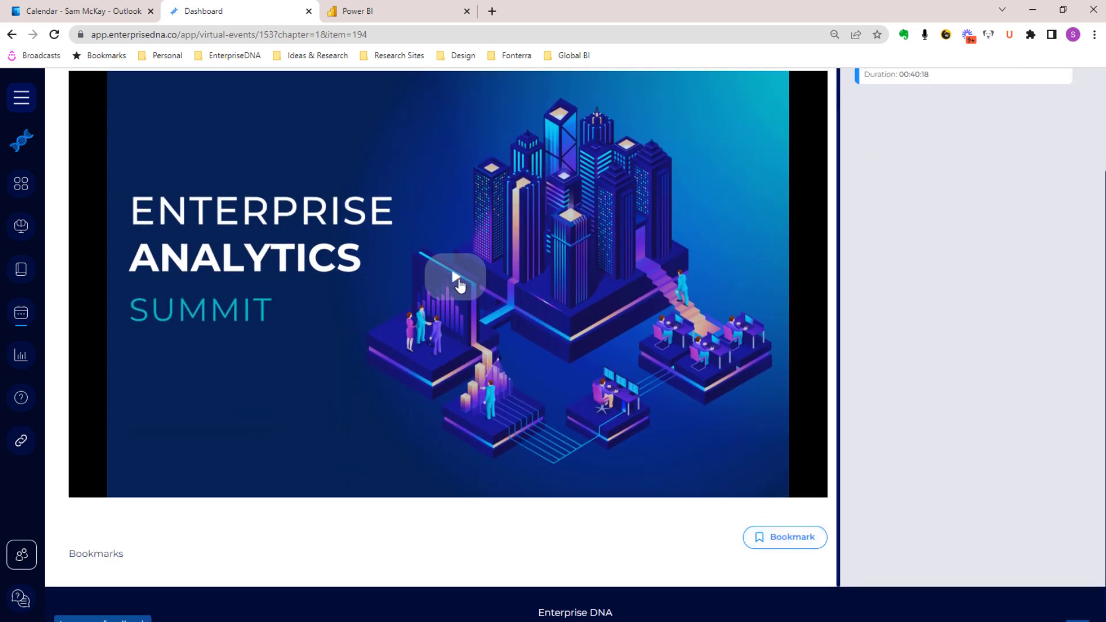
left_click(455, 277)
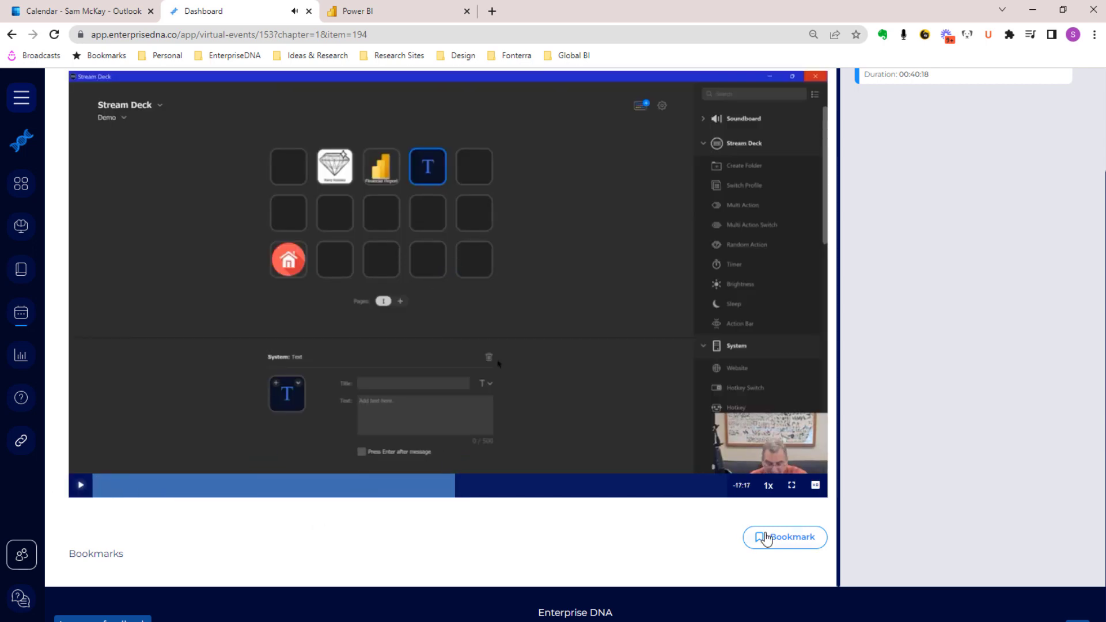
Save a bookmark note 'Stream Deck automation example' on the playing webinar video.
left_click(784, 537)
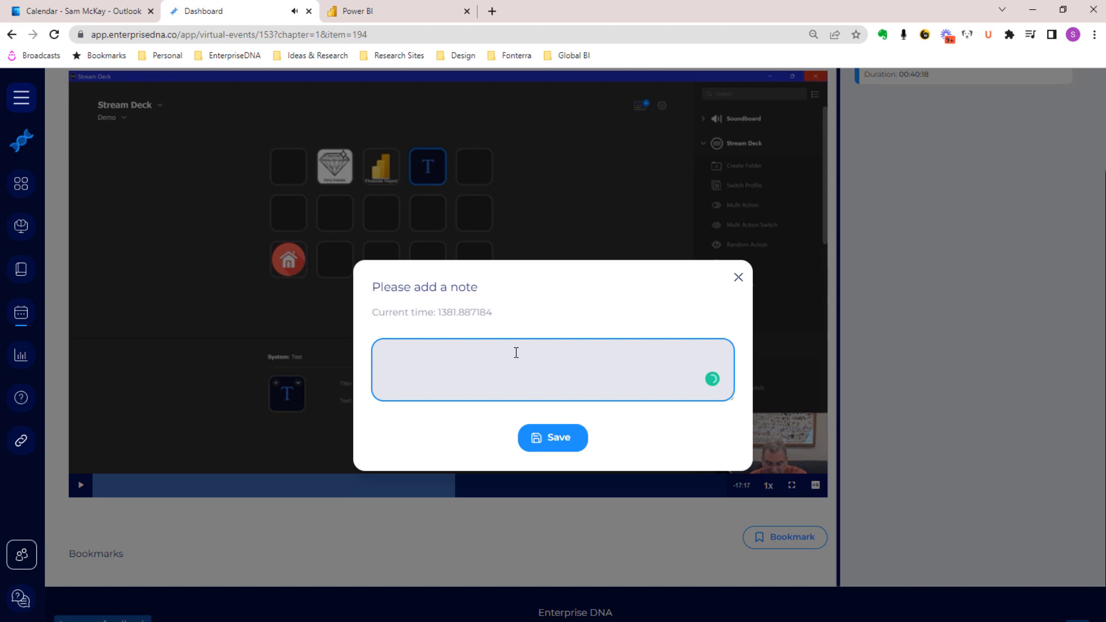
type("Stream Deck")
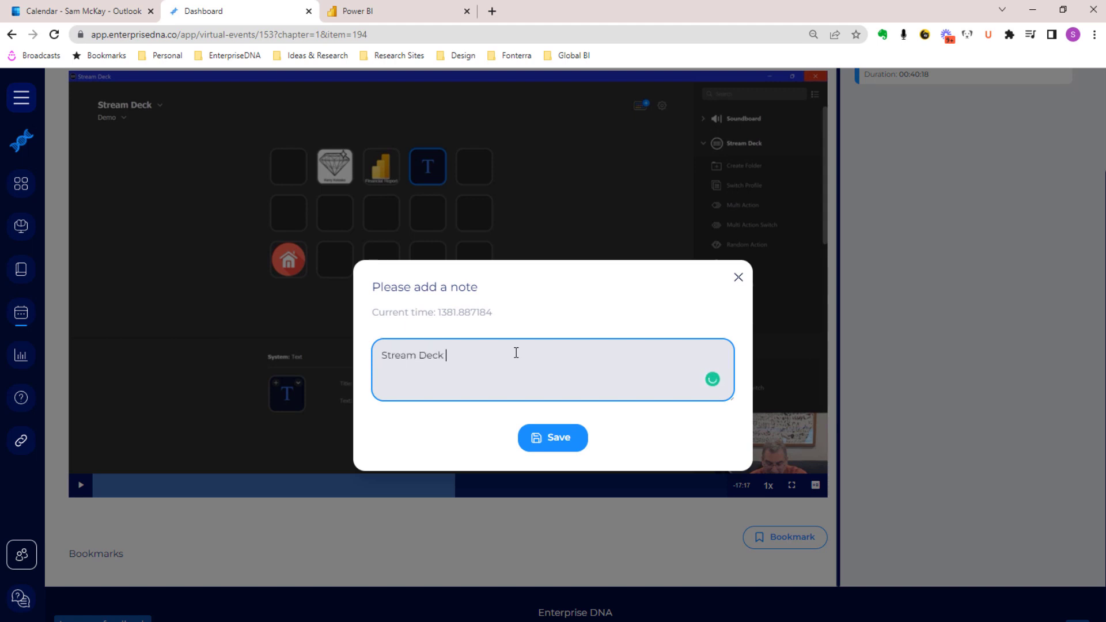
type("automation example")
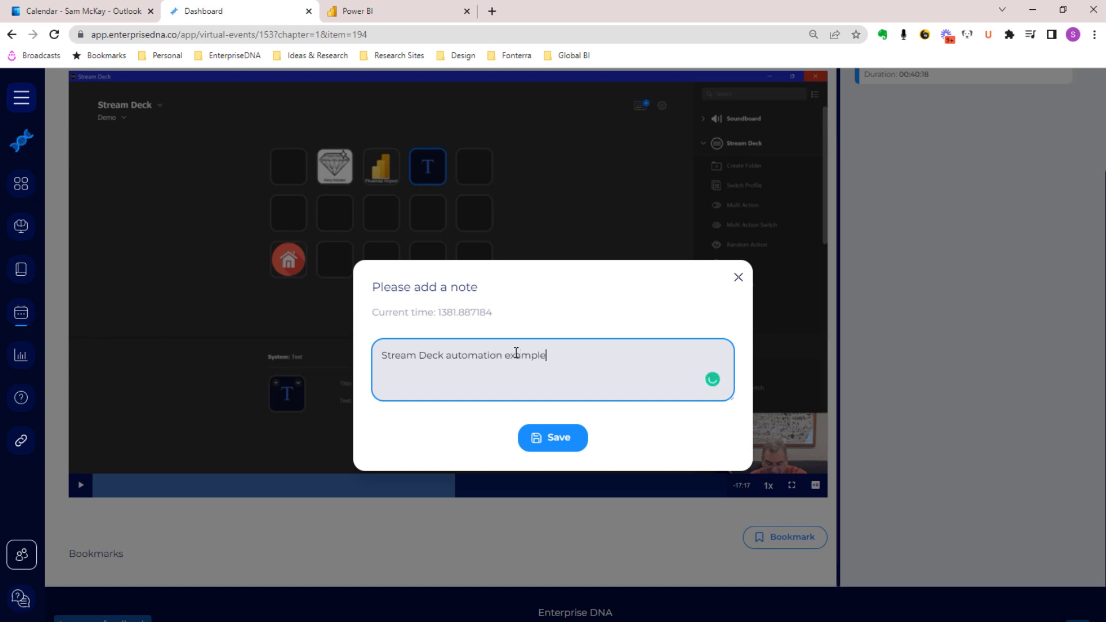
left_click(552, 437)
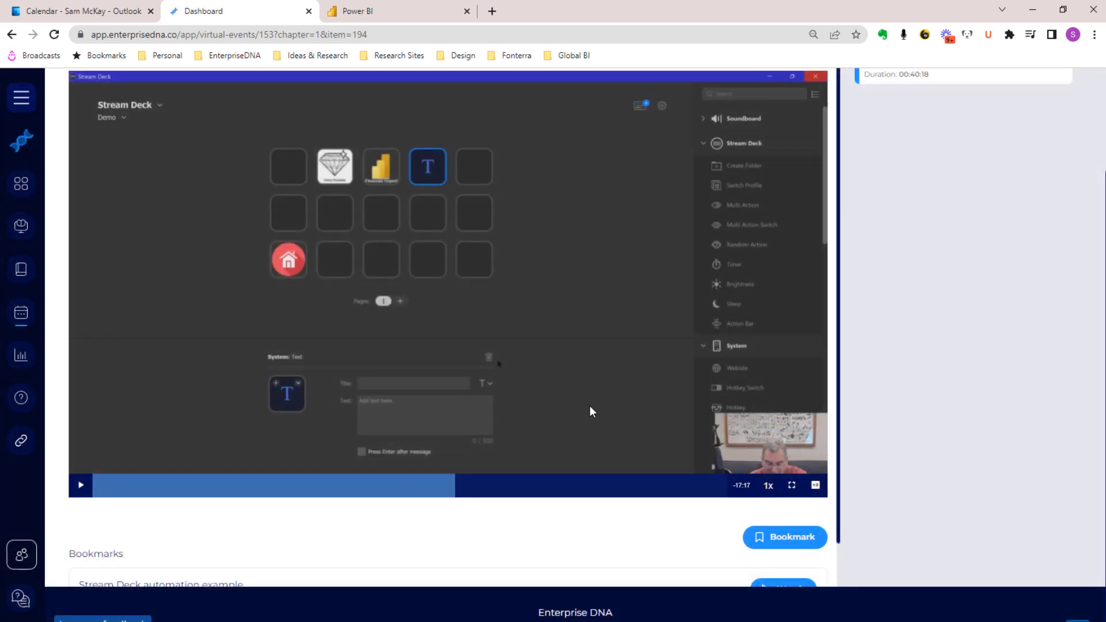
scroll("down", 3)
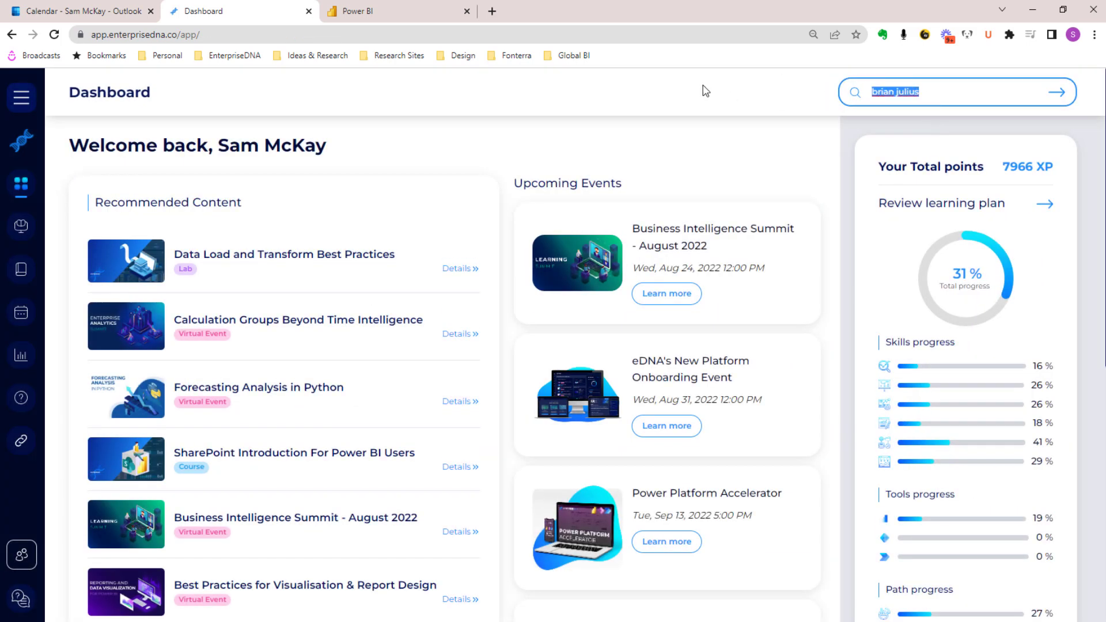
Search the platform for 'stream deck'.
type("stream des")
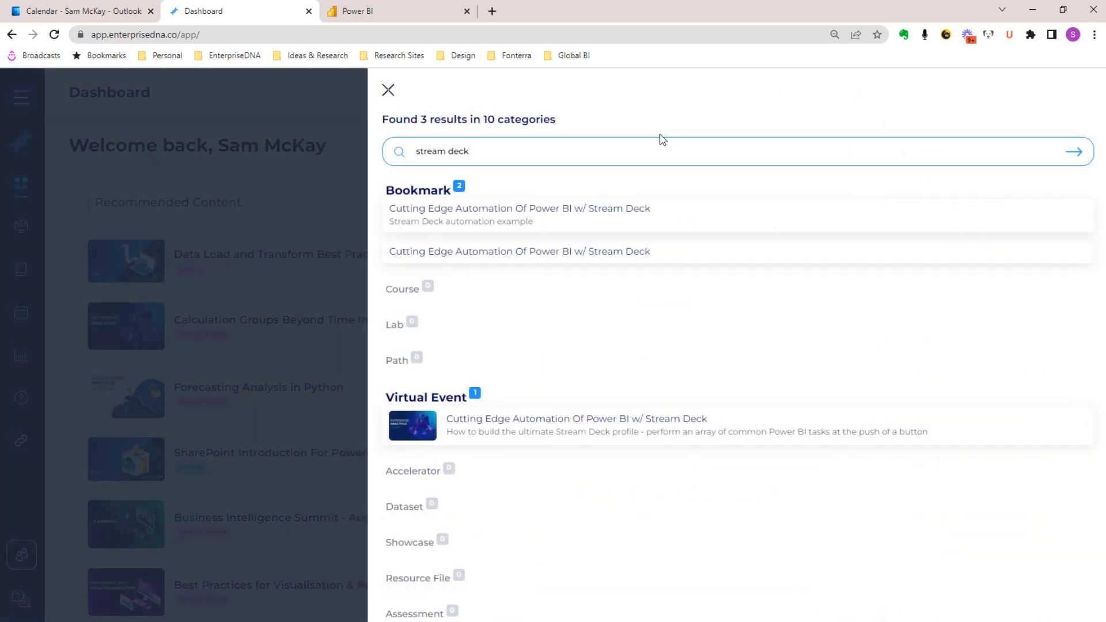
mouse_move(437, 215)
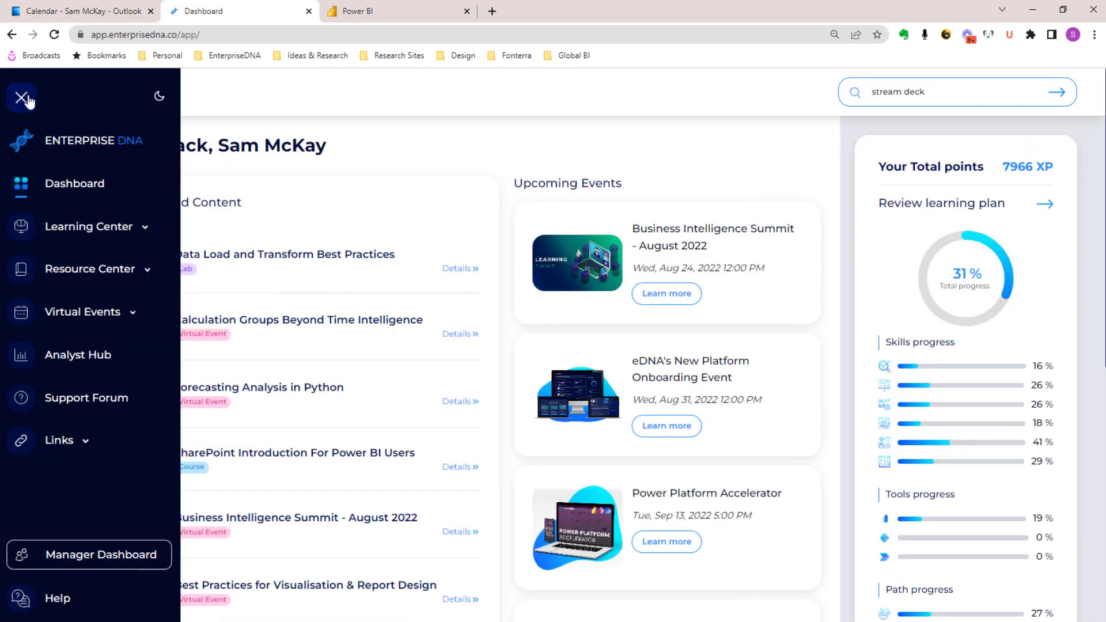
Open Learning Plan under Learning Center from the sidebar navigation menu.
left_click(82, 312)
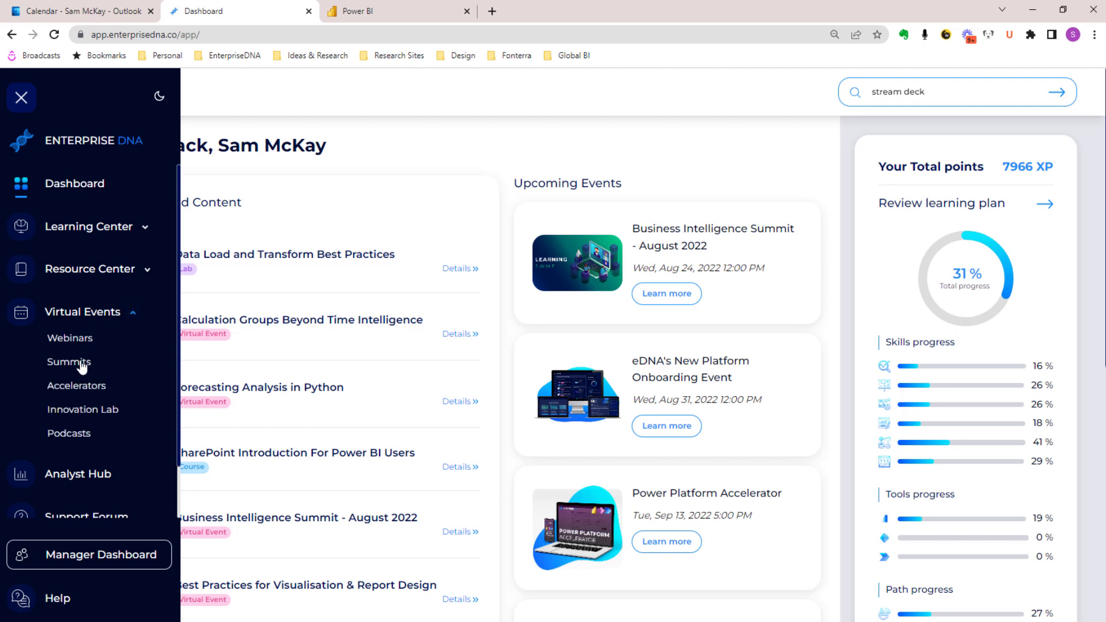
mouse_move(79, 428)
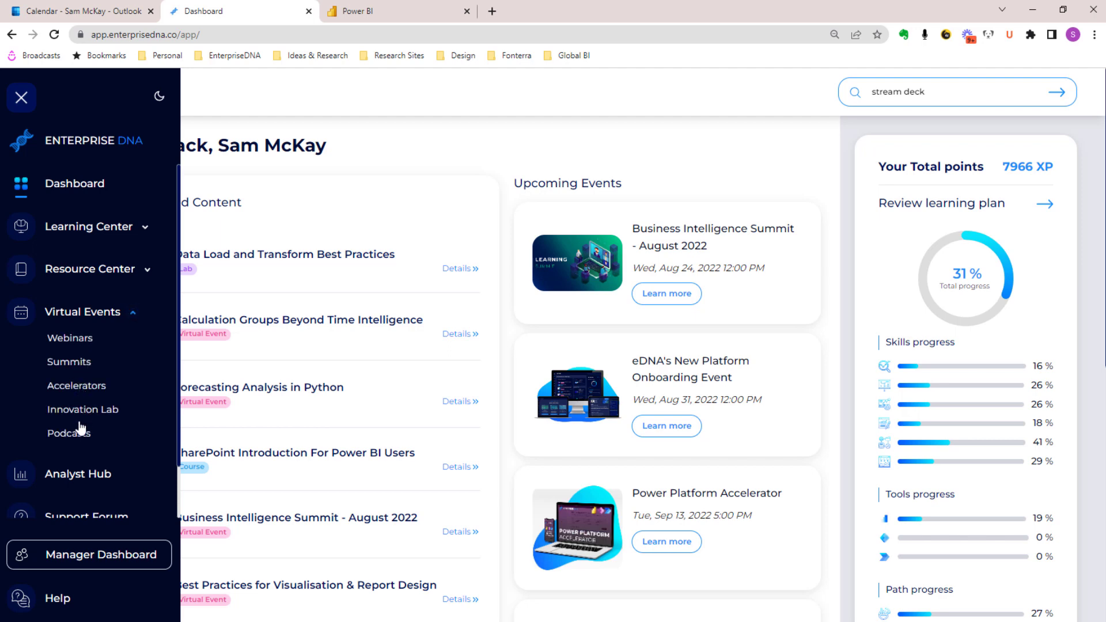
mouse_move(76, 430)
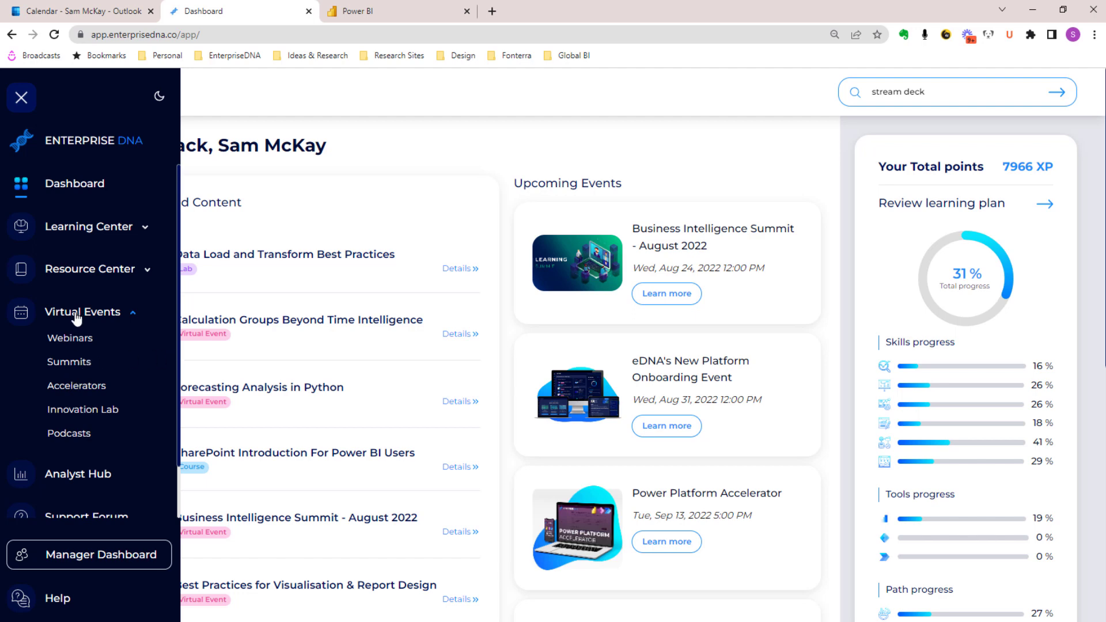
mouse_move(29, 131)
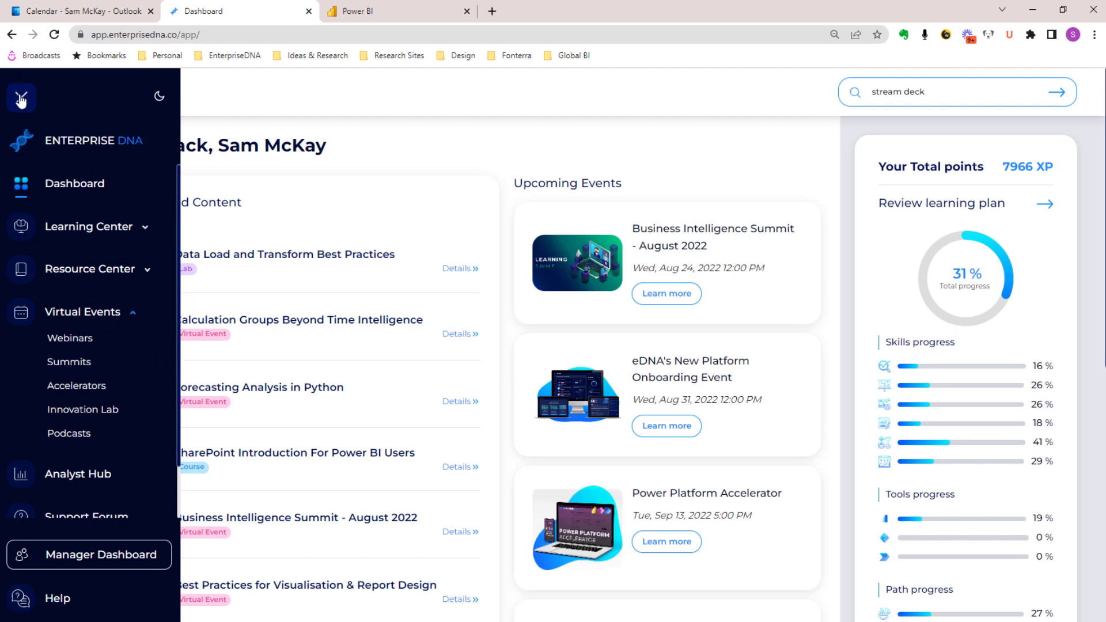
left_click(21, 97)
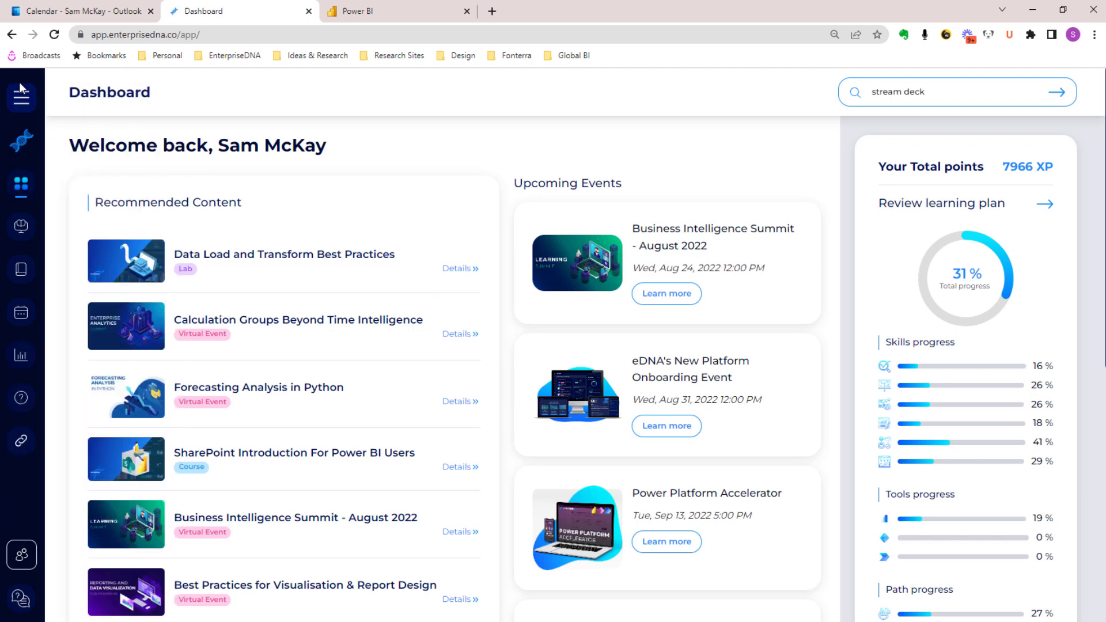
left_click(22, 97)
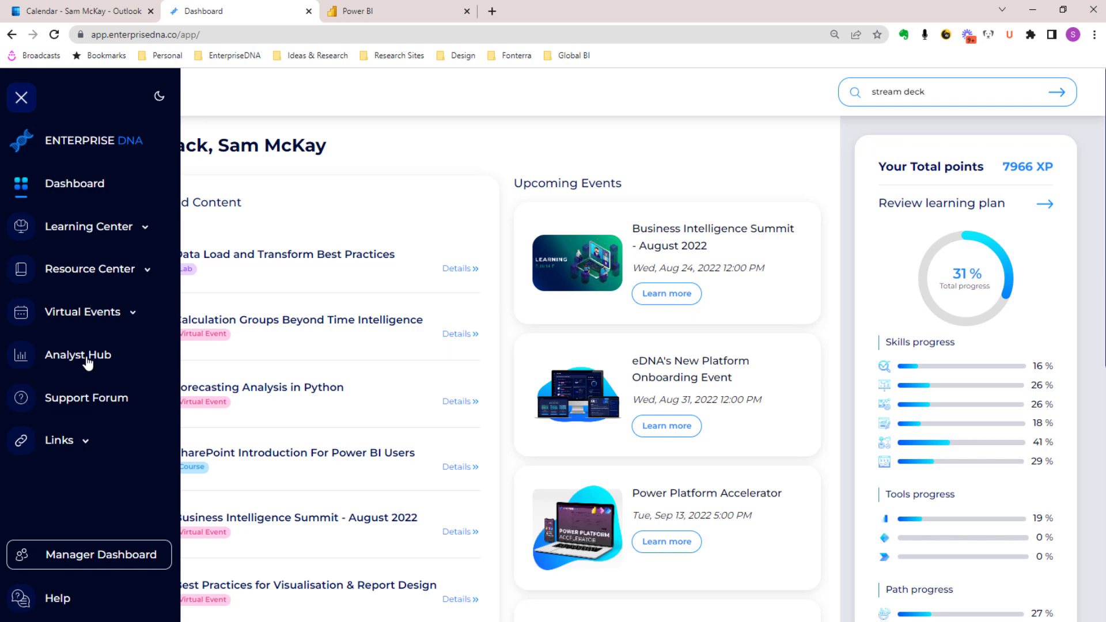
mouse_move(144, 233)
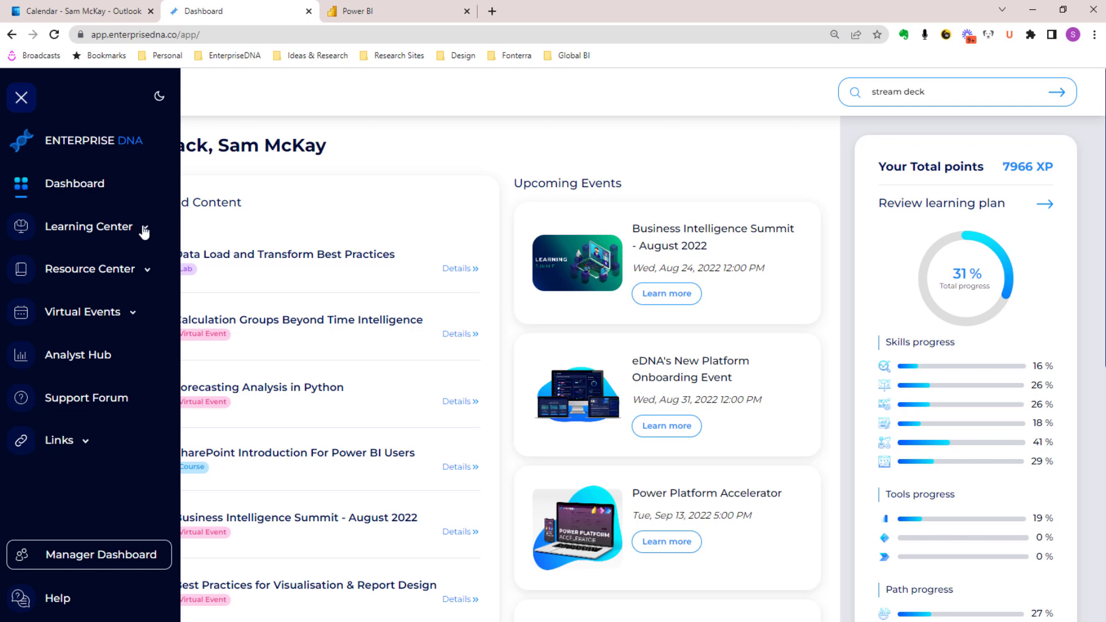
left_click(90, 227)
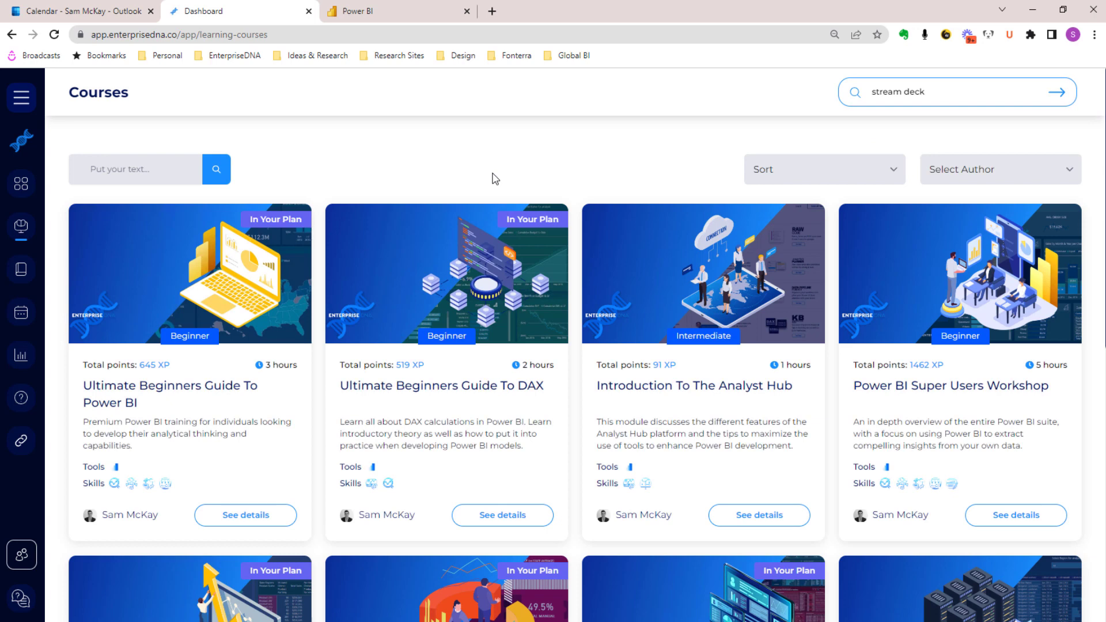
left_click(22, 98)
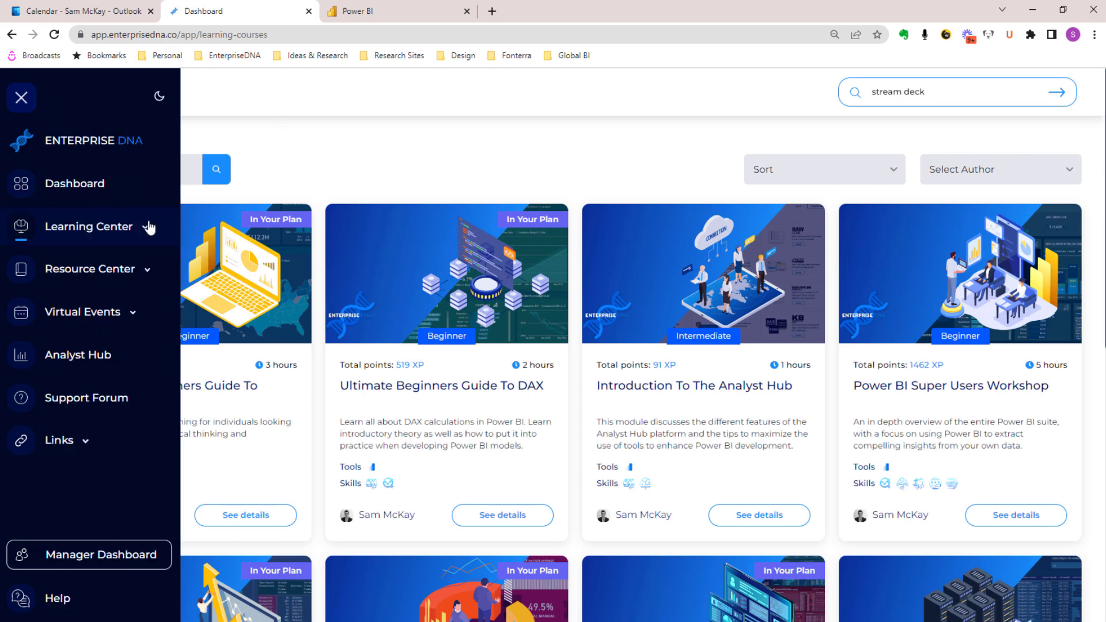
left_click(89, 227)
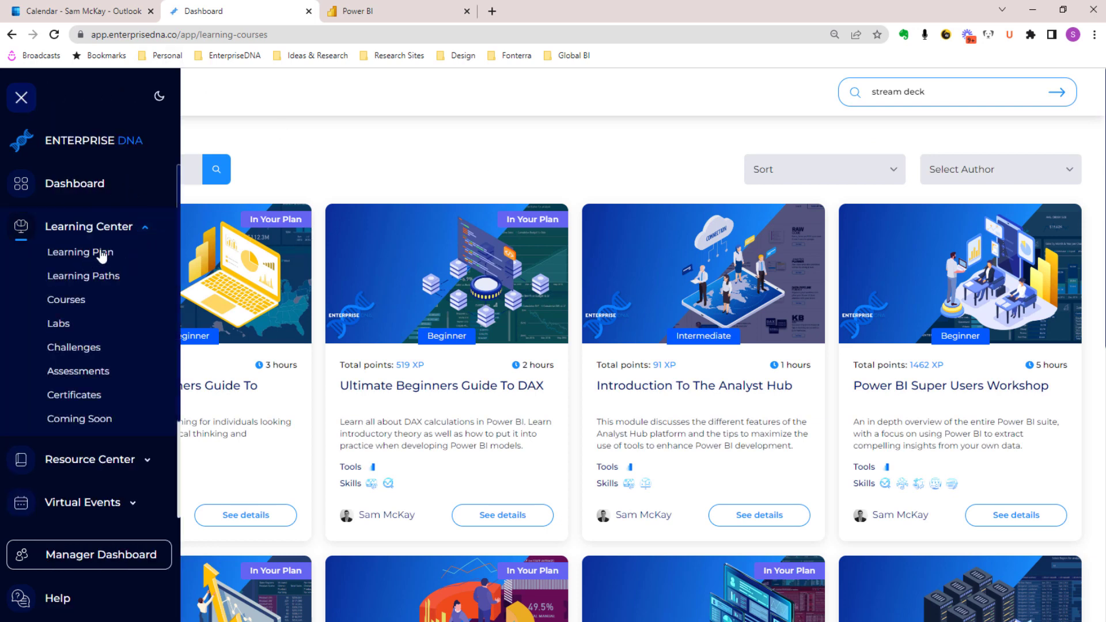
left_click(80, 252)
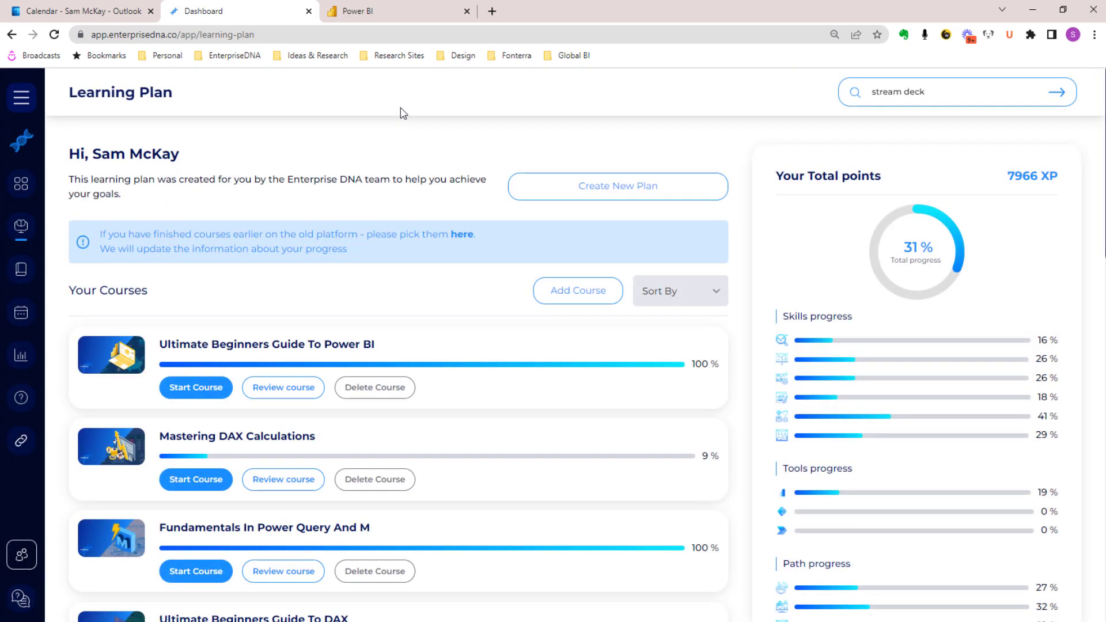
mouse_move(155, 200)
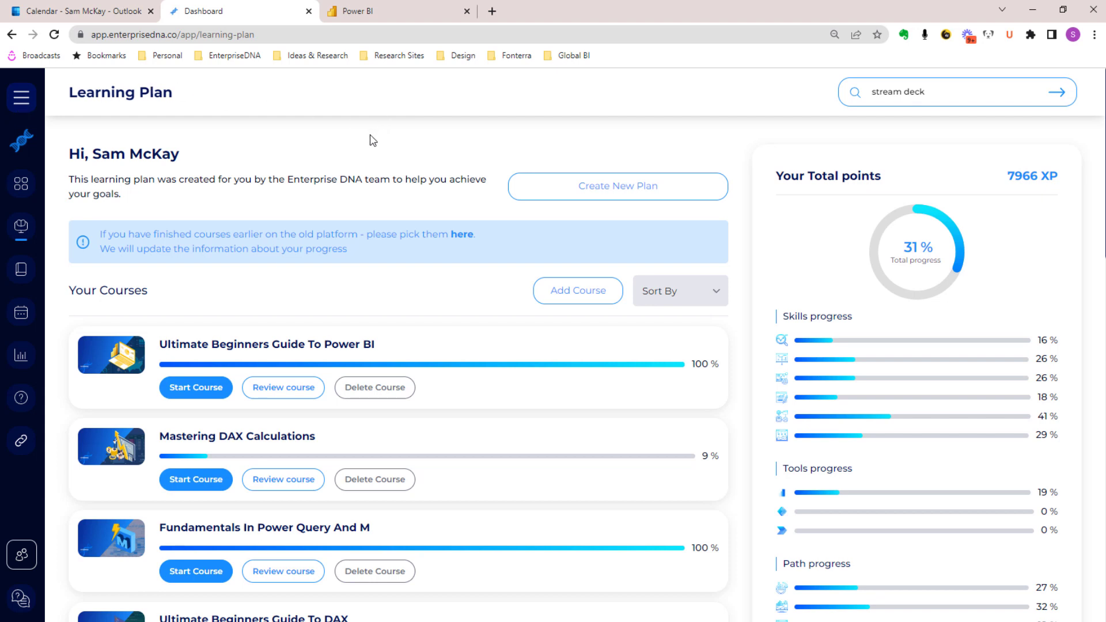
mouse_move(354, 178)
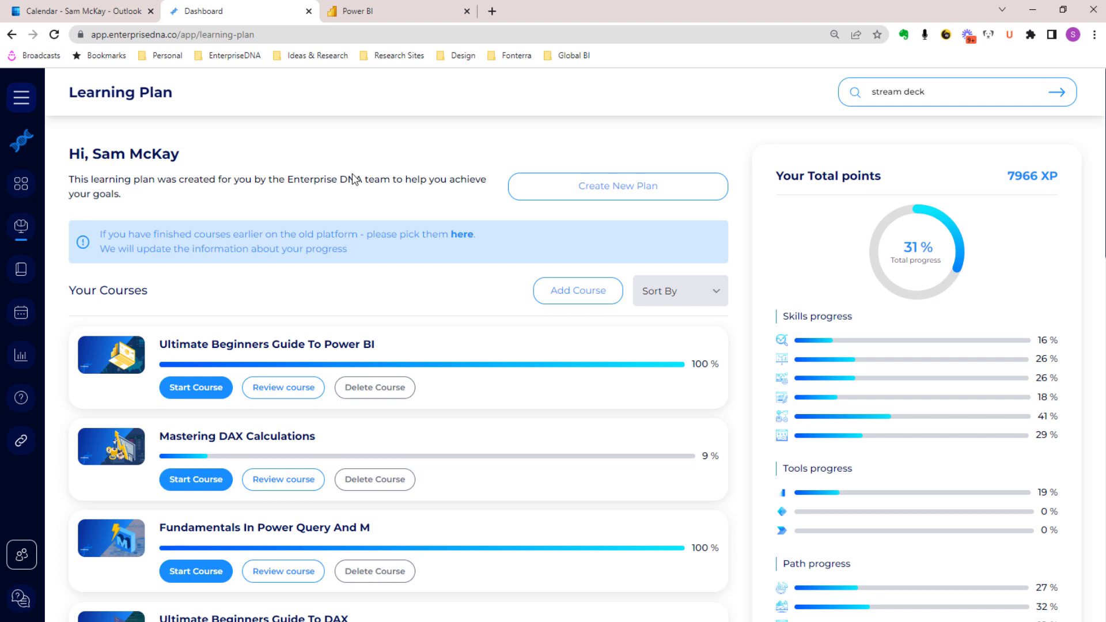
mouse_move(354, 154)
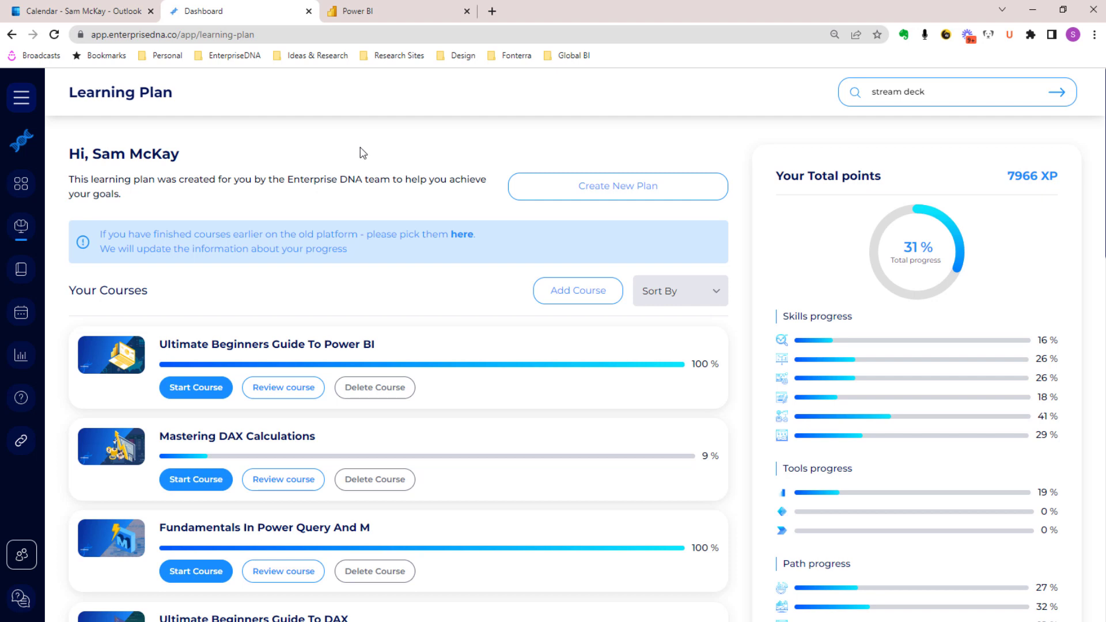
mouse_move(333, 162)
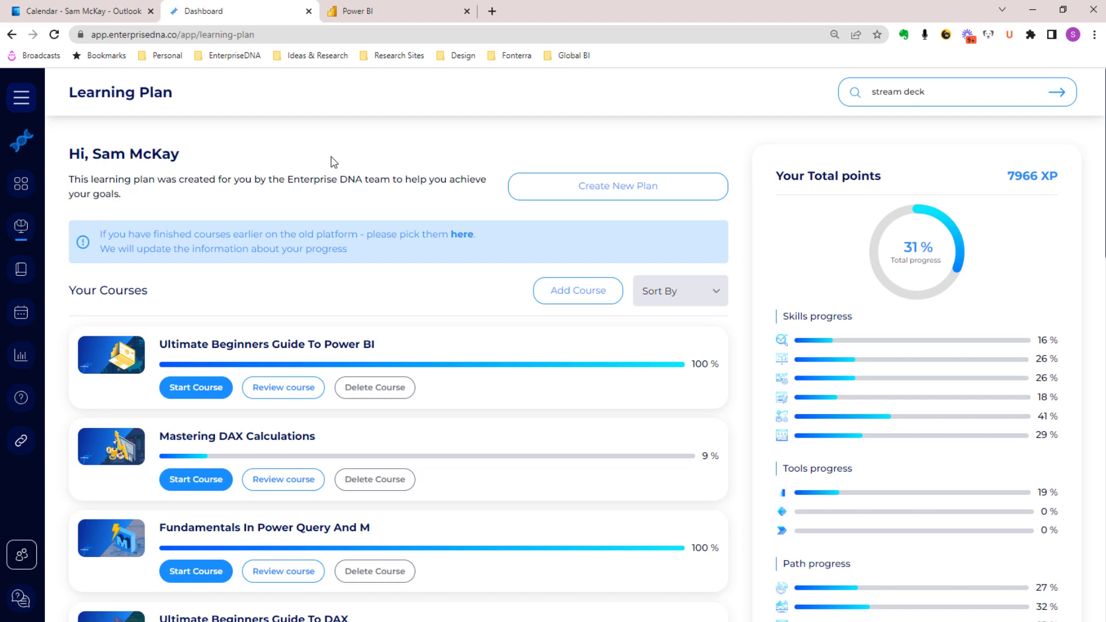
mouse_move(327, 155)
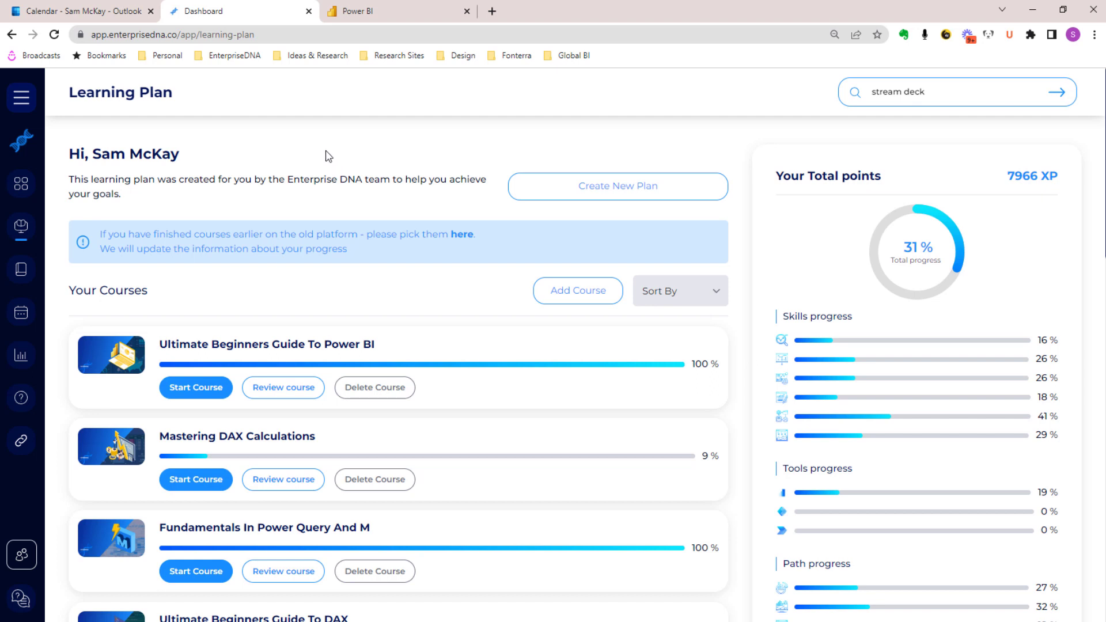
mouse_move(316, 170)
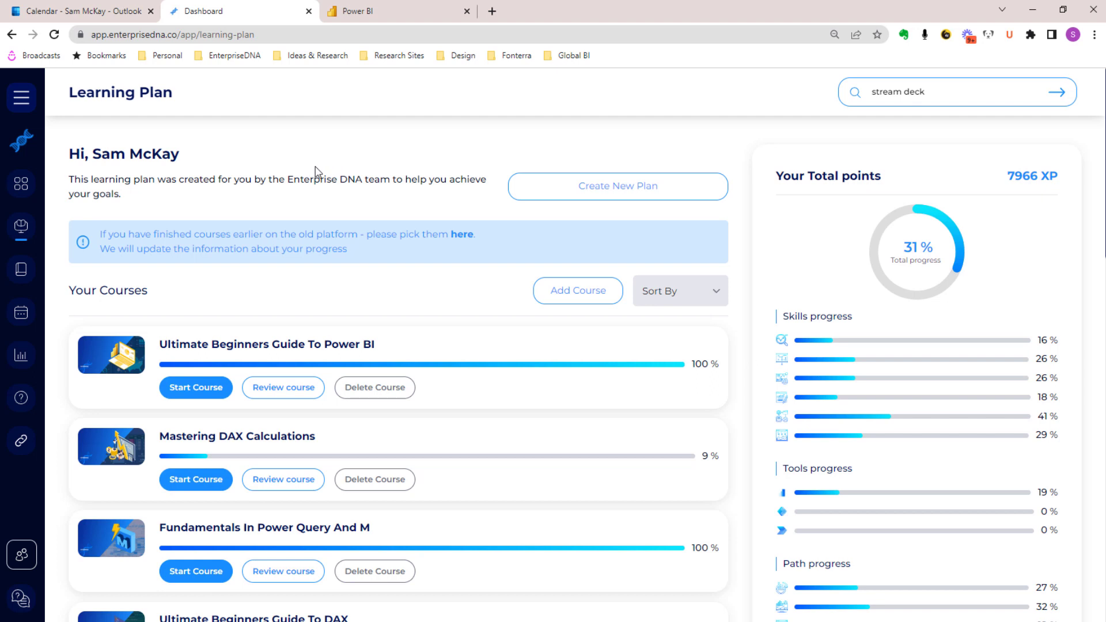
mouse_move(76, 104)
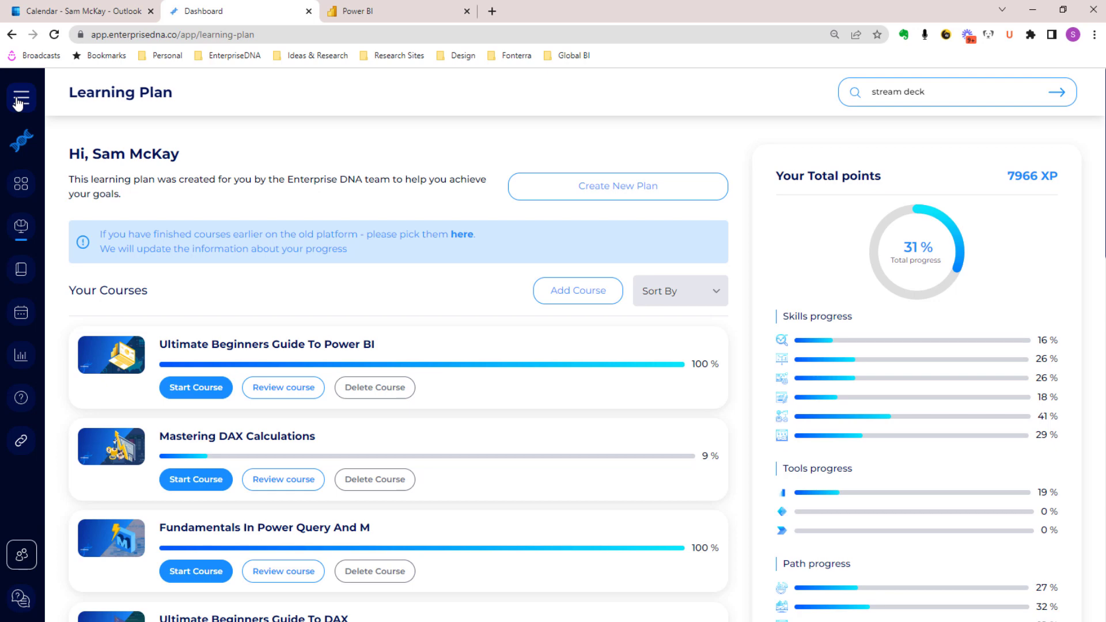
Open the navigation menu to return to the Dashboard.
left_click(21, 98)
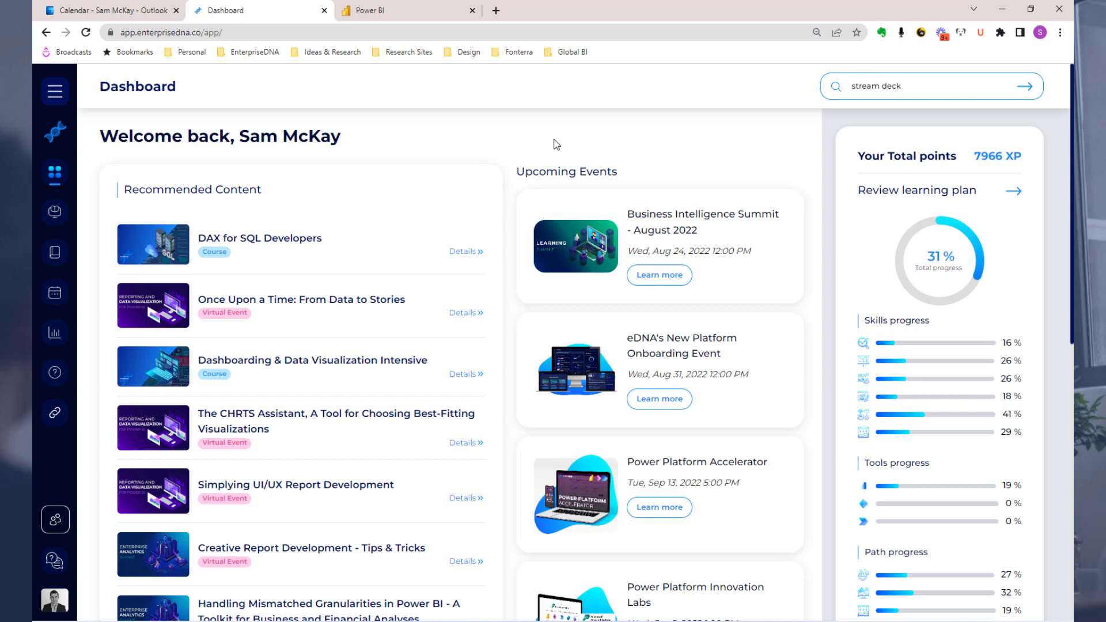
mouse_move(465, 146)
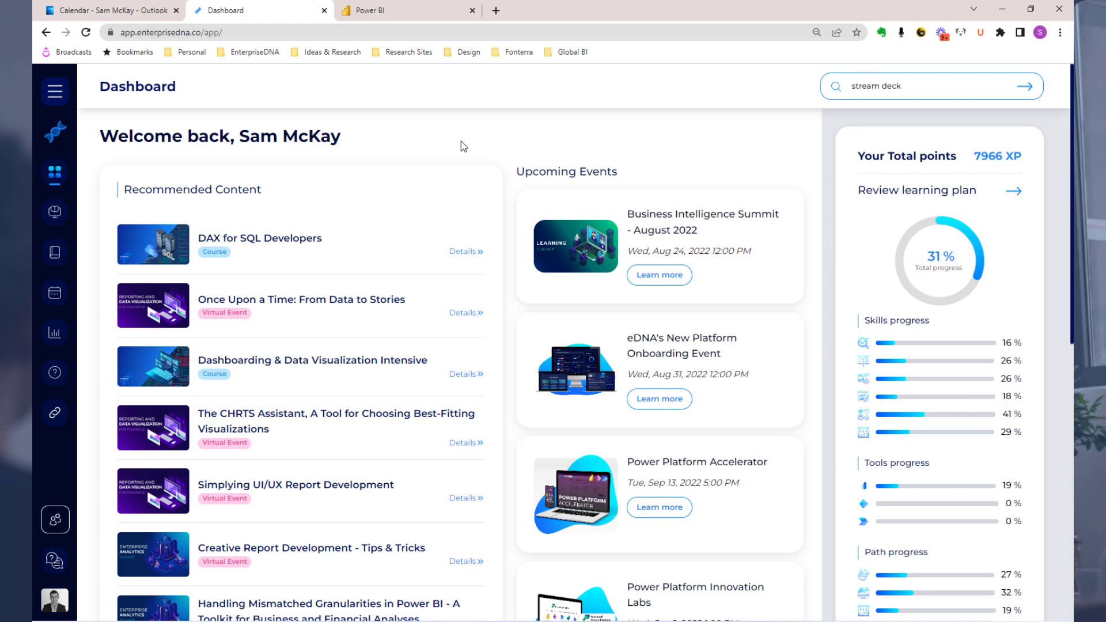